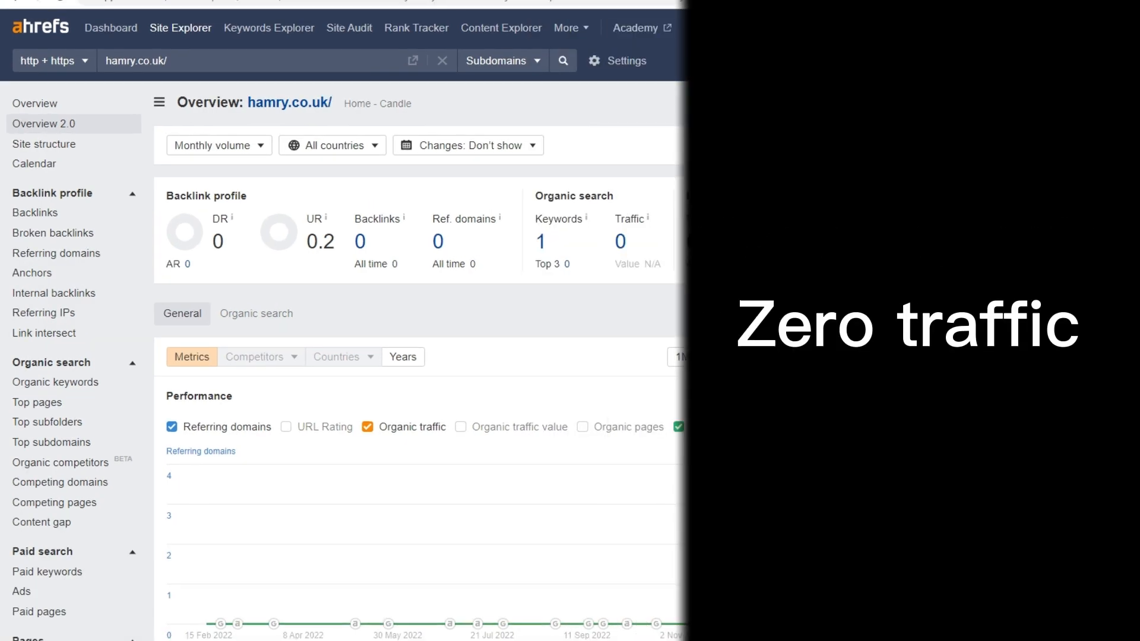
Show the SERP overview for 'free classified ad' in oni.ng's Organic keywords report.
scroll("down", 3)
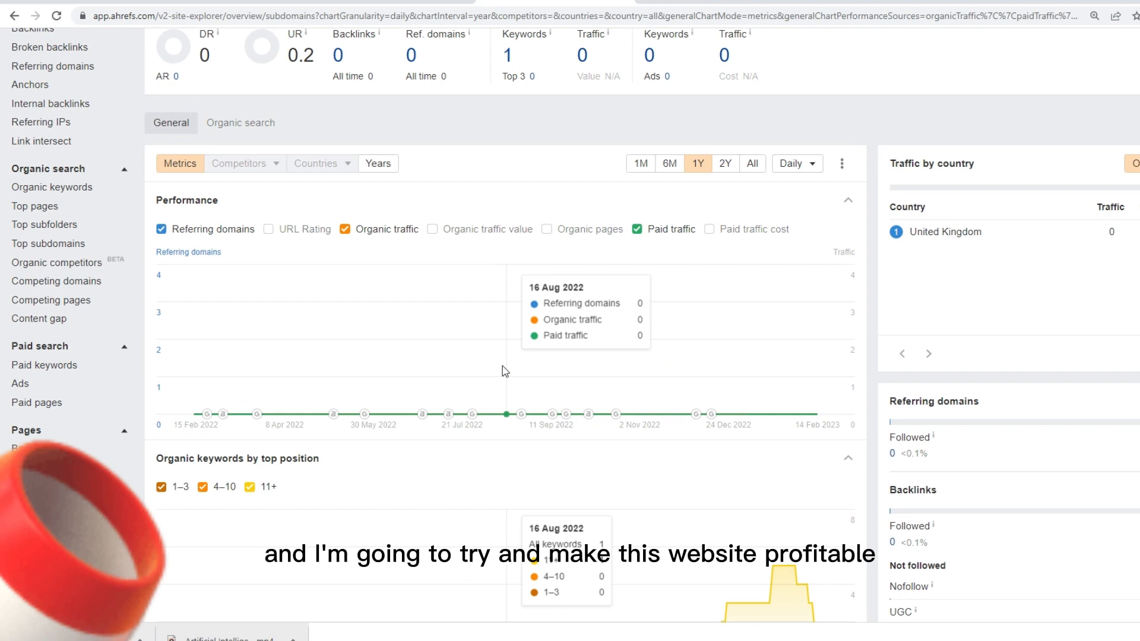
scroll("up", 3)
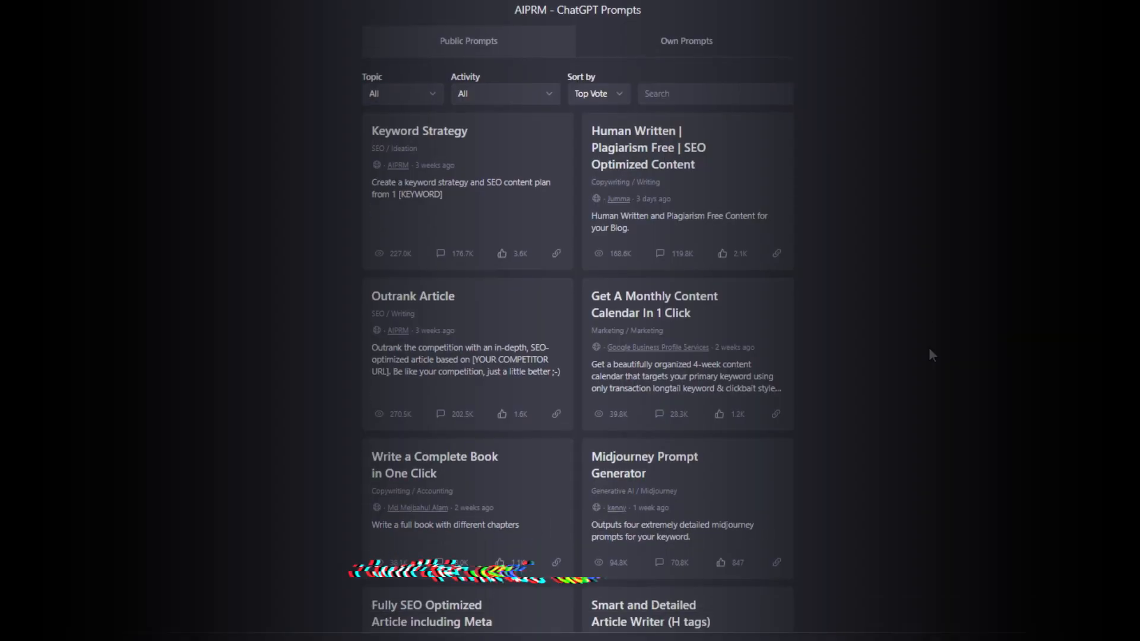
scroll("down", 3)
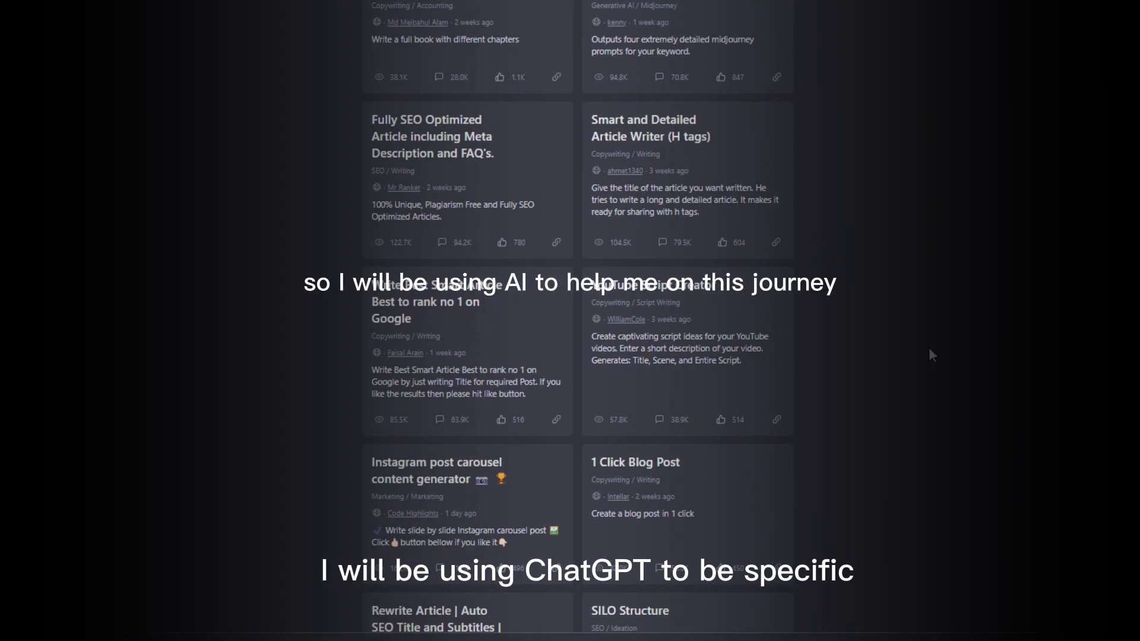
scroll("down", 3)
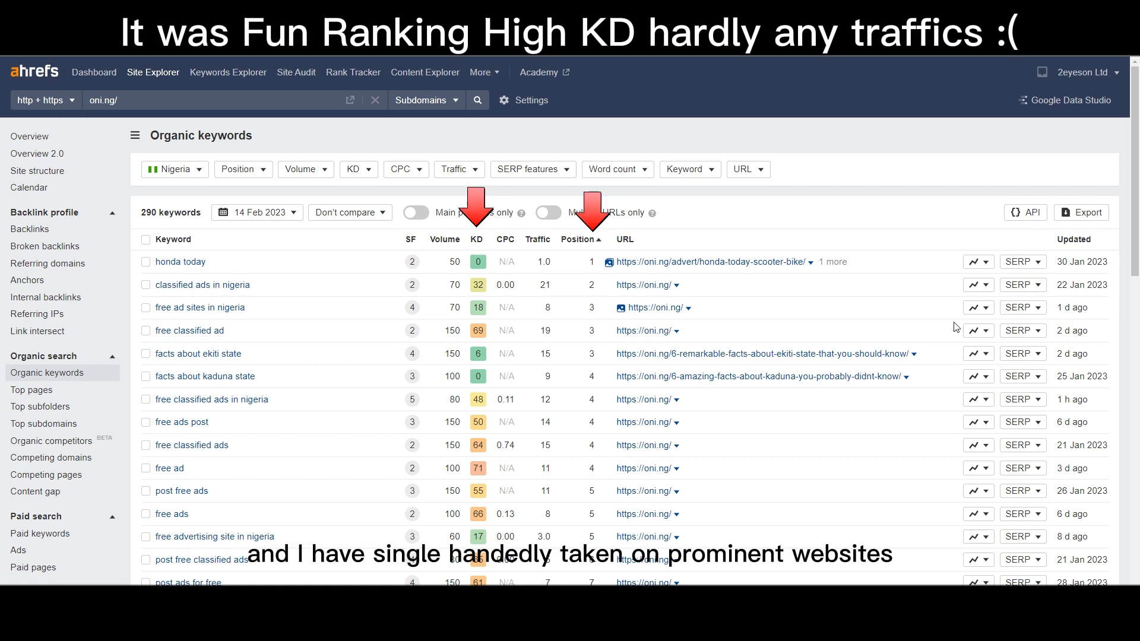
left_click(1018, 330)
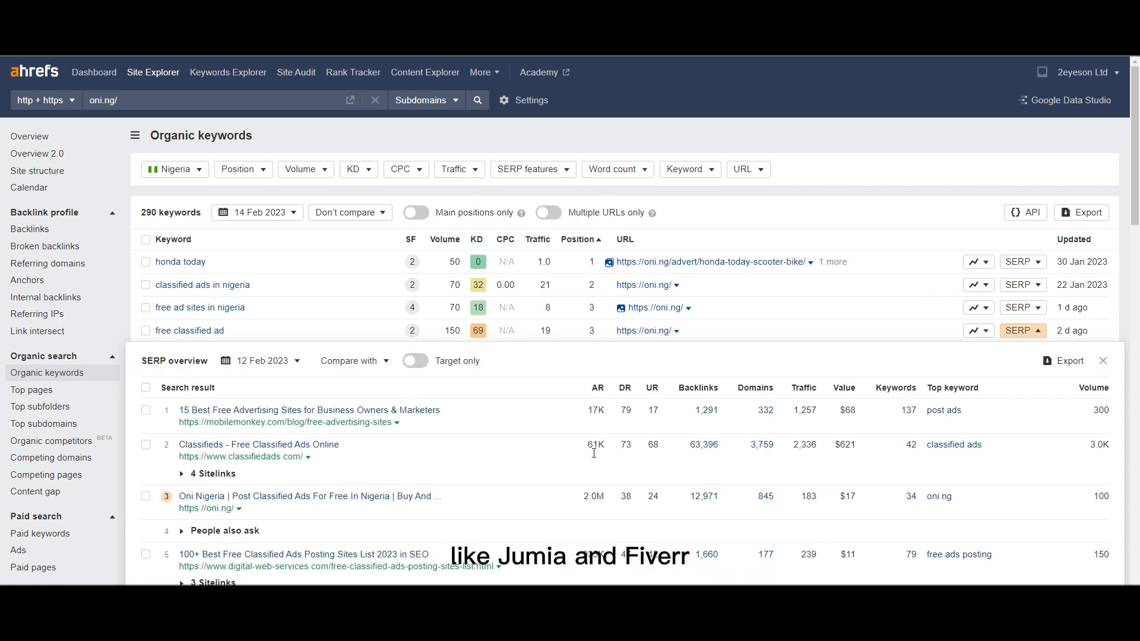
scroll("down", 3)
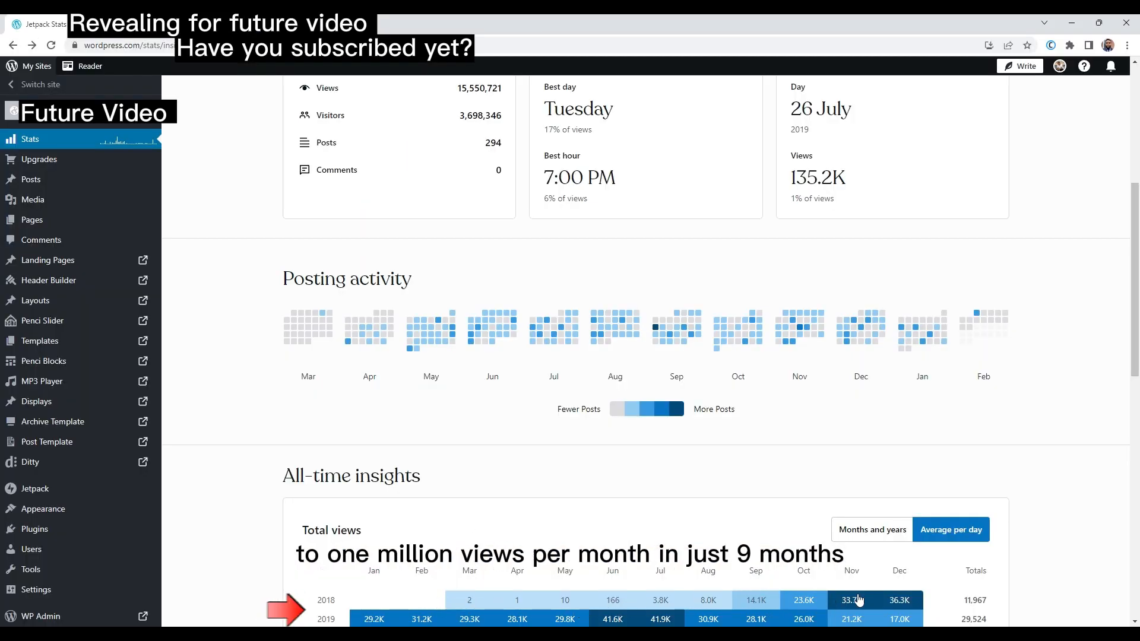
Switch the All-time Total views table to 'Months and years' in Jetpack Stats.
left_click(871, 530)
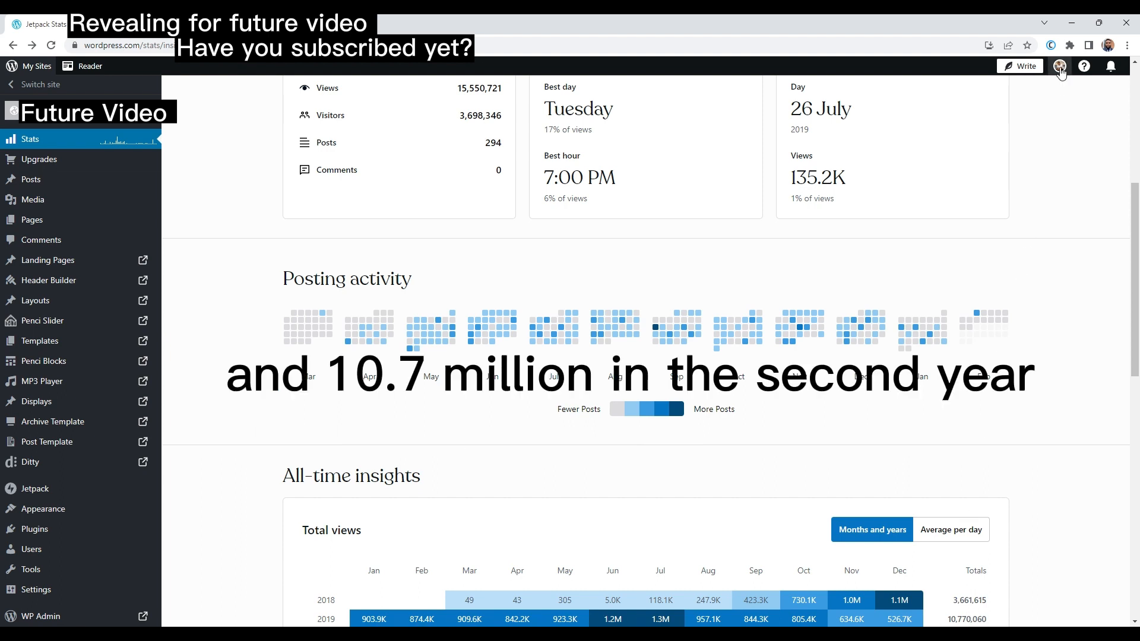
scroll("up", 3)
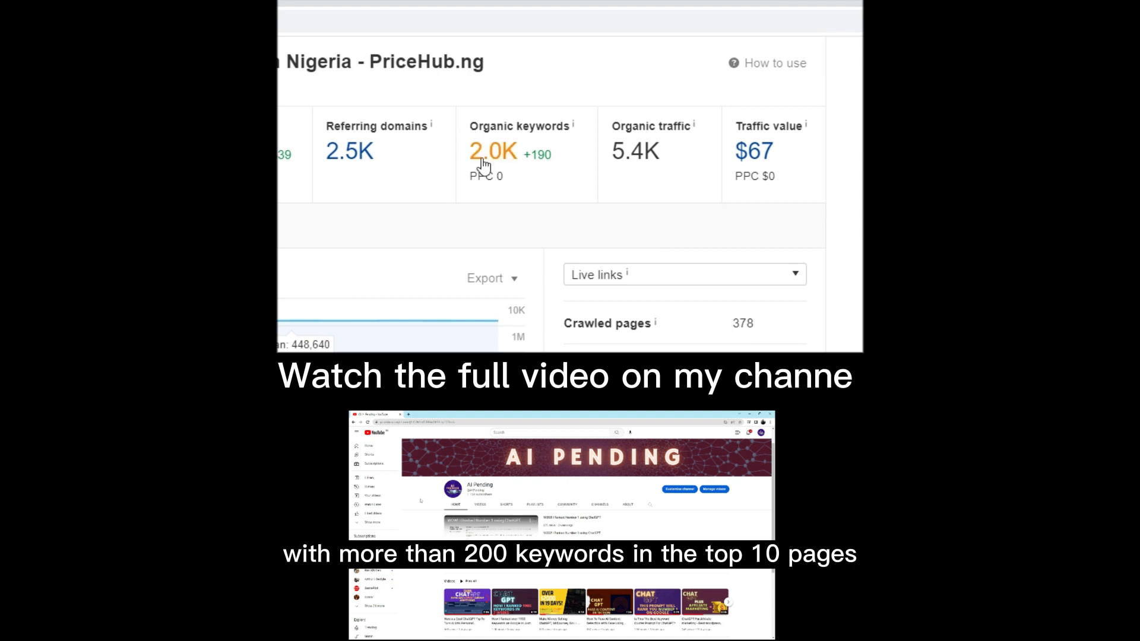
scroll("down", 3)
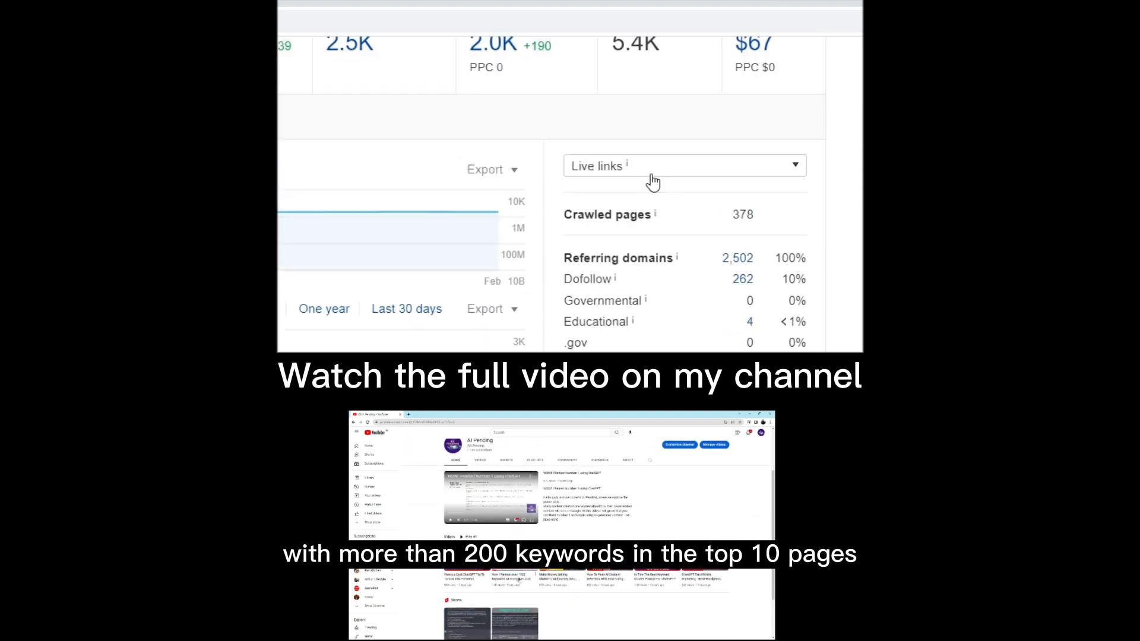
scroll("up", 3)
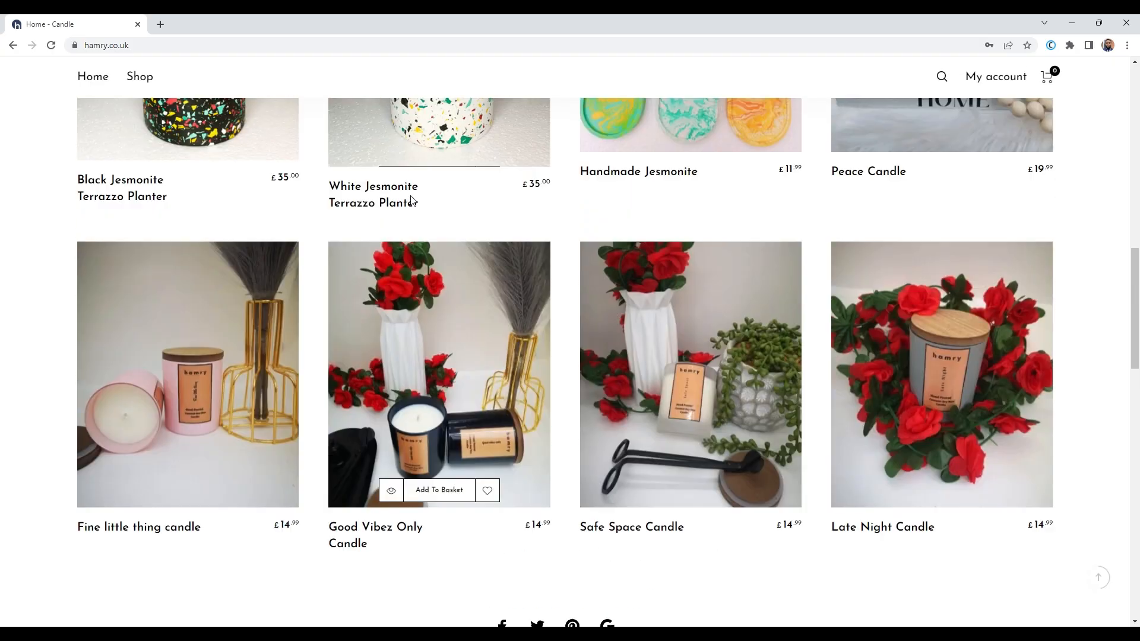
scroll("up", 3)
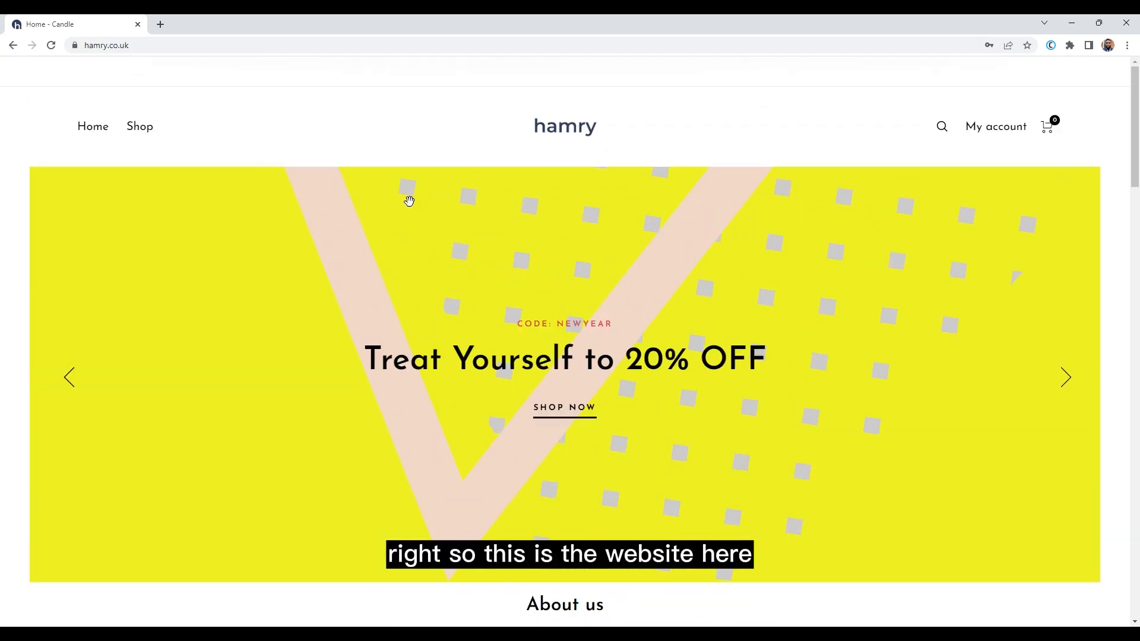
scroll("down", 3)
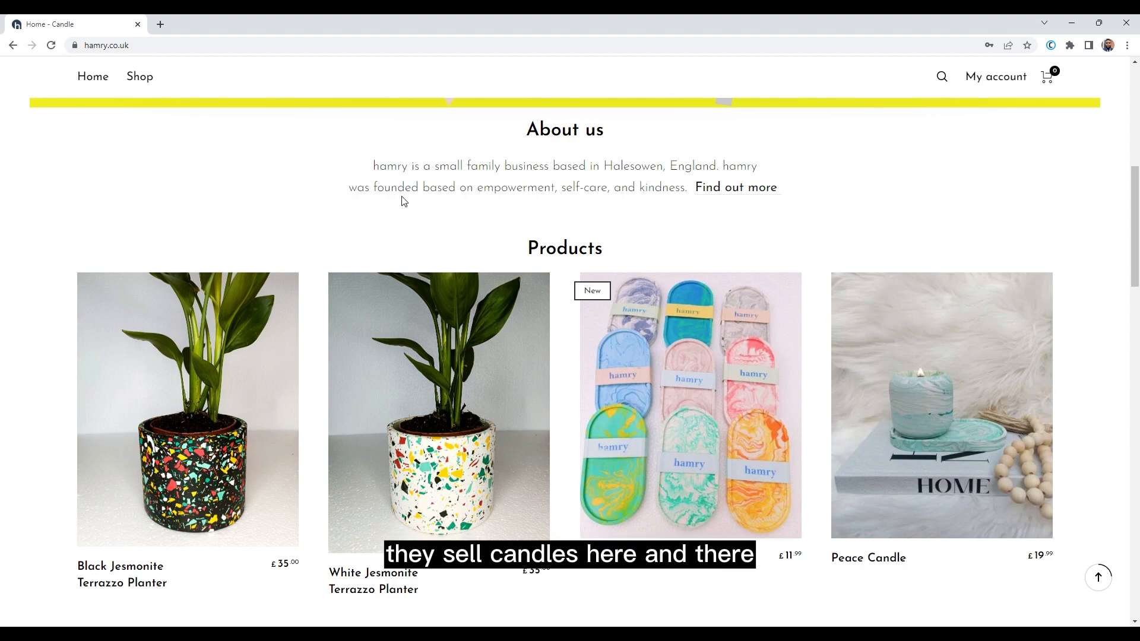
scroll("down", 3)
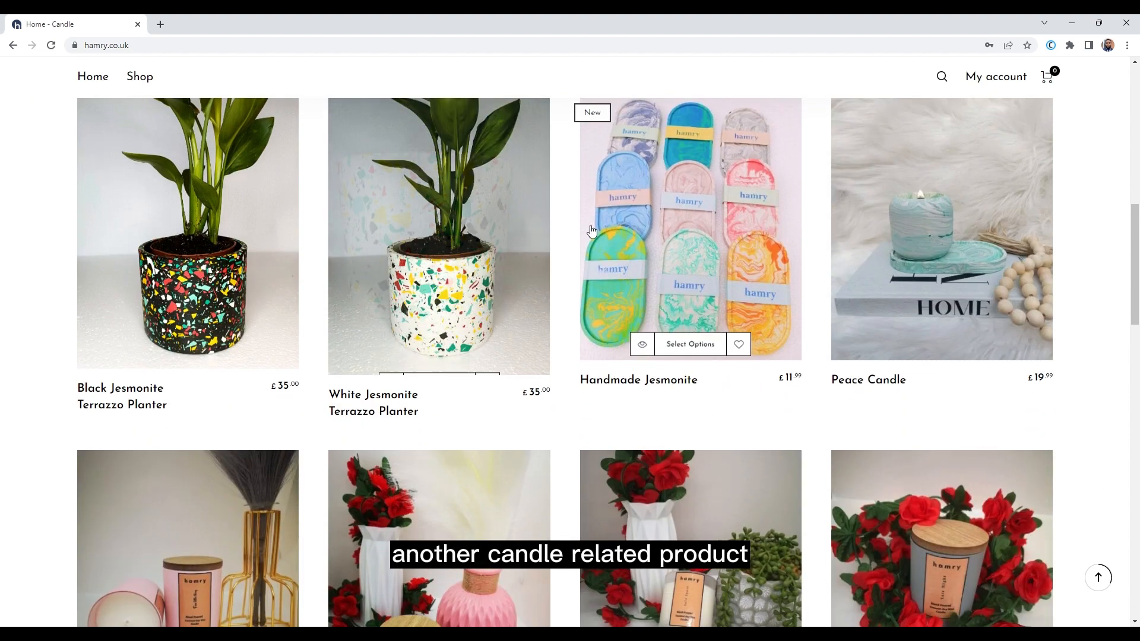
scroll("down", 3)
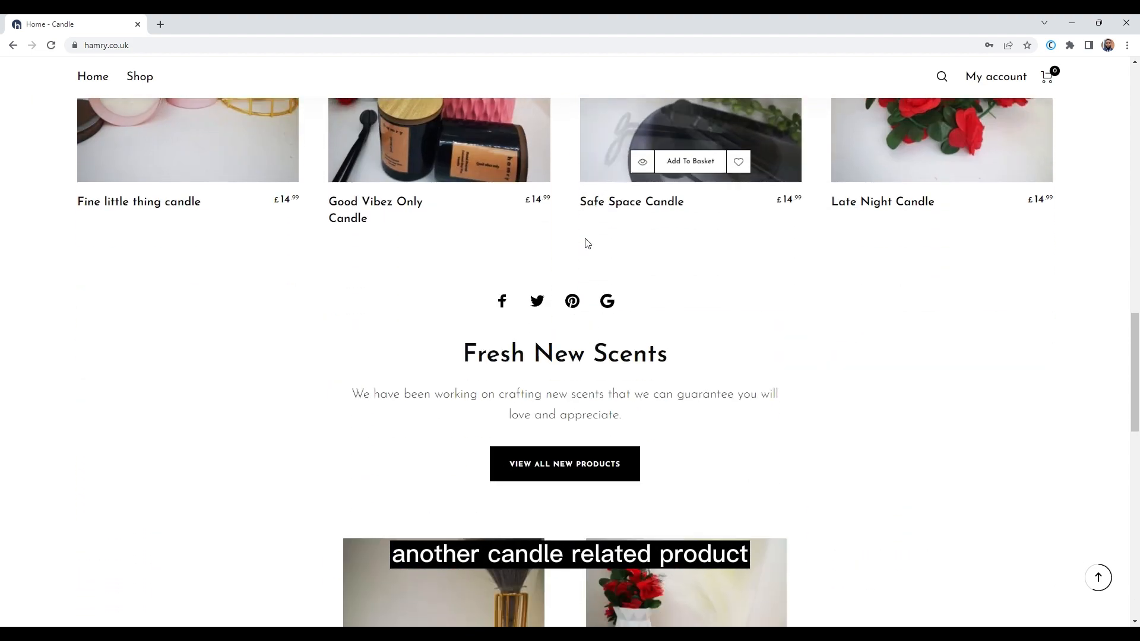
scroll("down", 3)
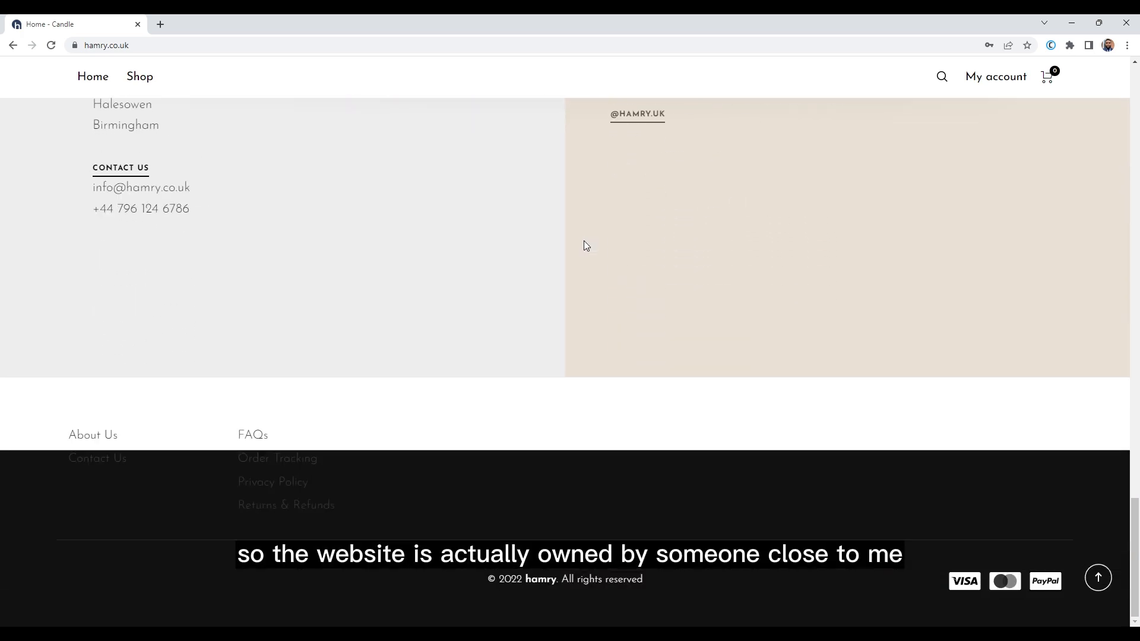
scroll("up", 3)
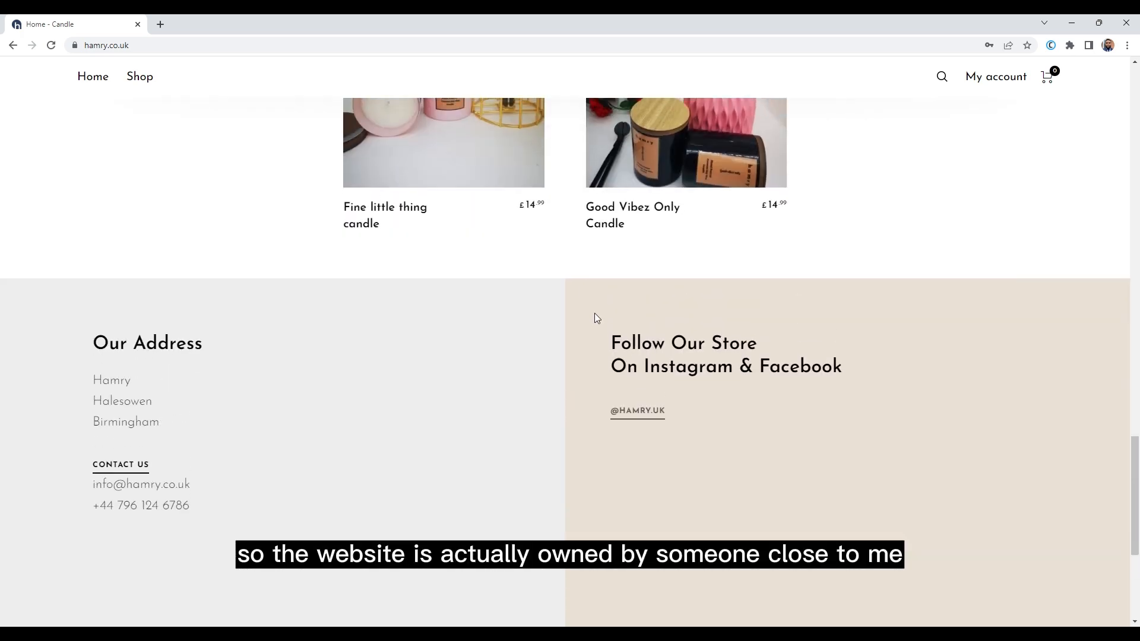
scroll("up", 3)
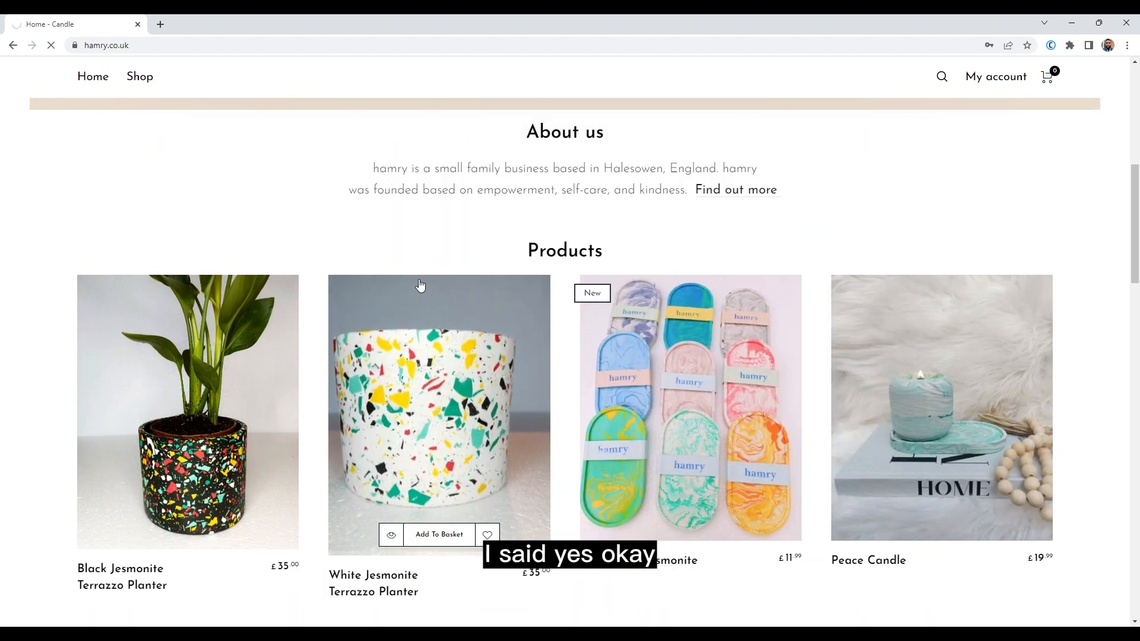
mouse_move(408, 264)
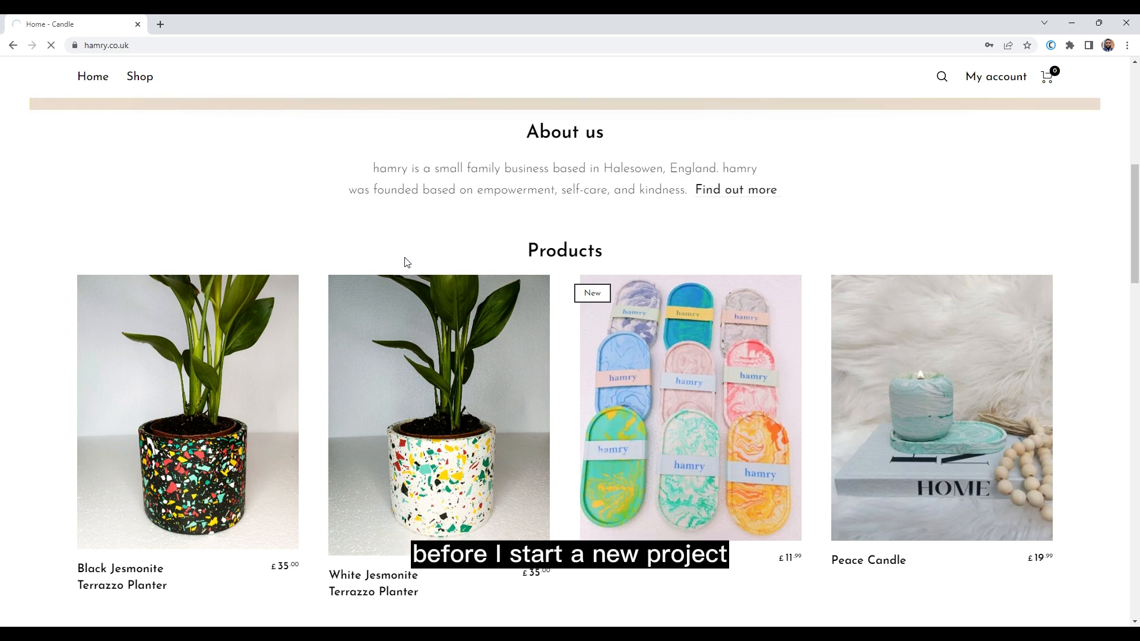
mouse_move(416, 231)
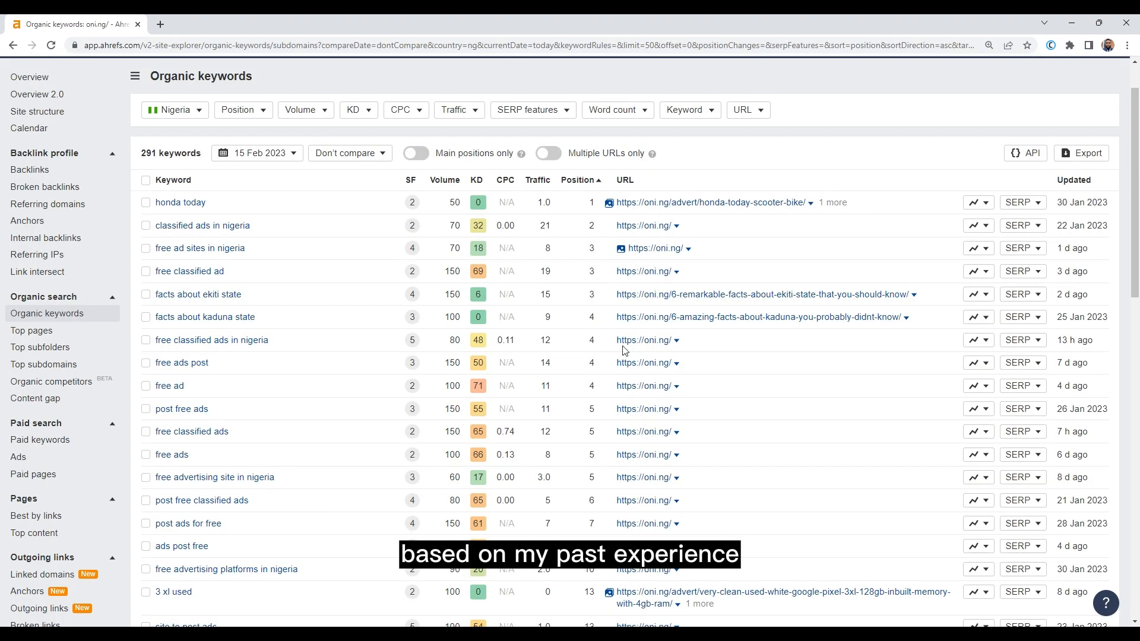
Show the SERP overview for 'free ad' in oni.ng's keyword rankings.
left_click(1020, 385)
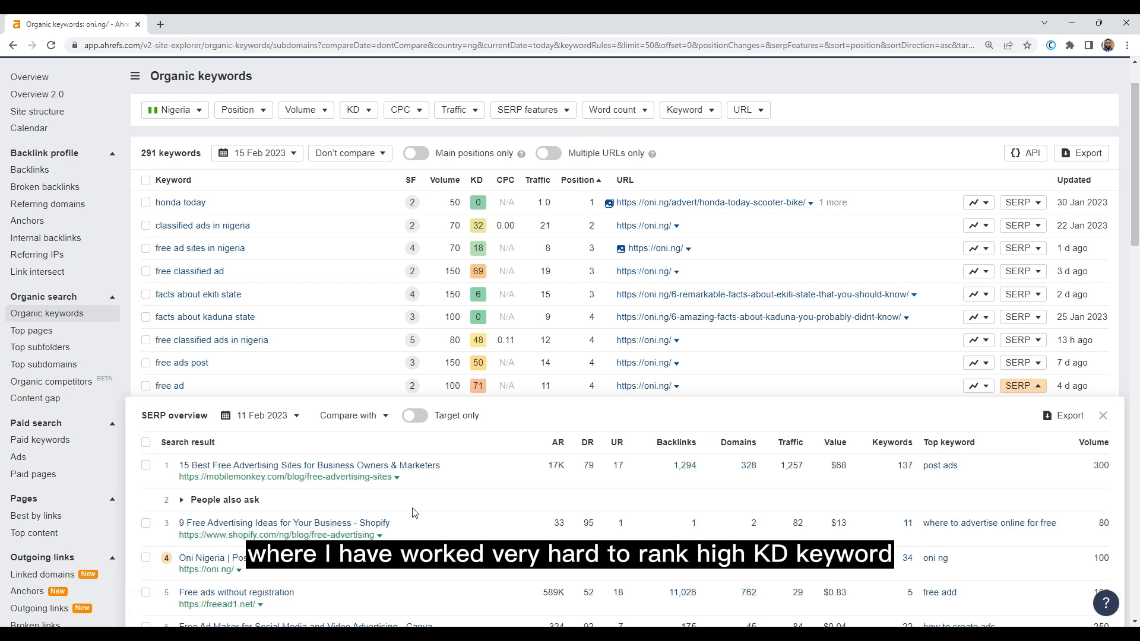
scroll("down", 3)
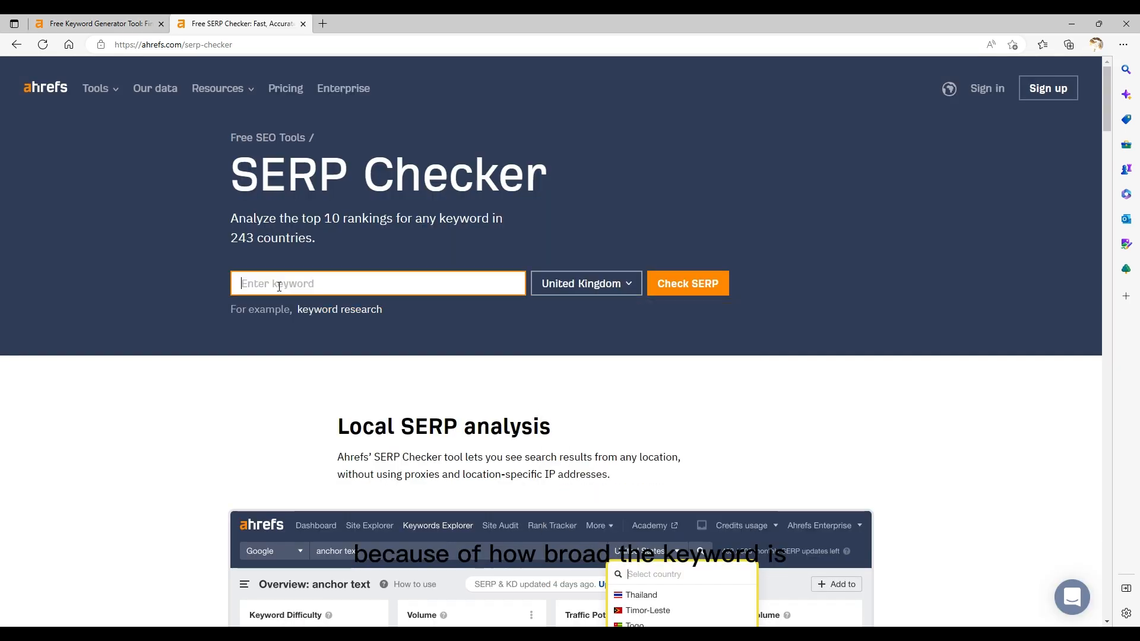
left_click(685, 283)
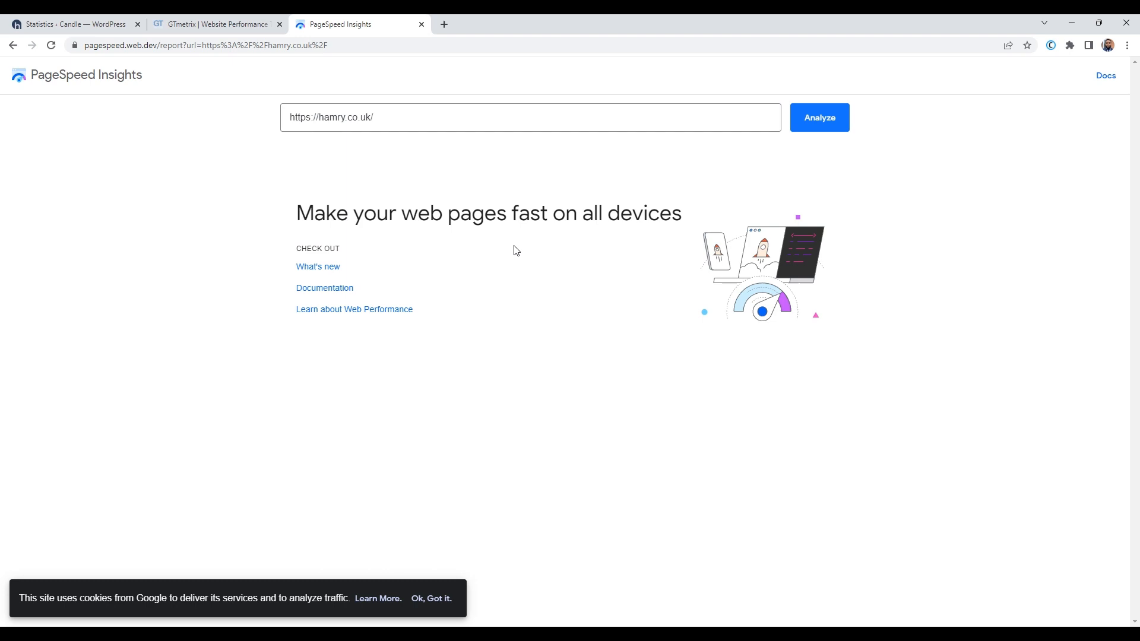
left_click(818, 117)
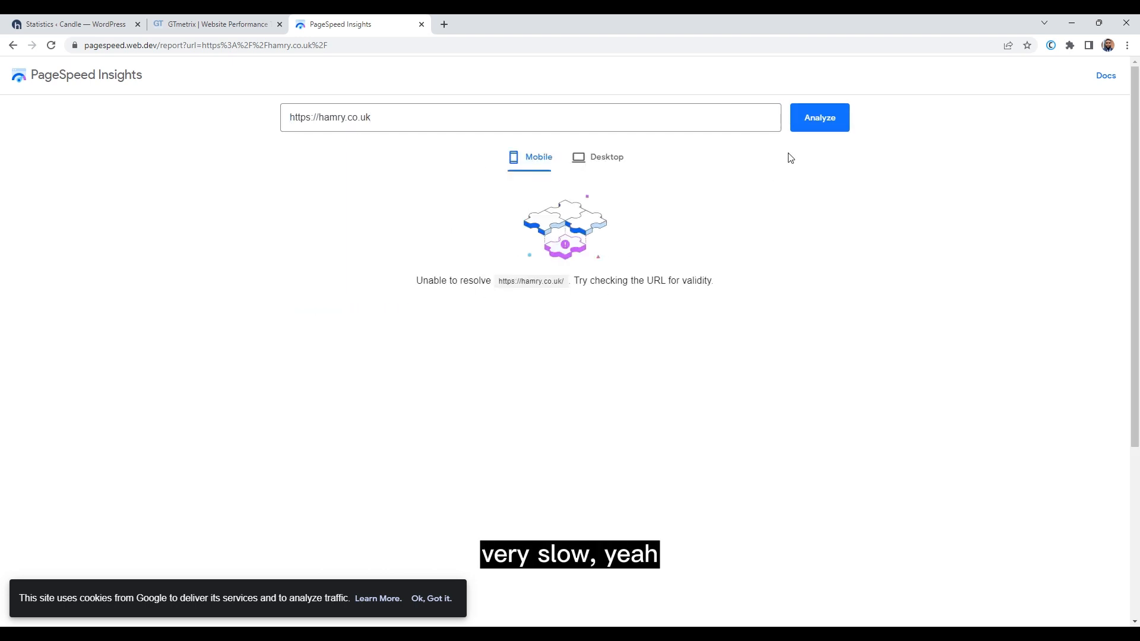
left_click(409, 118)
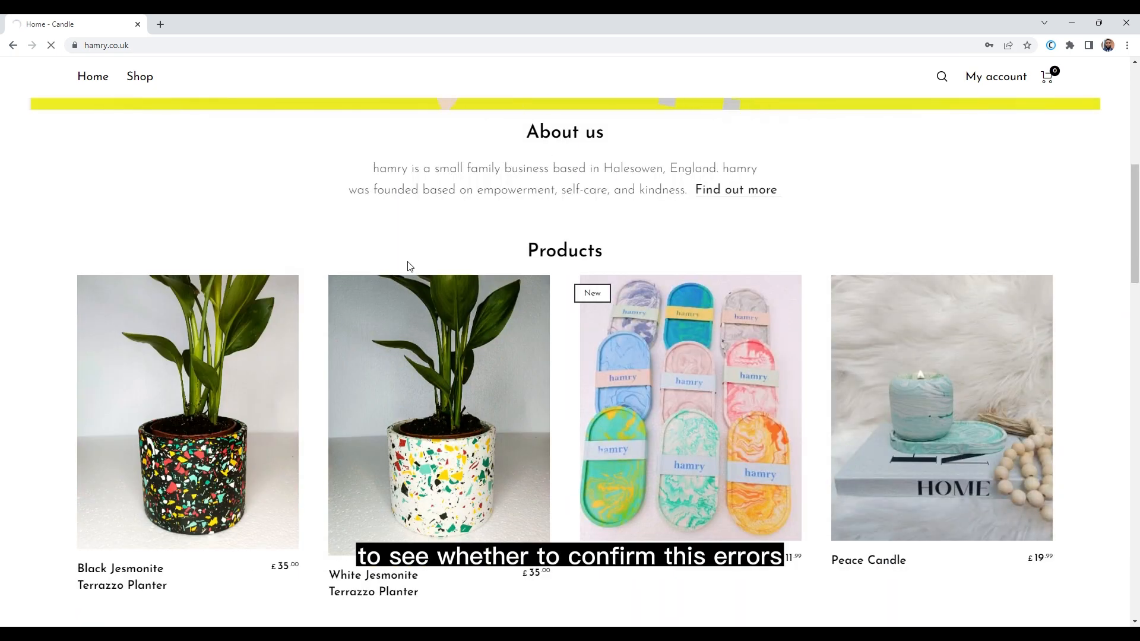
View the Black Jesmonite Terrazzo Planter page, then log in to the hamry.co.uk account.
scroll("up", 3)
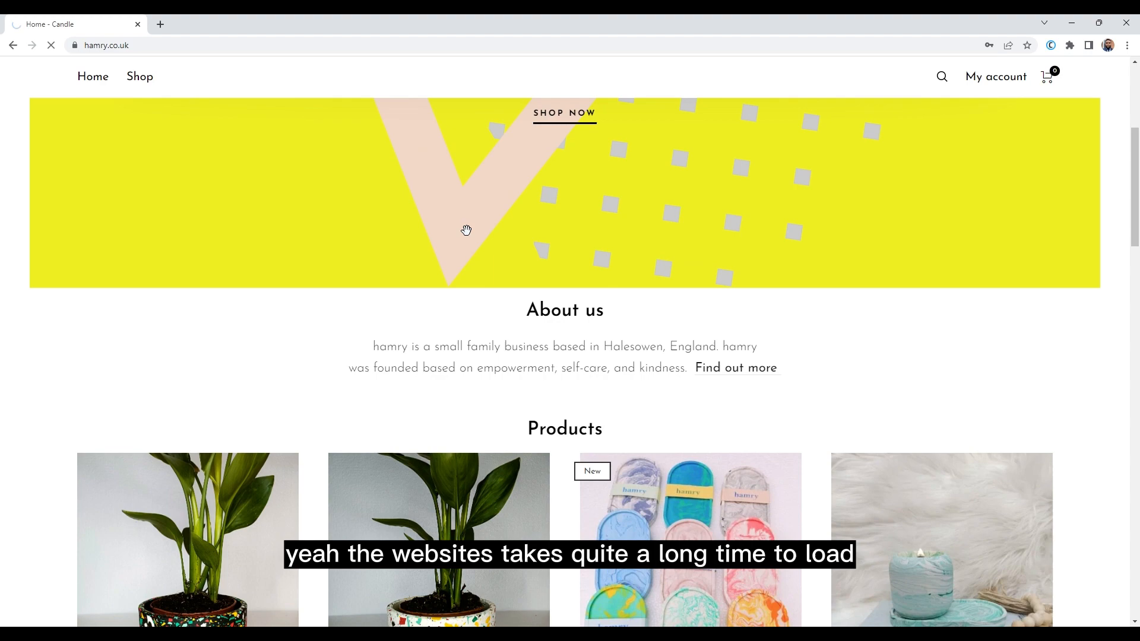
scroll("down", 3)
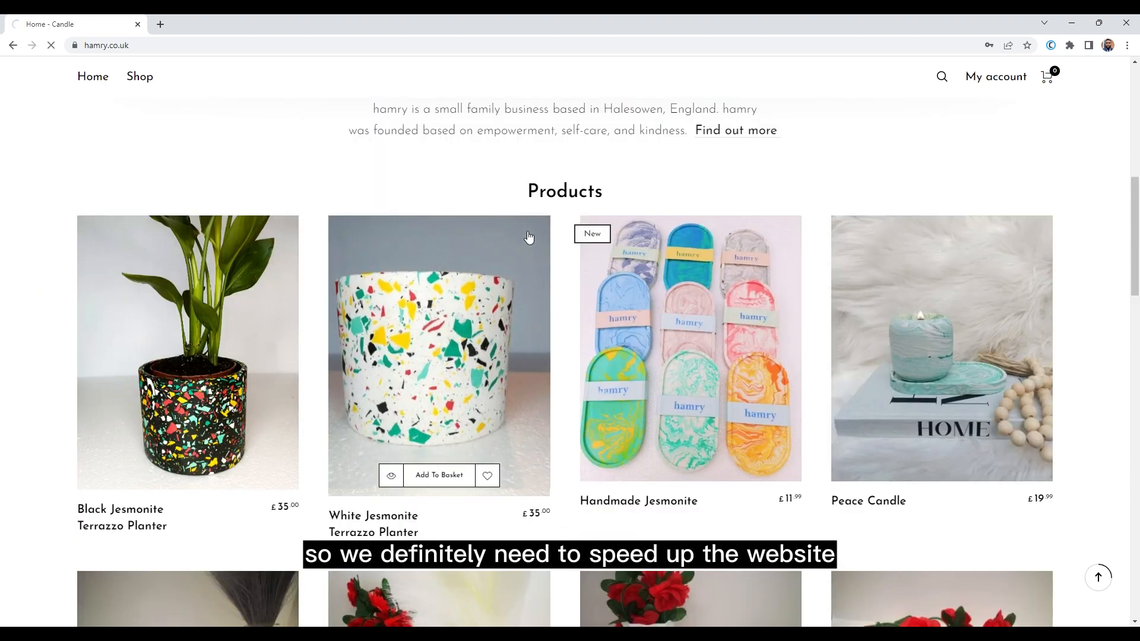
left_click(187, 353)
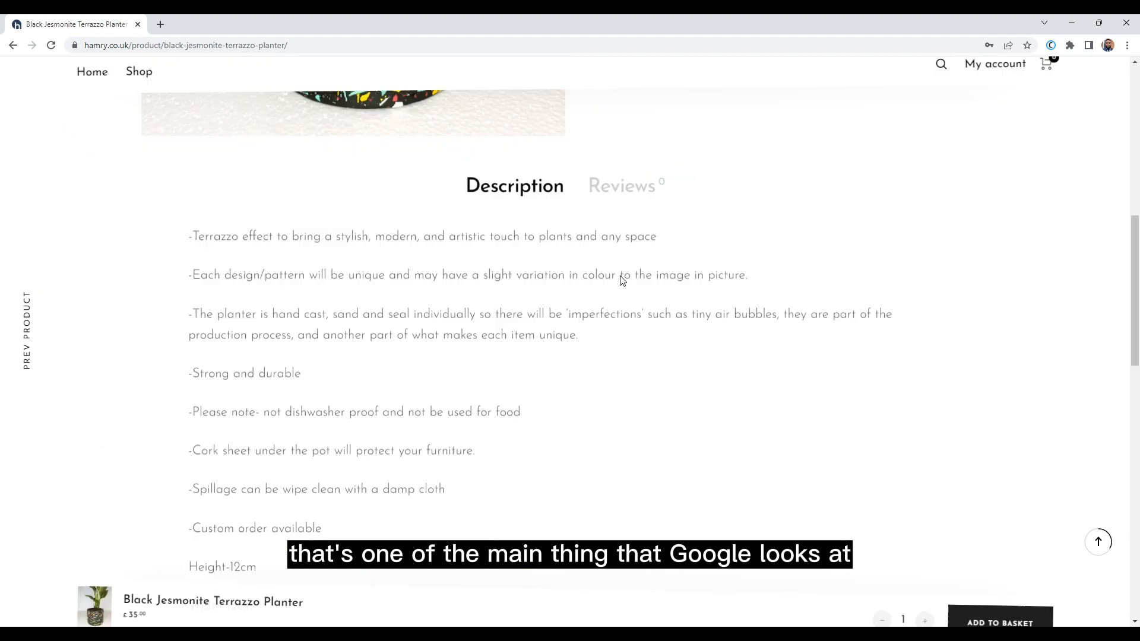
scroll("up", 3)
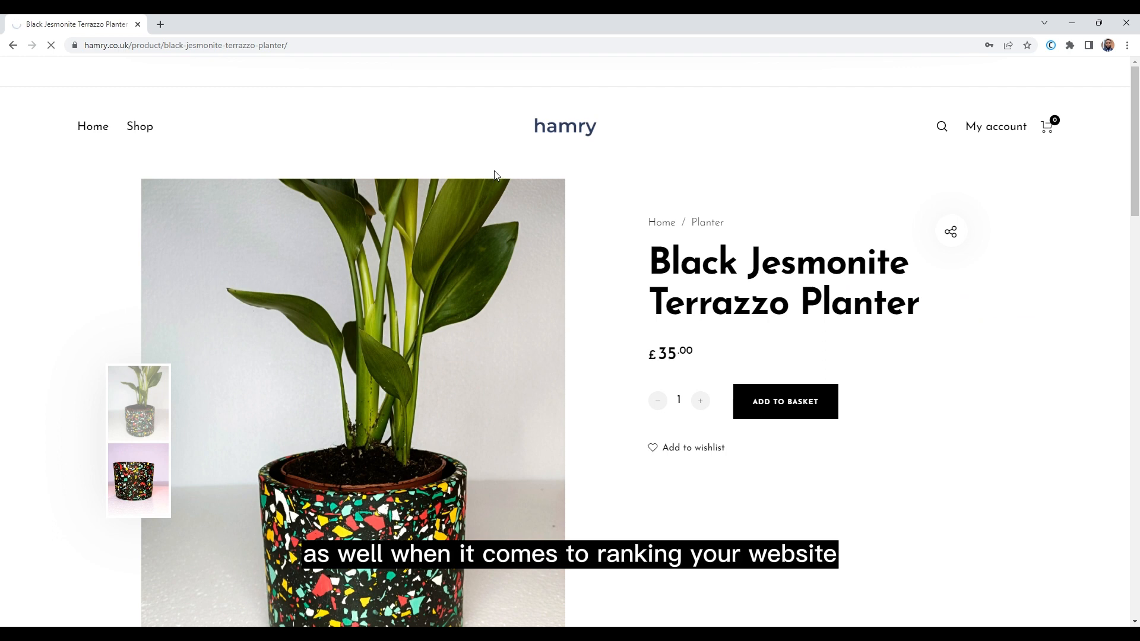
mouse_move(763, 425)
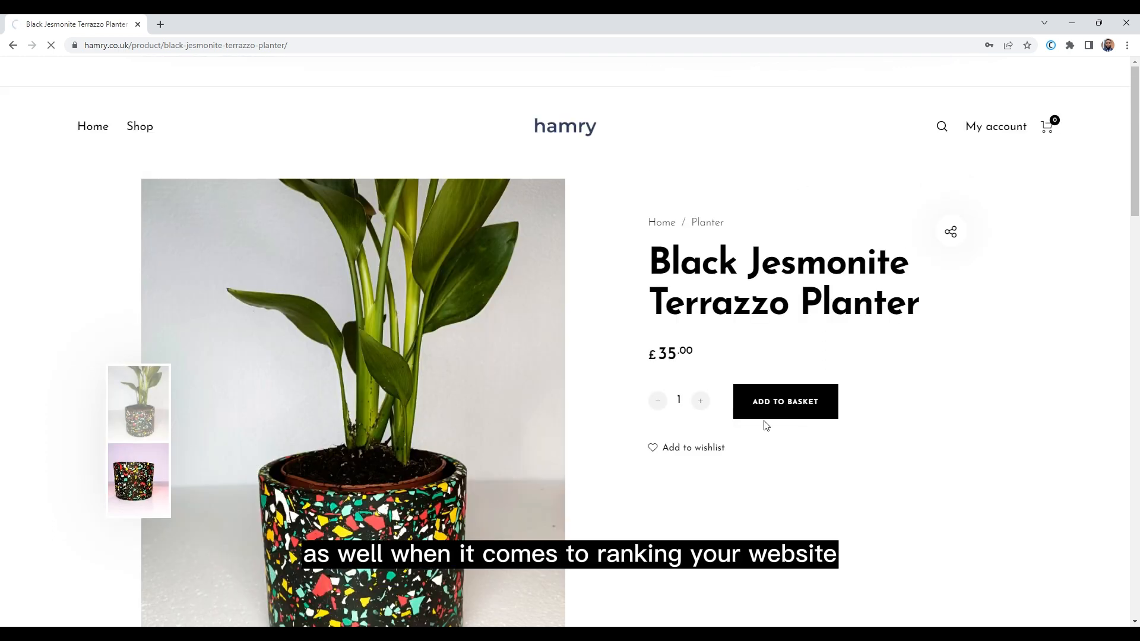
mouse_move(695, 293)
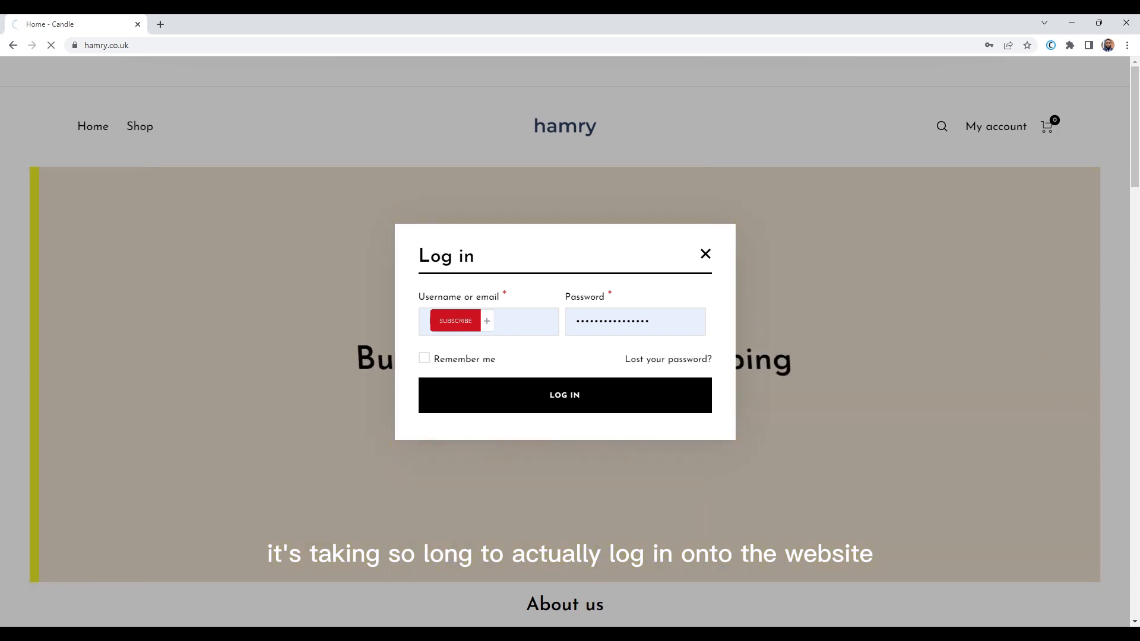
left_click(564, 394)
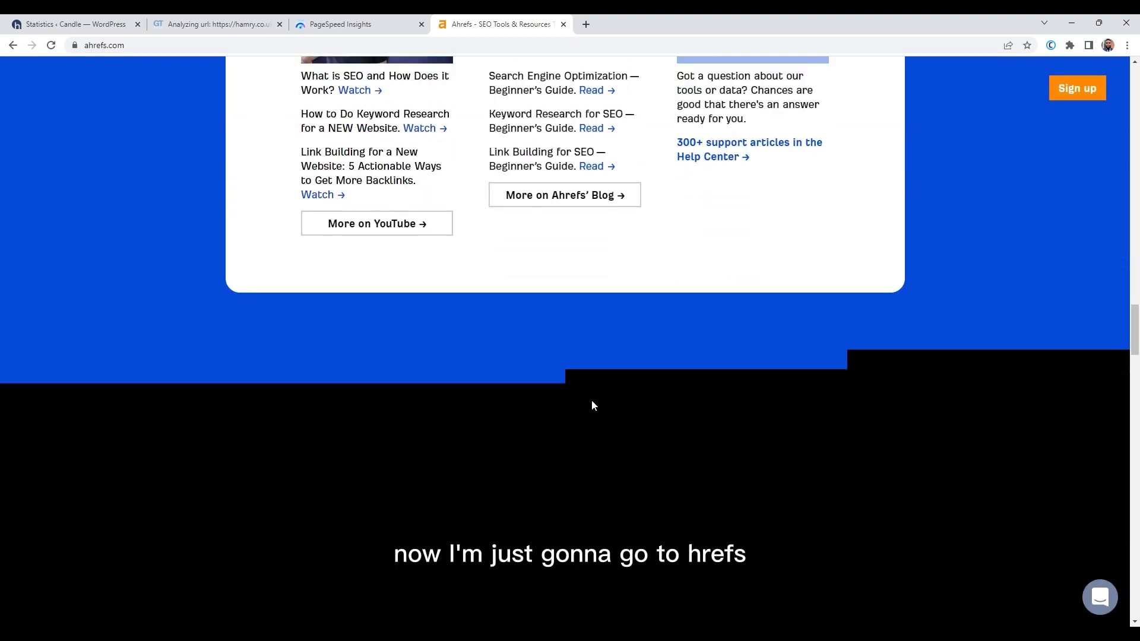
scroll("down", 3)
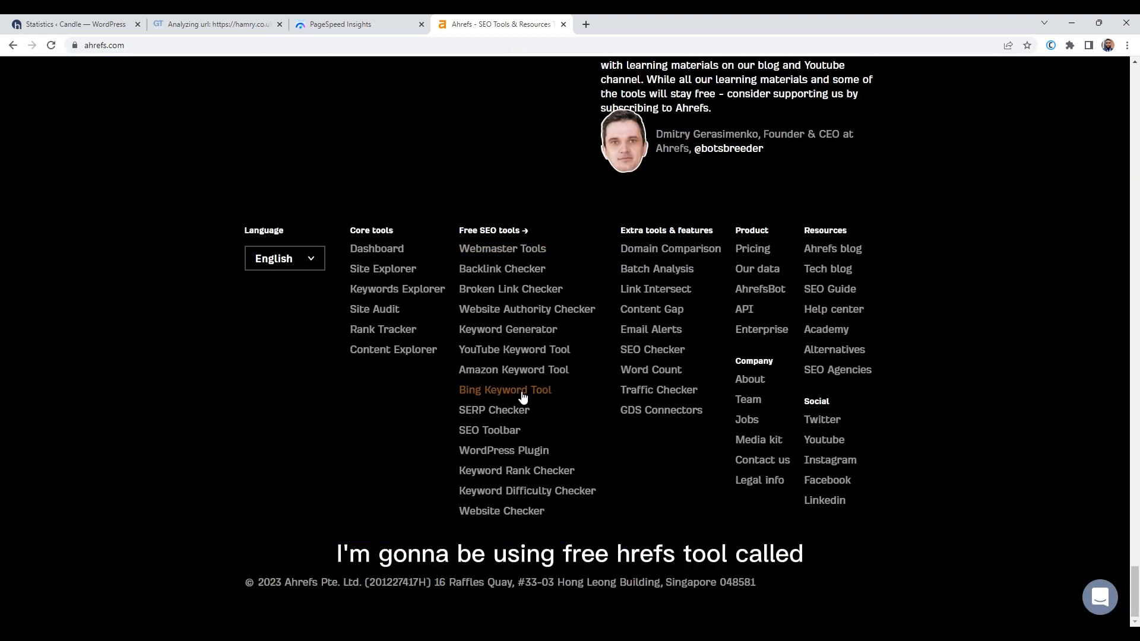
left_click(501, 272)
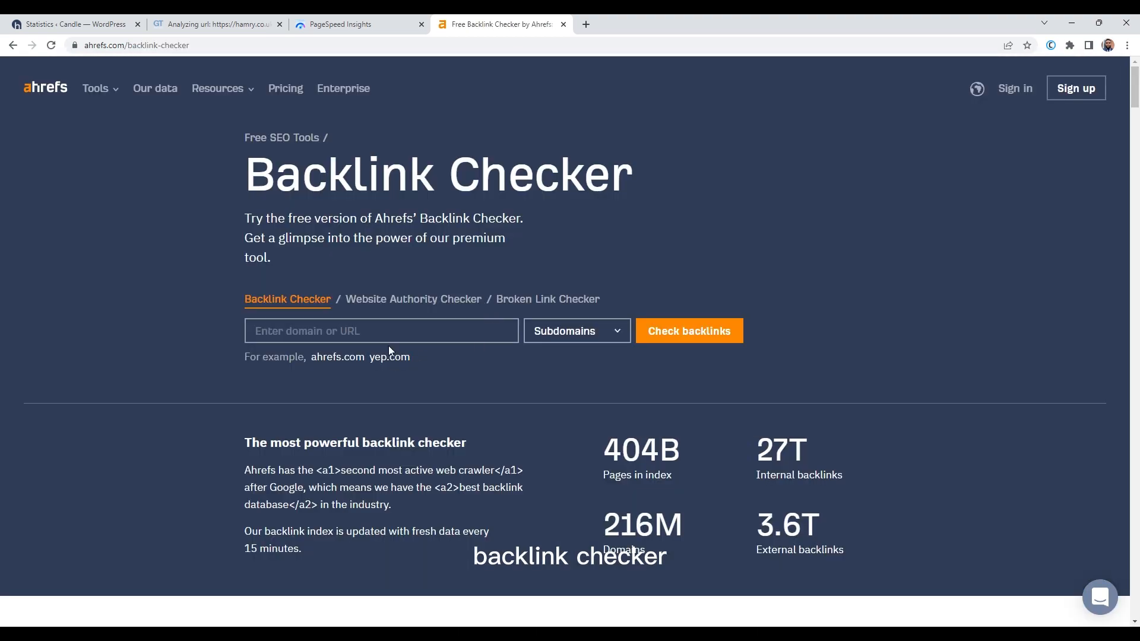
type("https://hamry.co.uk")
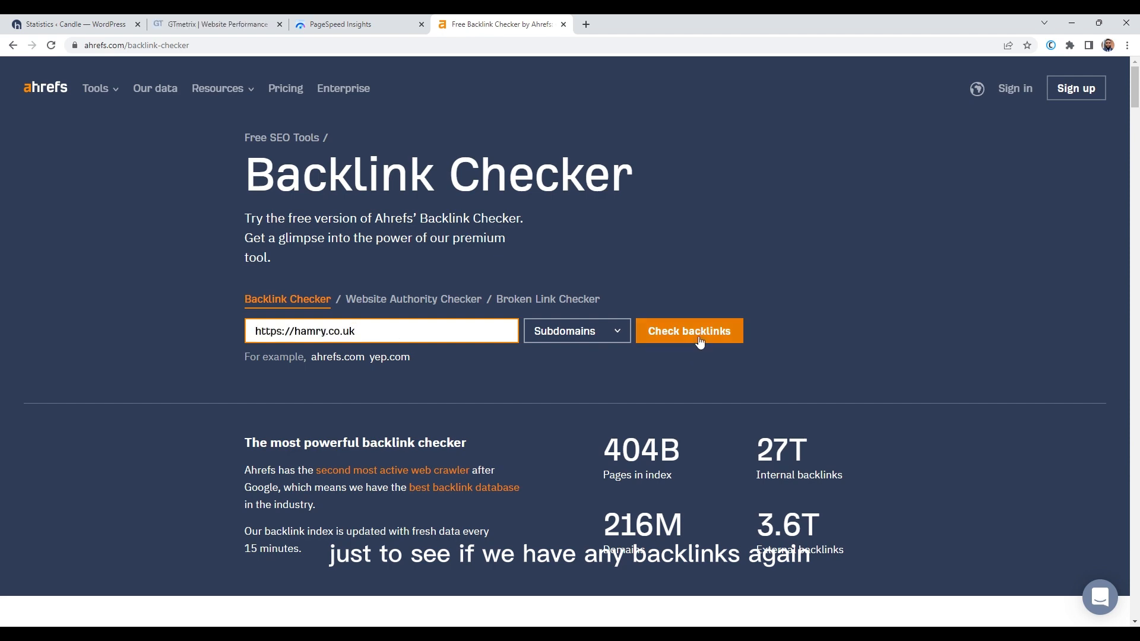
left_click(687, 331)
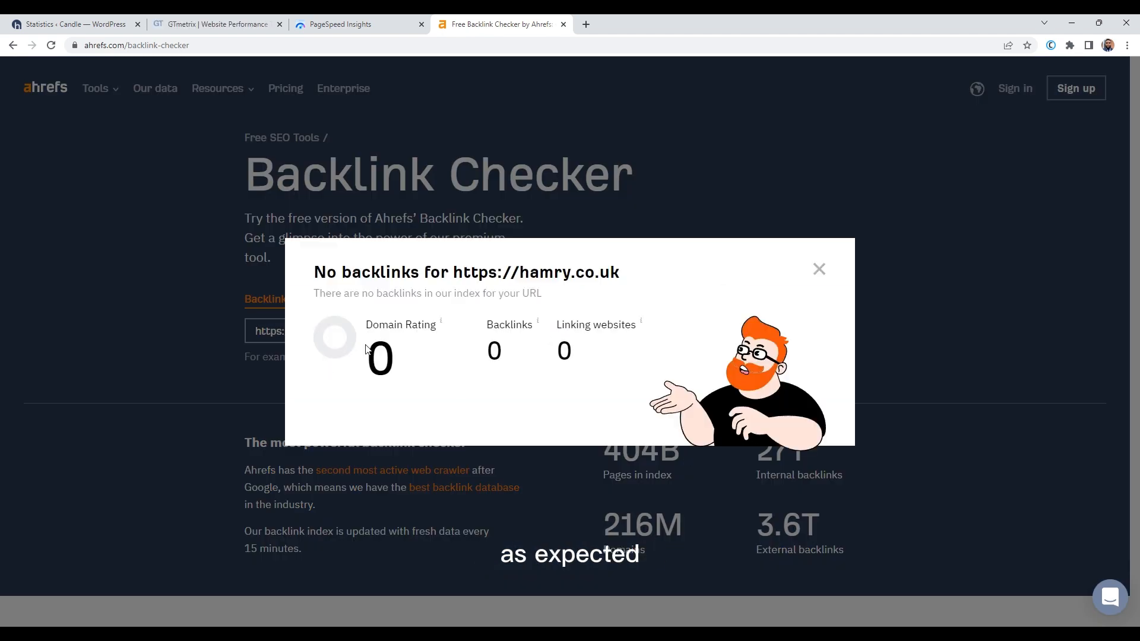
left_click(818, 269)
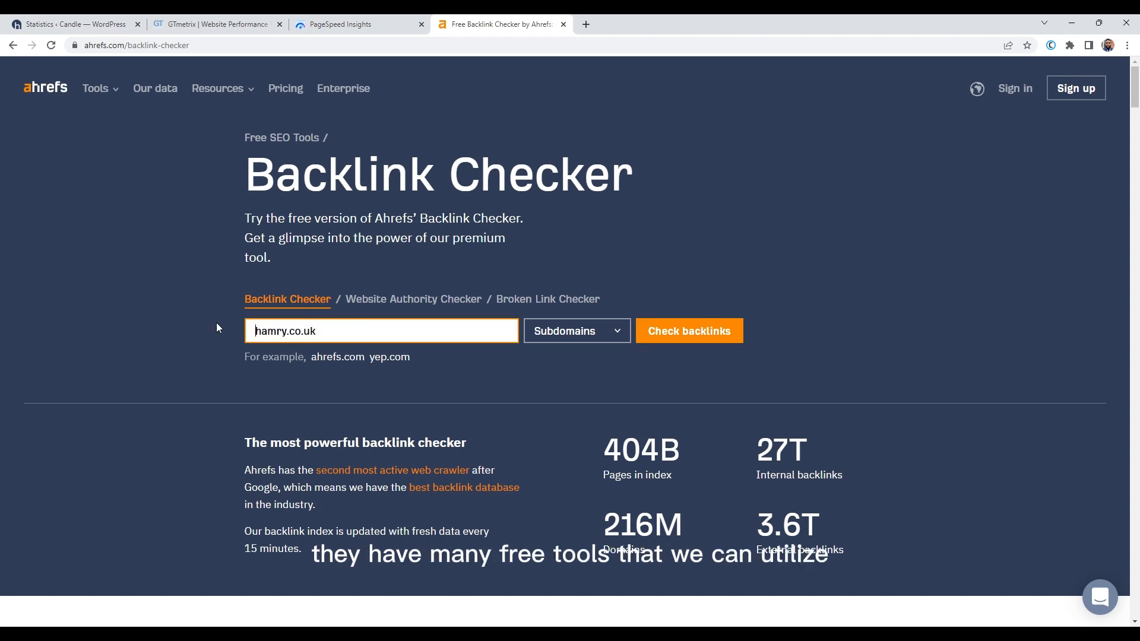
left_click(687, 331)
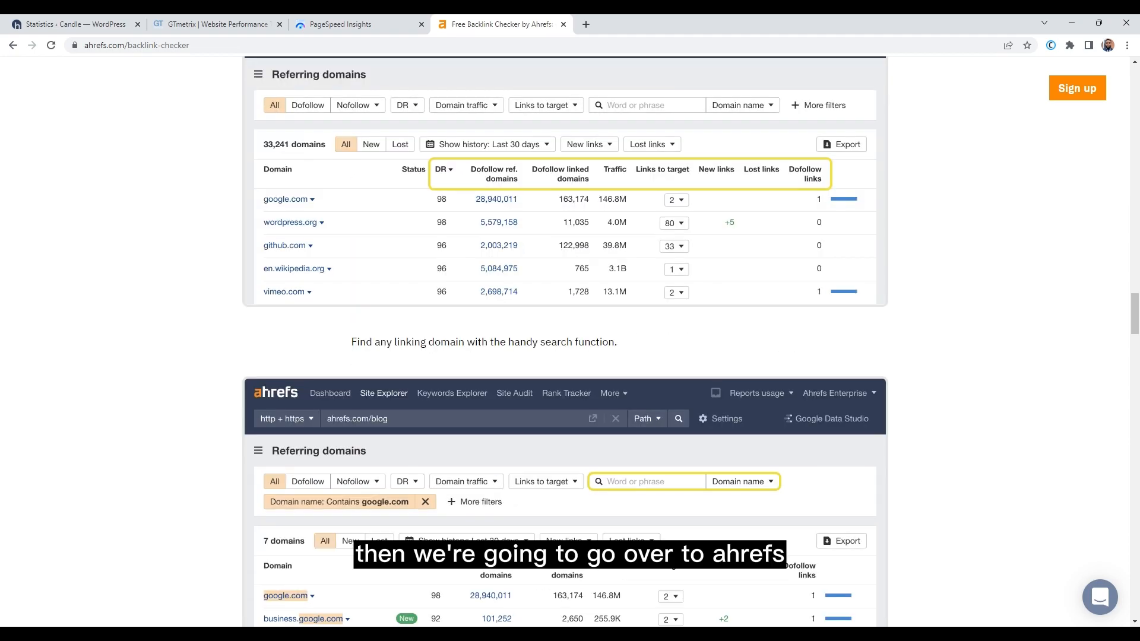
Go to the free Website Traffic Checker from the ahrefs.com footer.
scroll("down", 3)
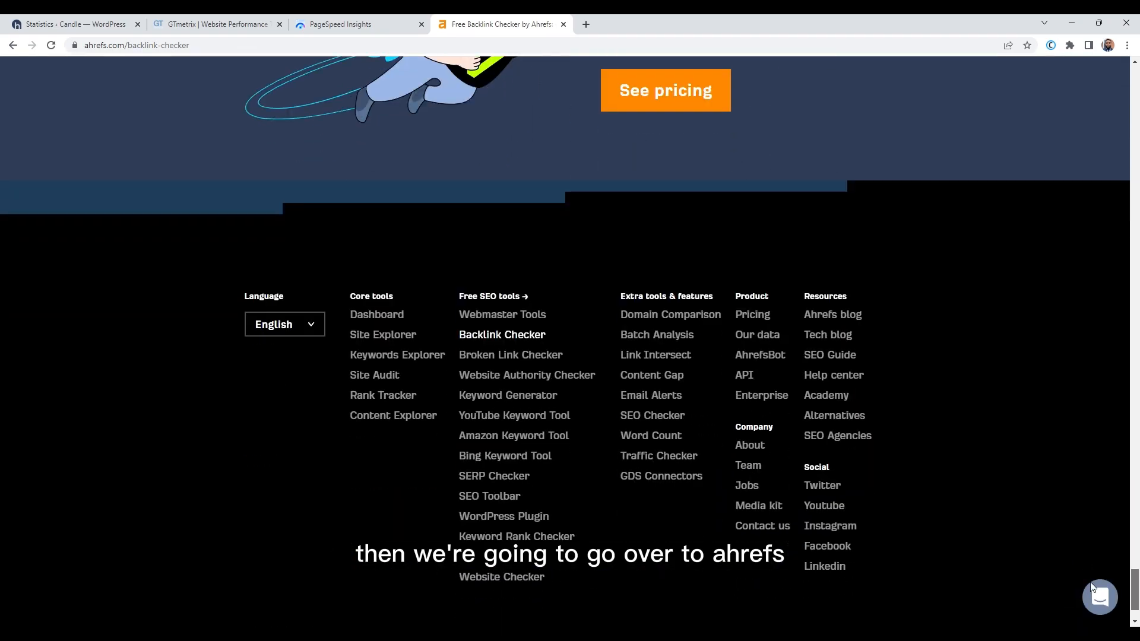
left_click(658, 456)
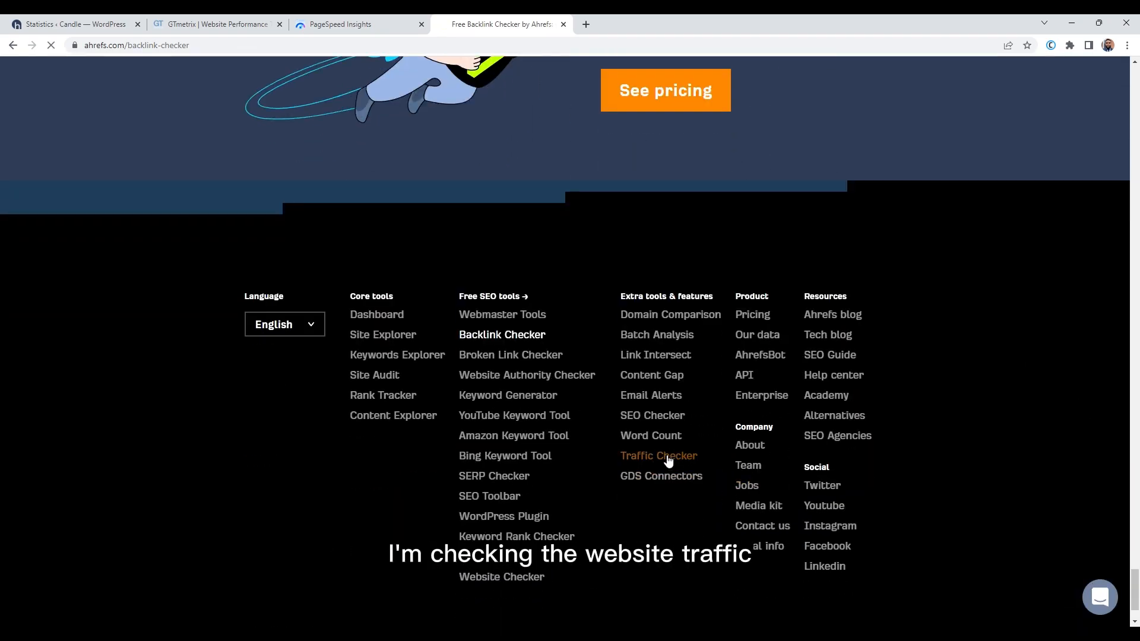
Run the traffic estimate for hamry.co.uk, which reports zero organic traffic.
left_click(658, 456)
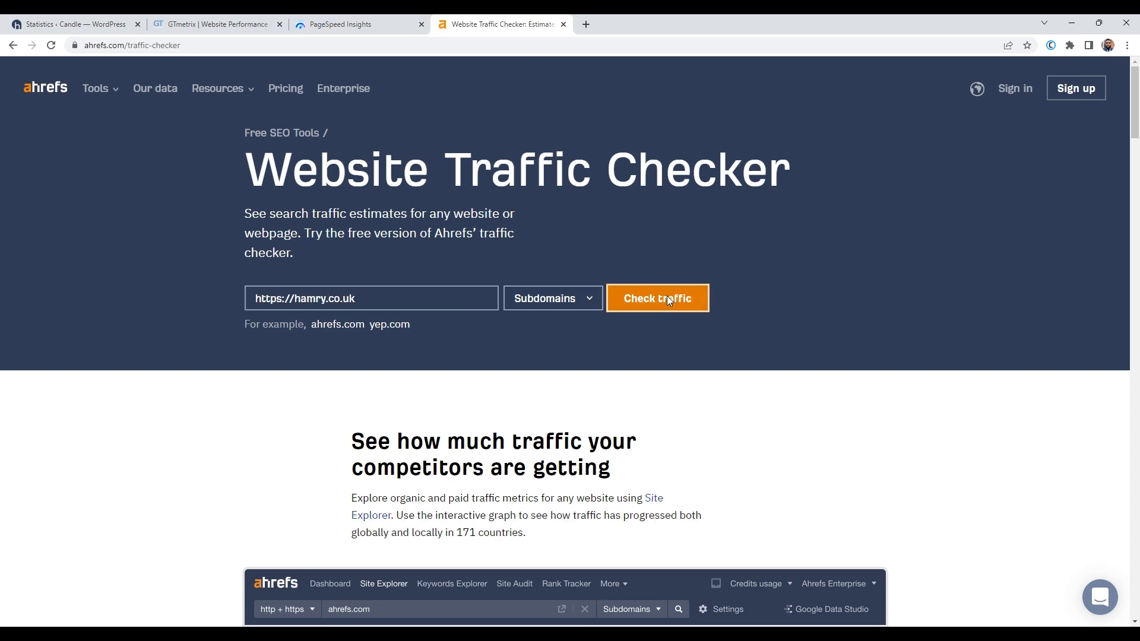
left_click(656, 298)
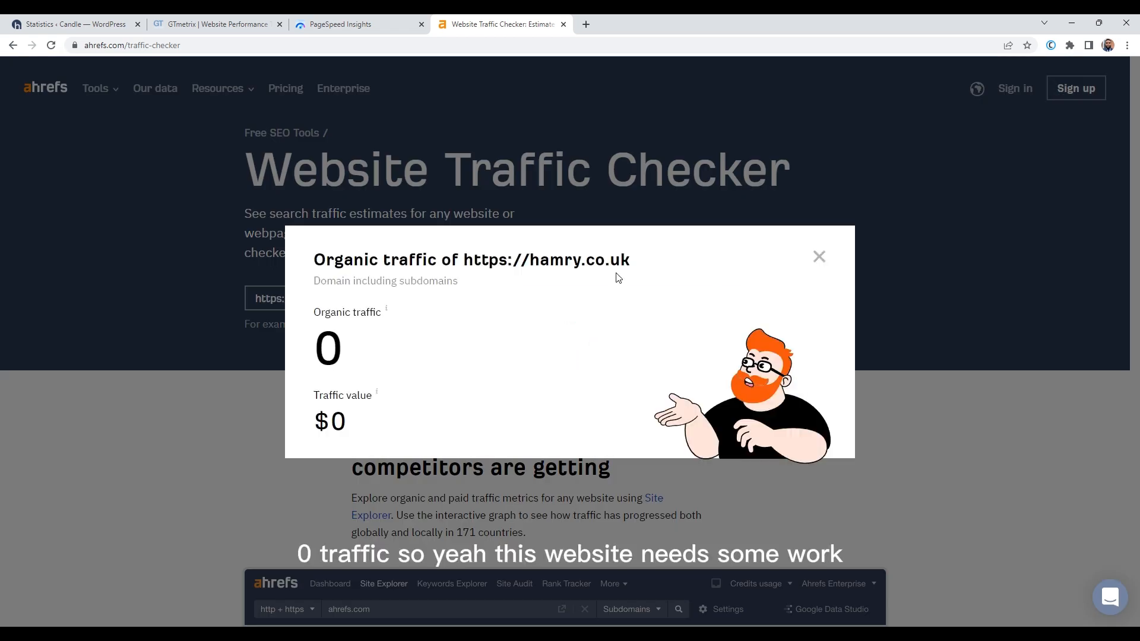
mouse_move(819, 257)
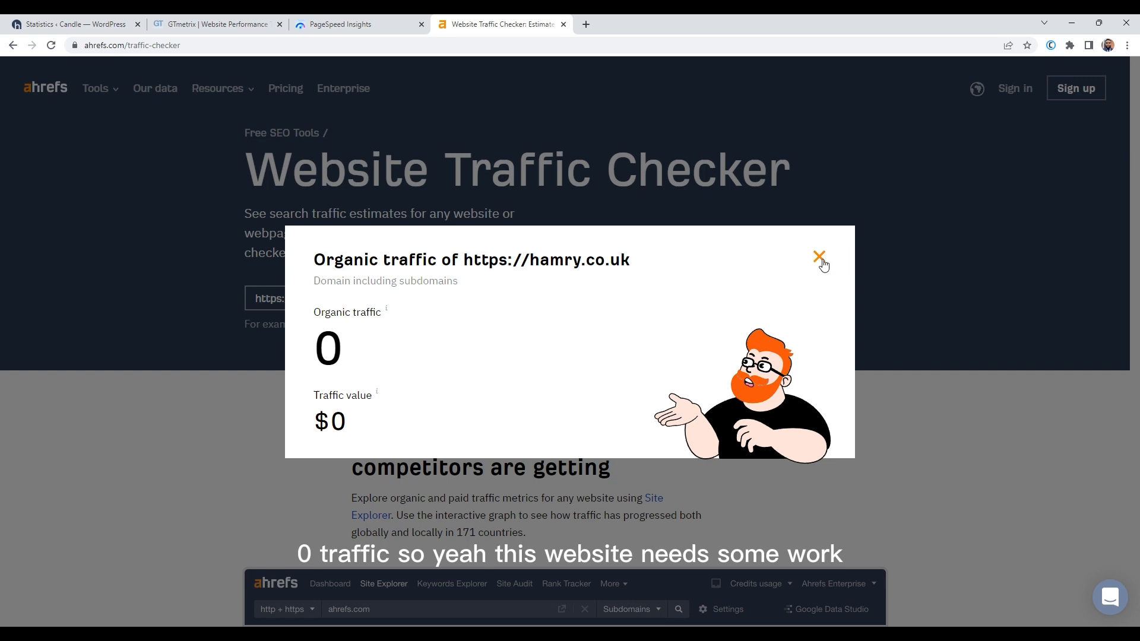
left_click(818, 258)
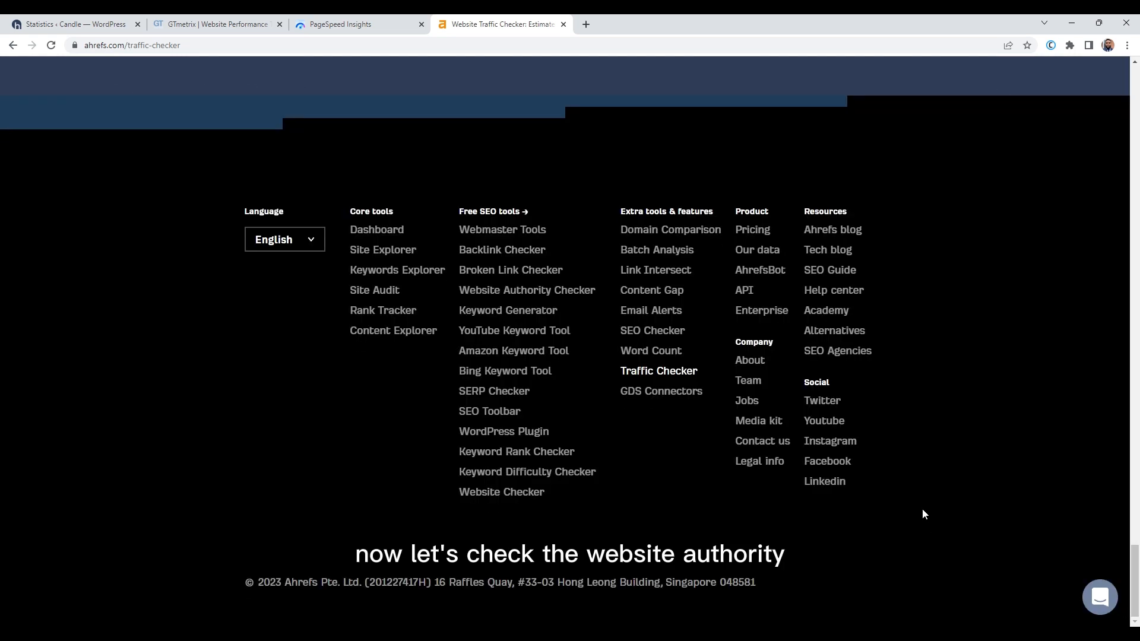
Check hamry.co.uk in Website Authority Checker, which reports a Domain Rating of 0.
left_click(526, 290)
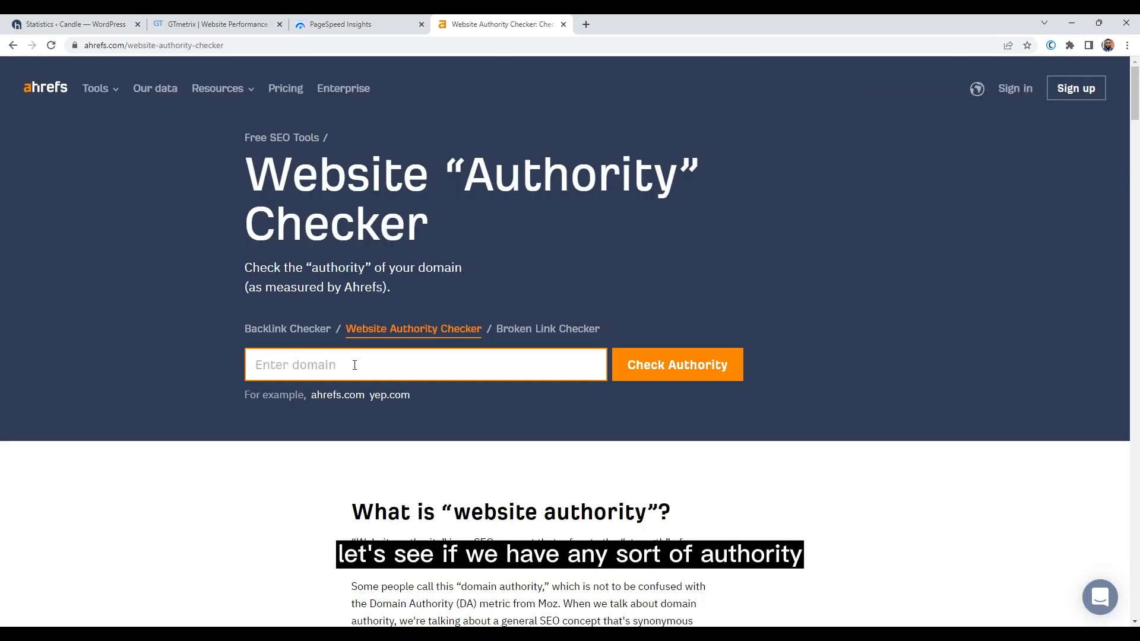
type("hamry.co.uk")
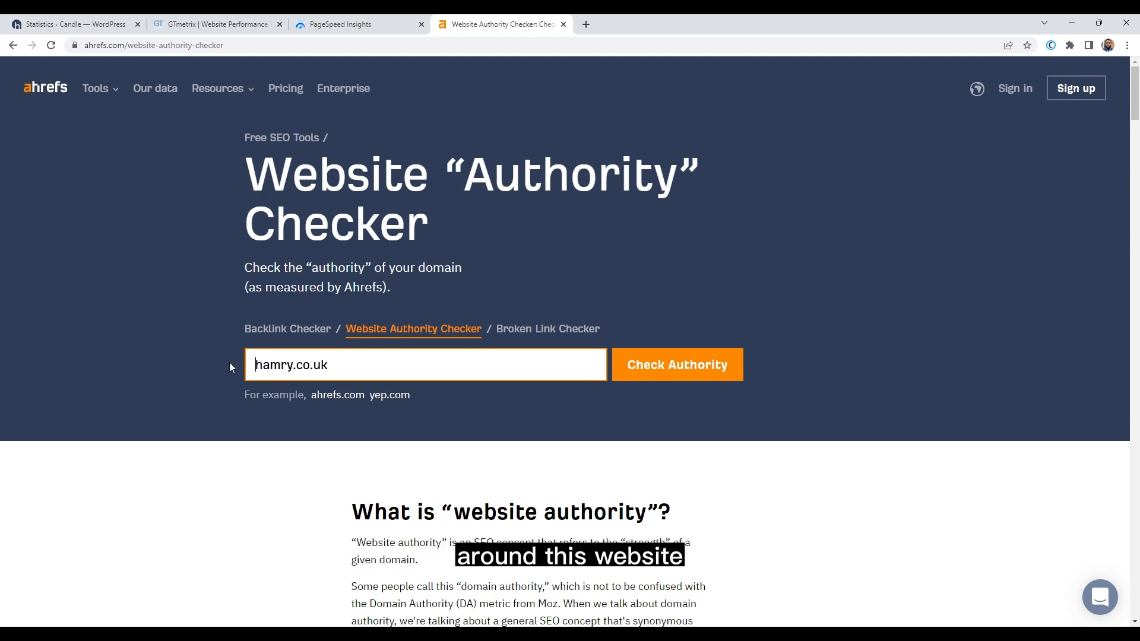
left_click(676, 364)
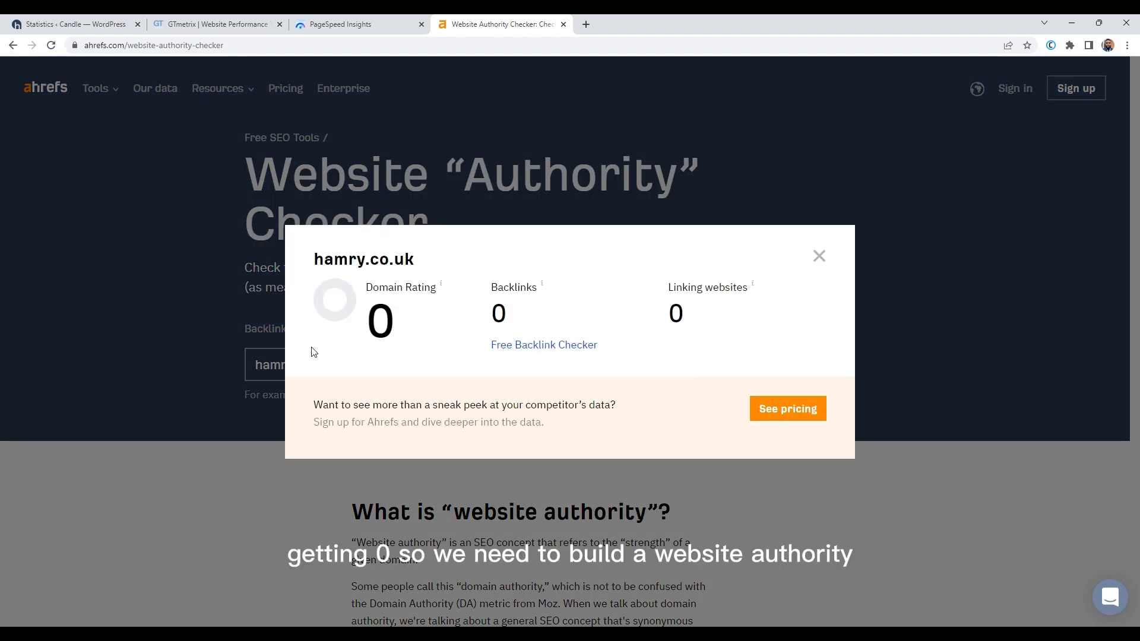
left_click(818, 256)
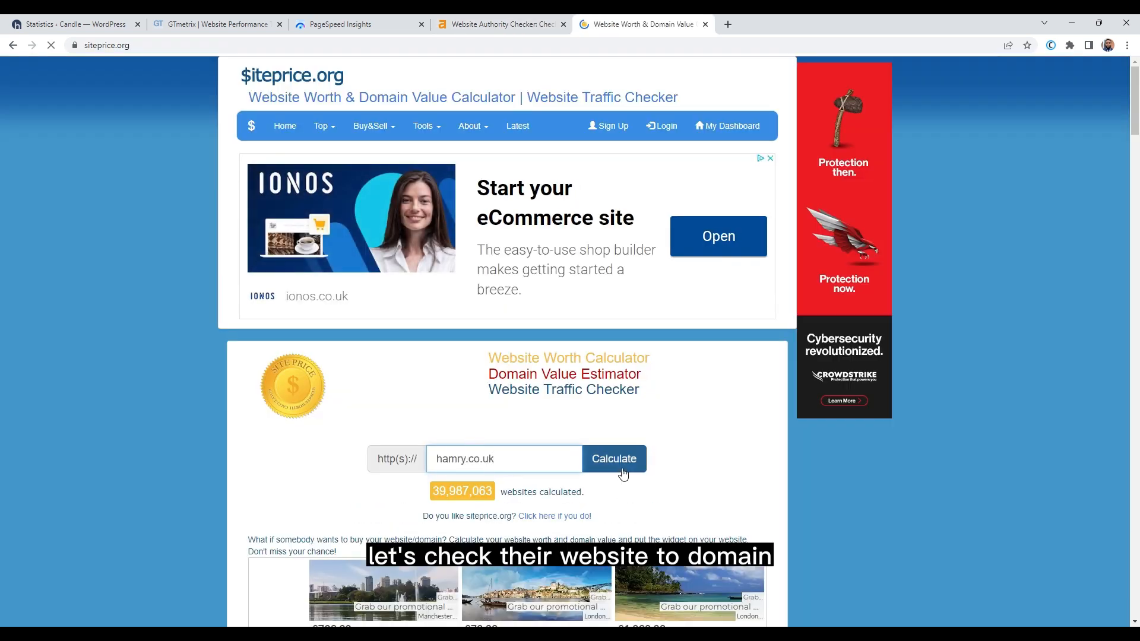
Calculate hamry.co.uk's worth on siteprice.org and review info, traffic, social and competitor sections.
left_click(614, 459)
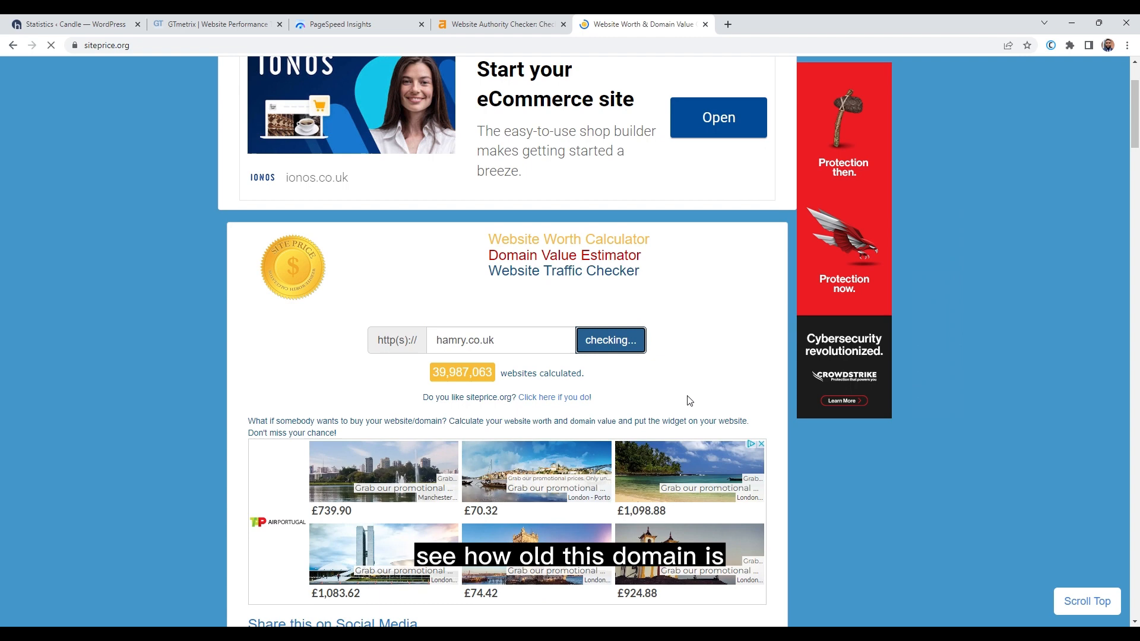
left_click(610, 340)
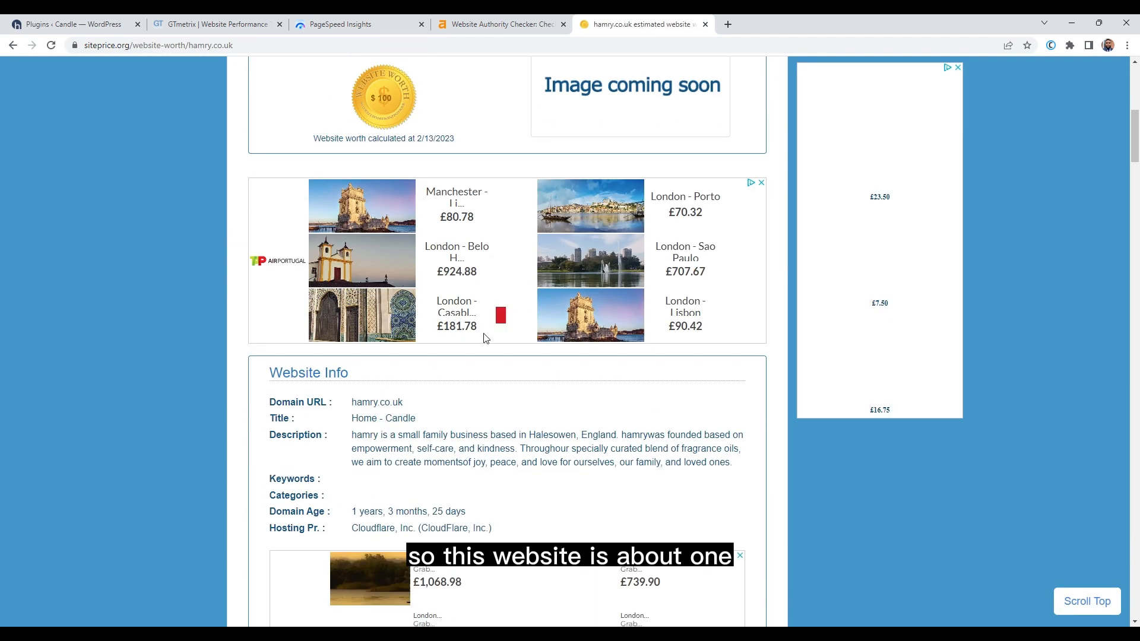
scroll("down", 3)
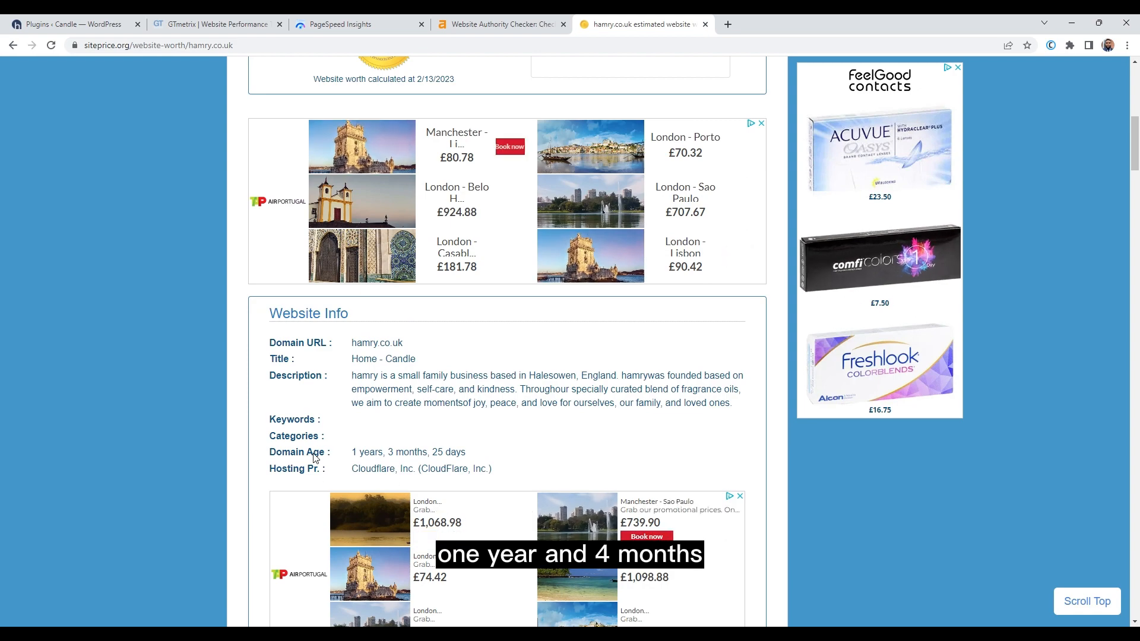
scroll("down", 3)
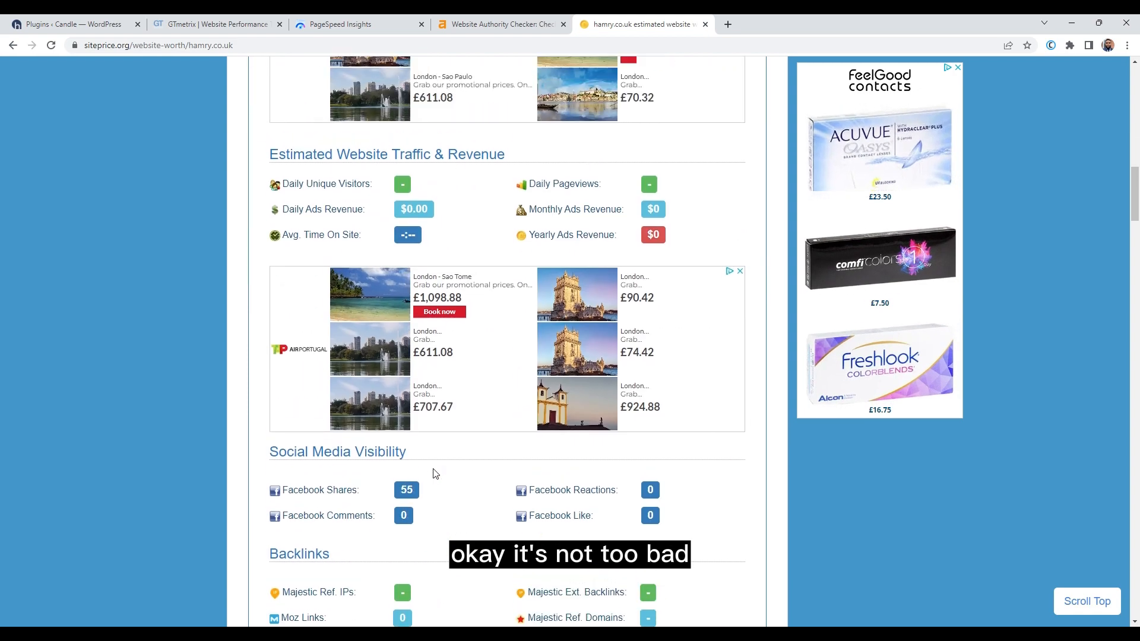
scroll("down", 3)
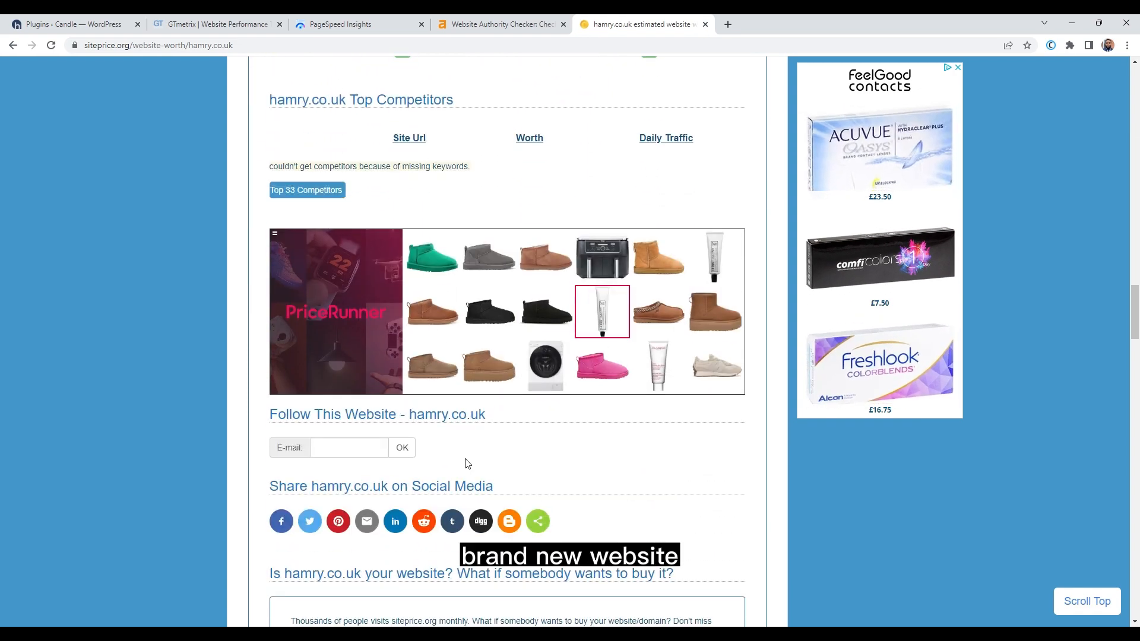
scroll("up", 3)
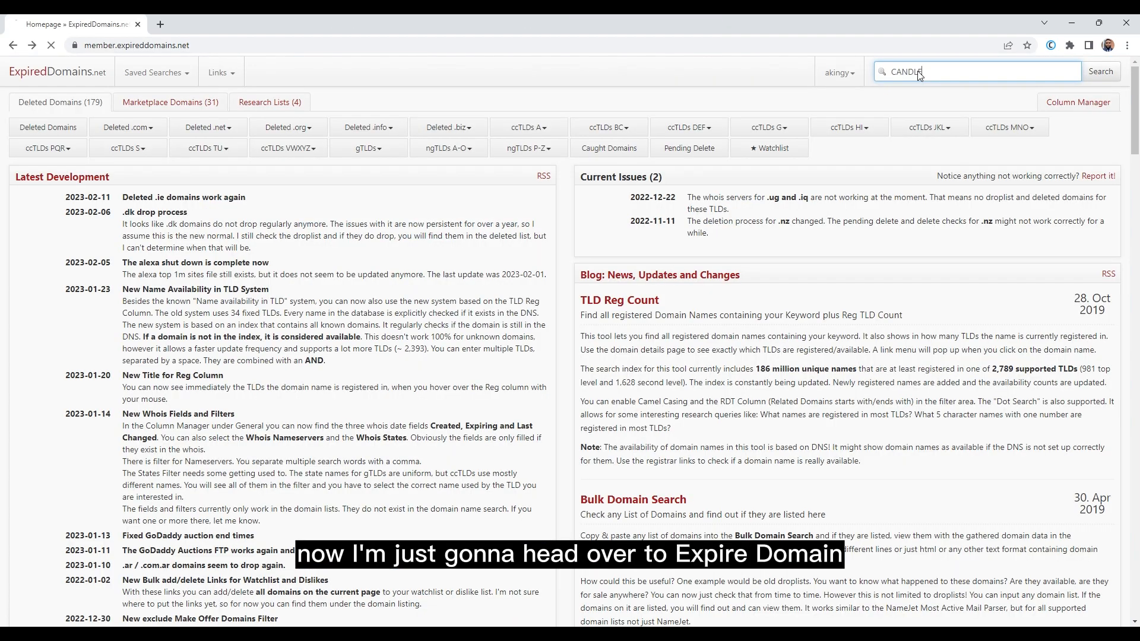
Search ExpiredDomains.net for CANDLE, then run a Keyword Domain Search for candles.co.uk.
left_click(1099, 71)
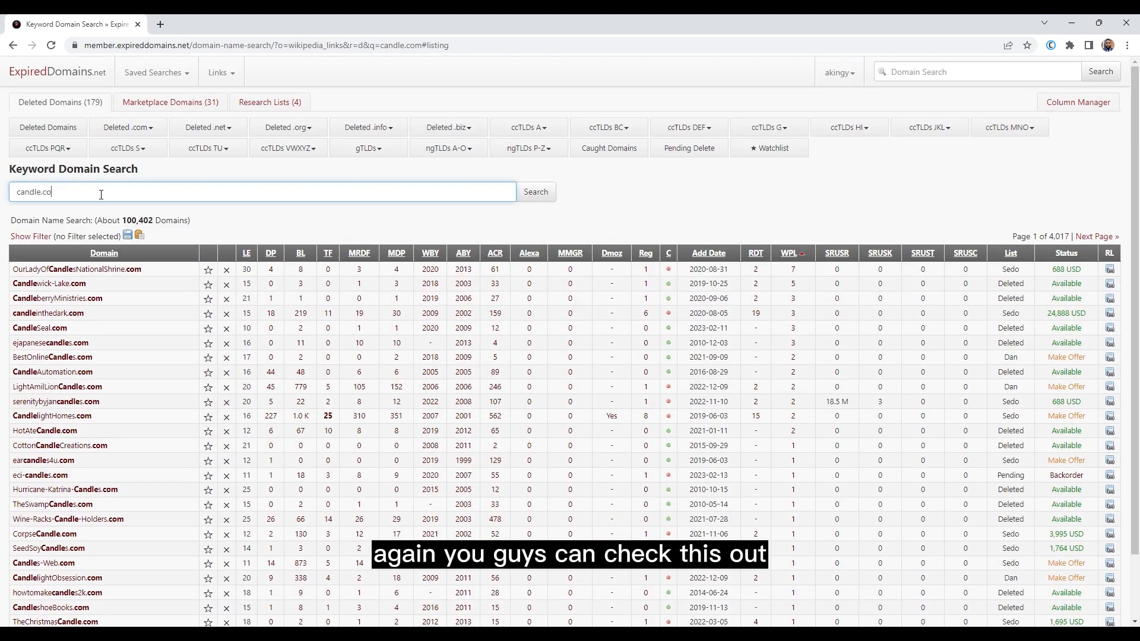
left_click(535, 192)
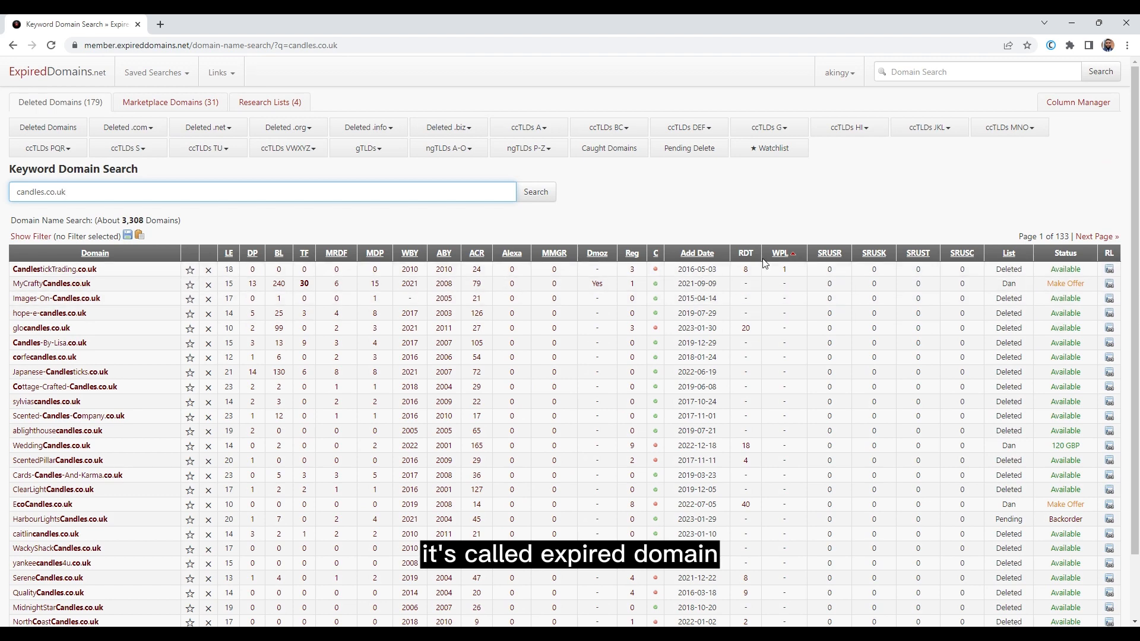
left_click(310, 253)
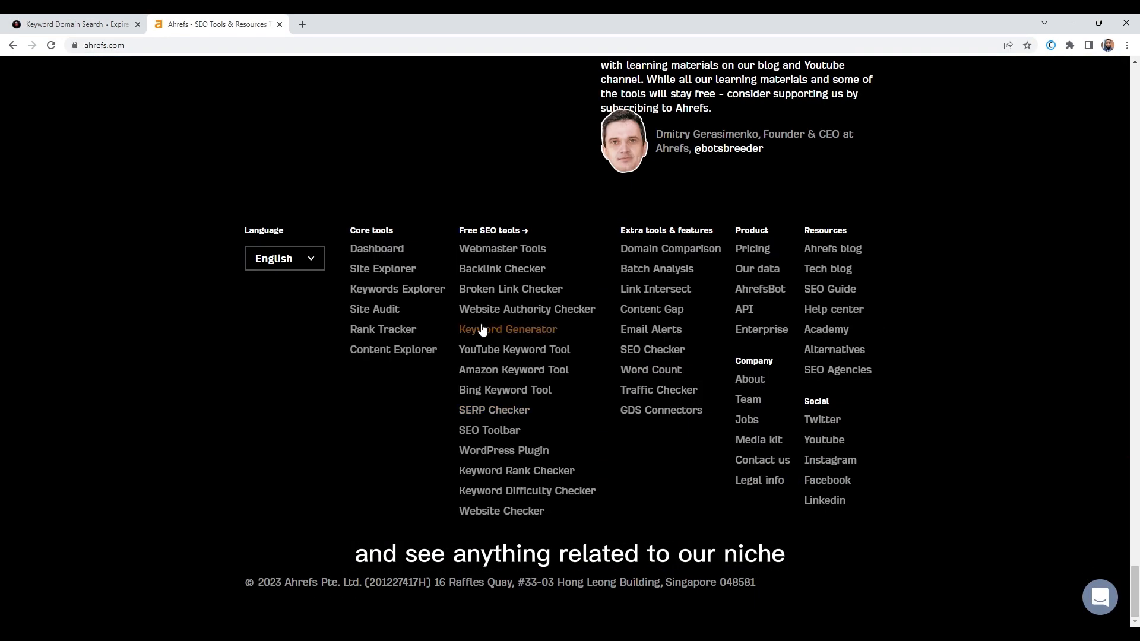
Check backlinks for Candles-By-Lisa.co.uk (75 found) and Scented-Candles-Gifts.co.uk.
left_click(501, 269)
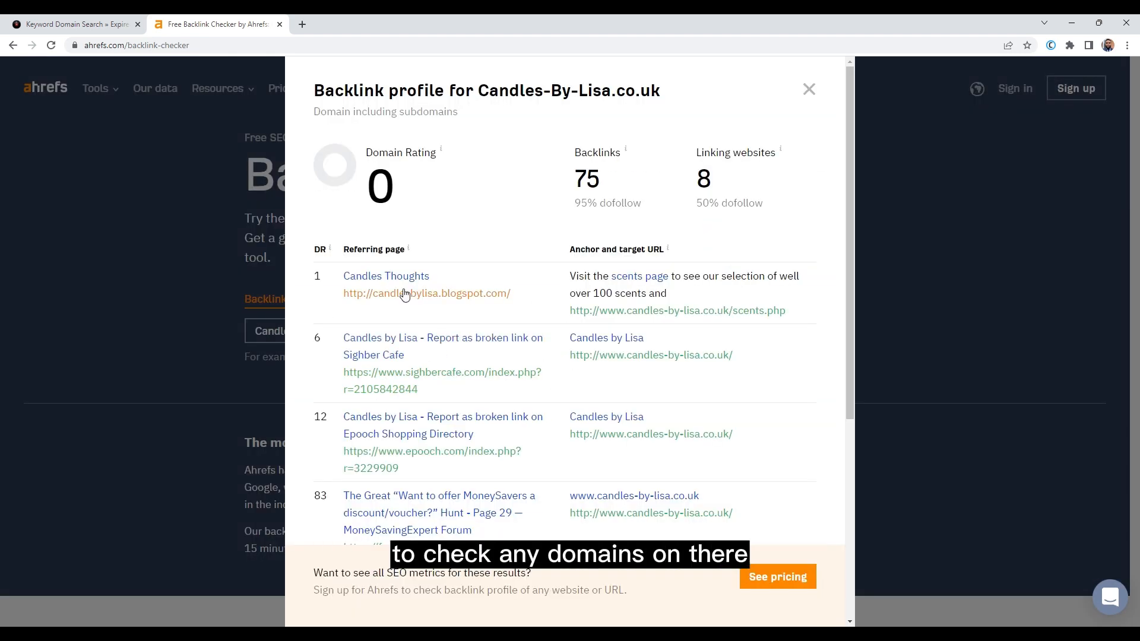
mouse_move(626, 148)
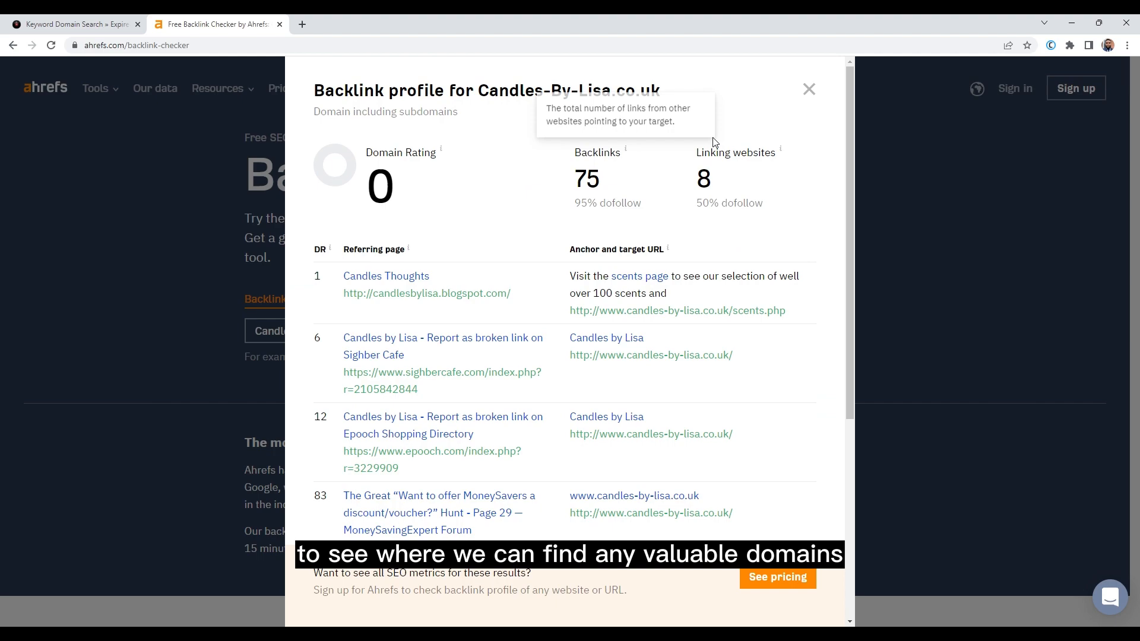
left_click(809, 89)
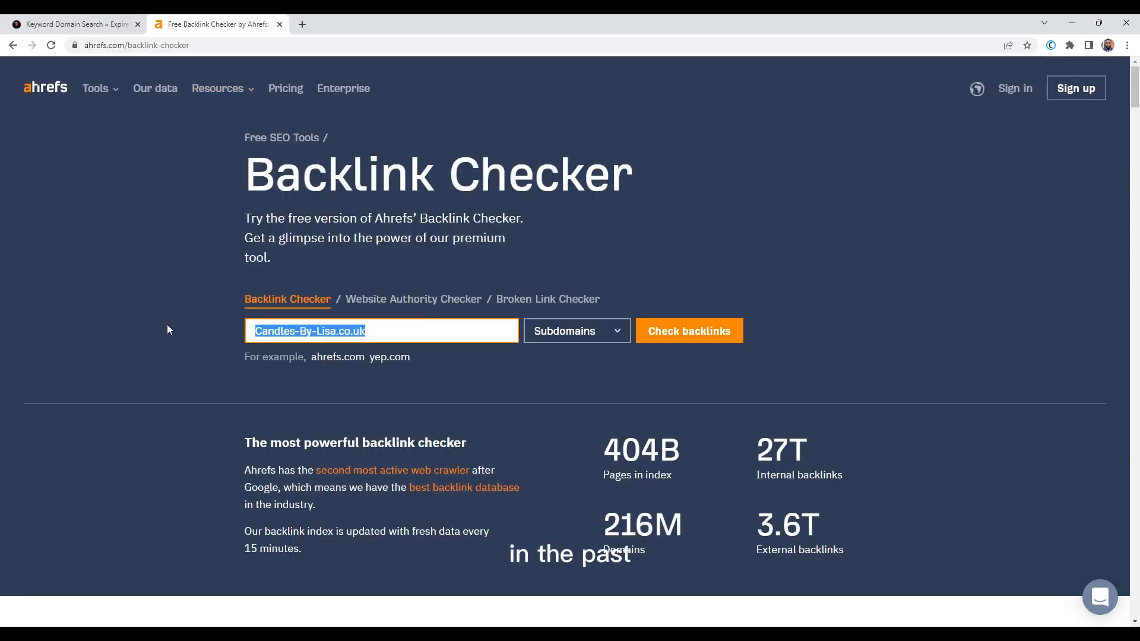
left_click(687, 331)
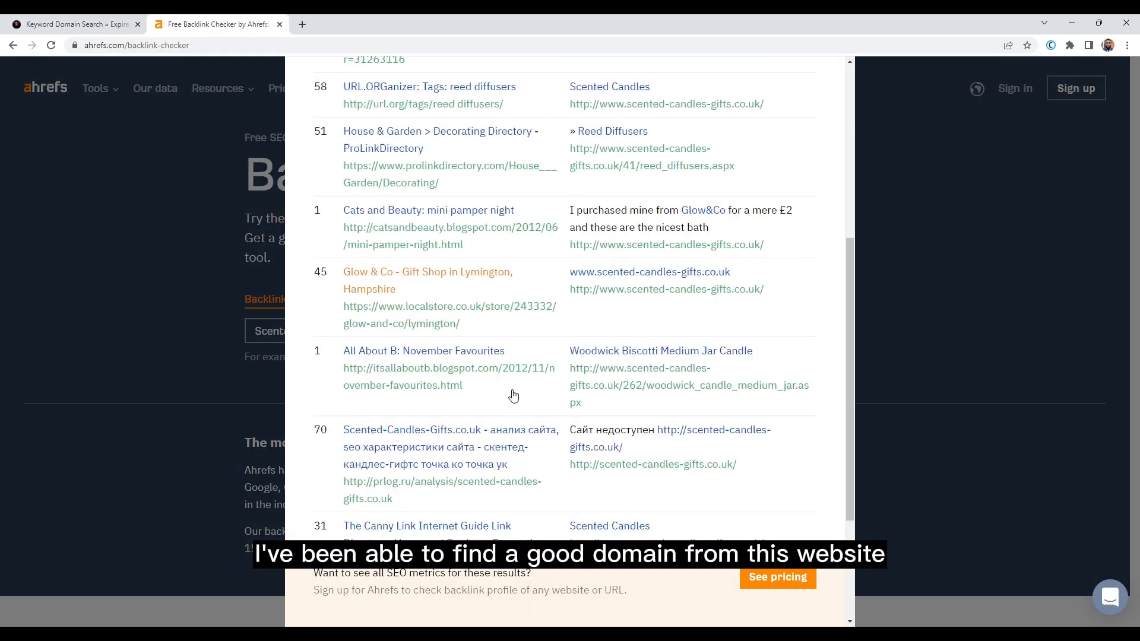
Pick FunkyCandles.co.uk from ExpiredDomains.net and return to the Backlink Checker.
left_click(72, 23)
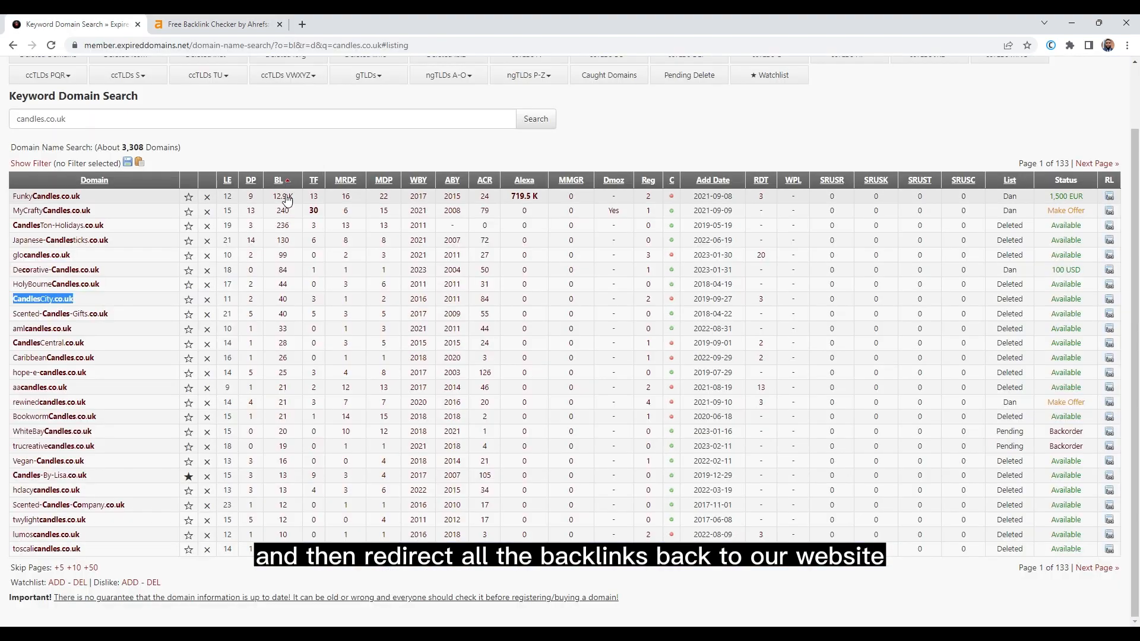
left_click(535, 191)
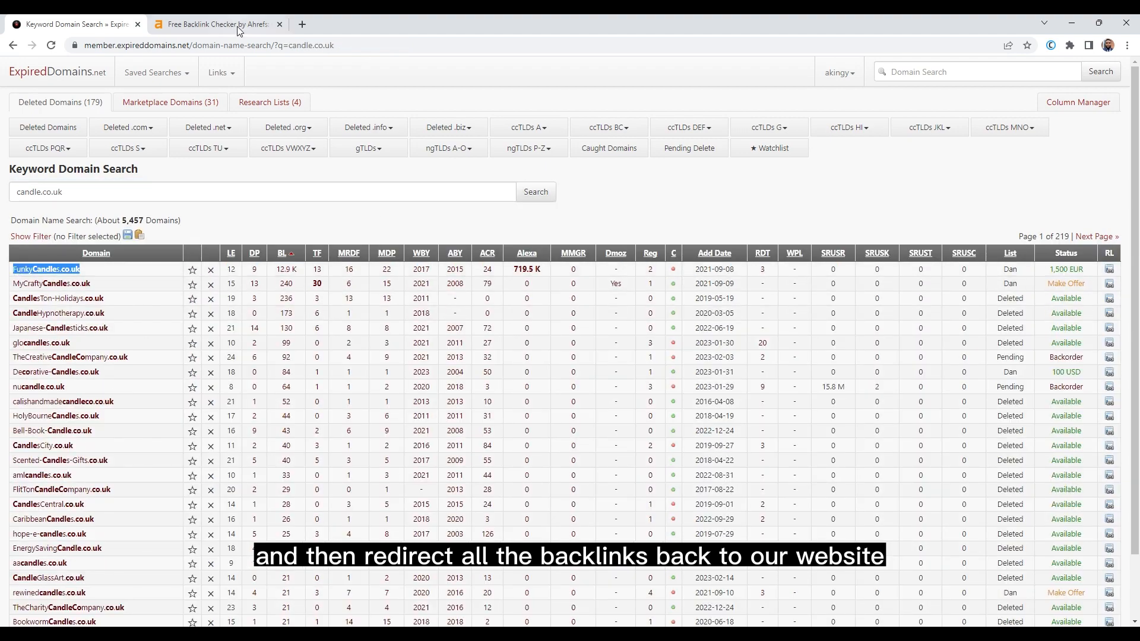
left_click(215, 24)
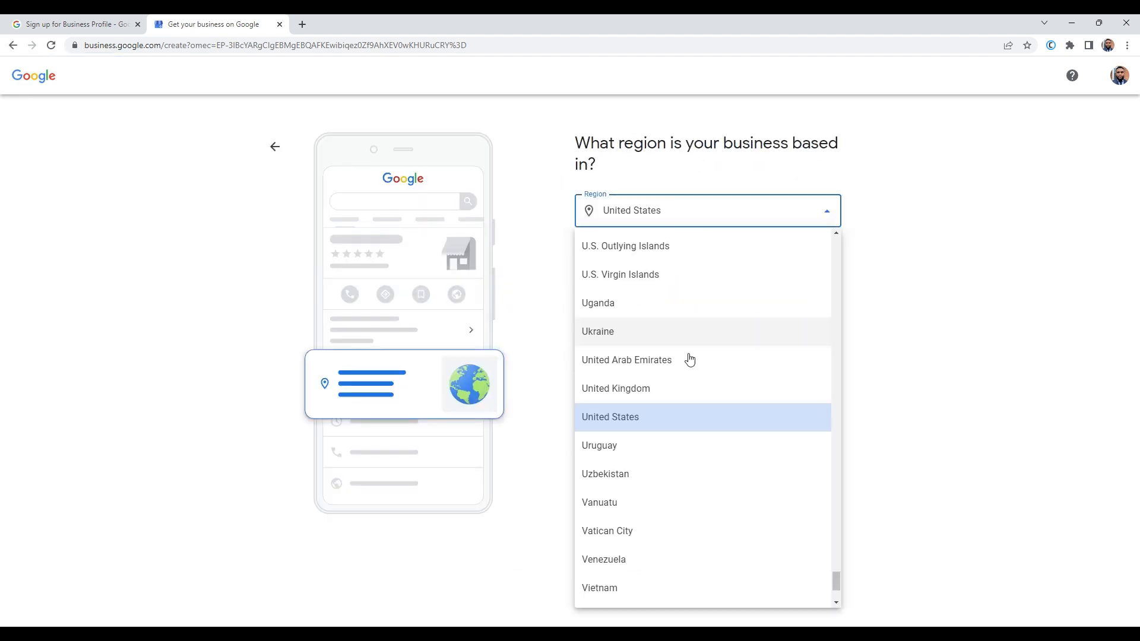
Choose United Kingdom as the region and continue past contact details to business hours.
left_click(610, 416)
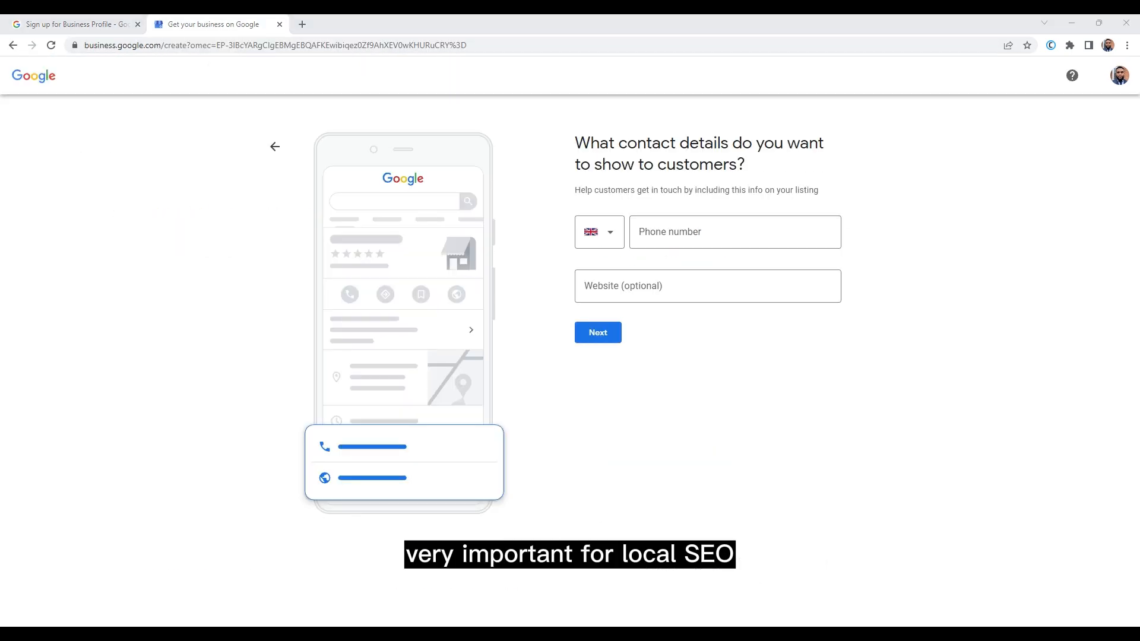
left_click(597, 333)
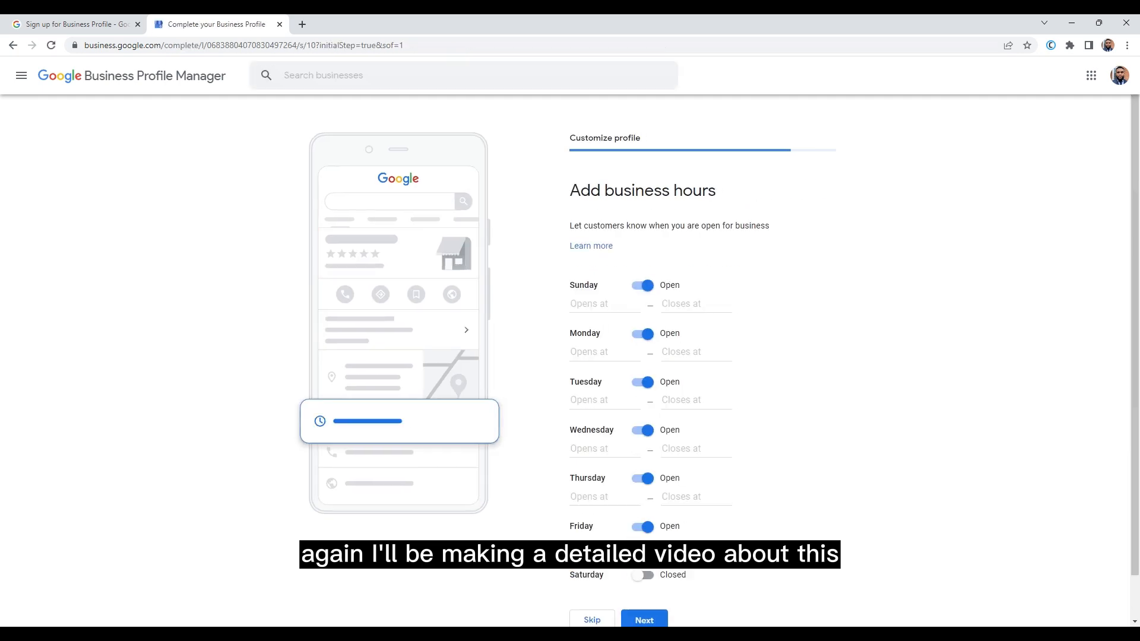
left_click(642, 619)
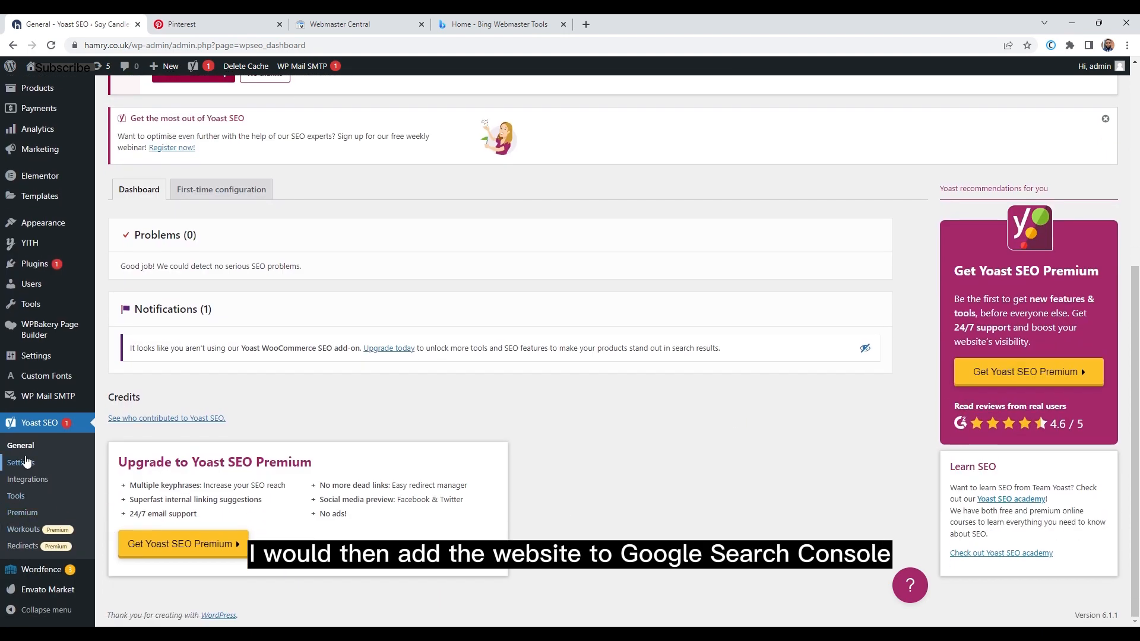
Go to Yoast SEO Settings and show the Site connections verification fields.
left_click(21, 462)
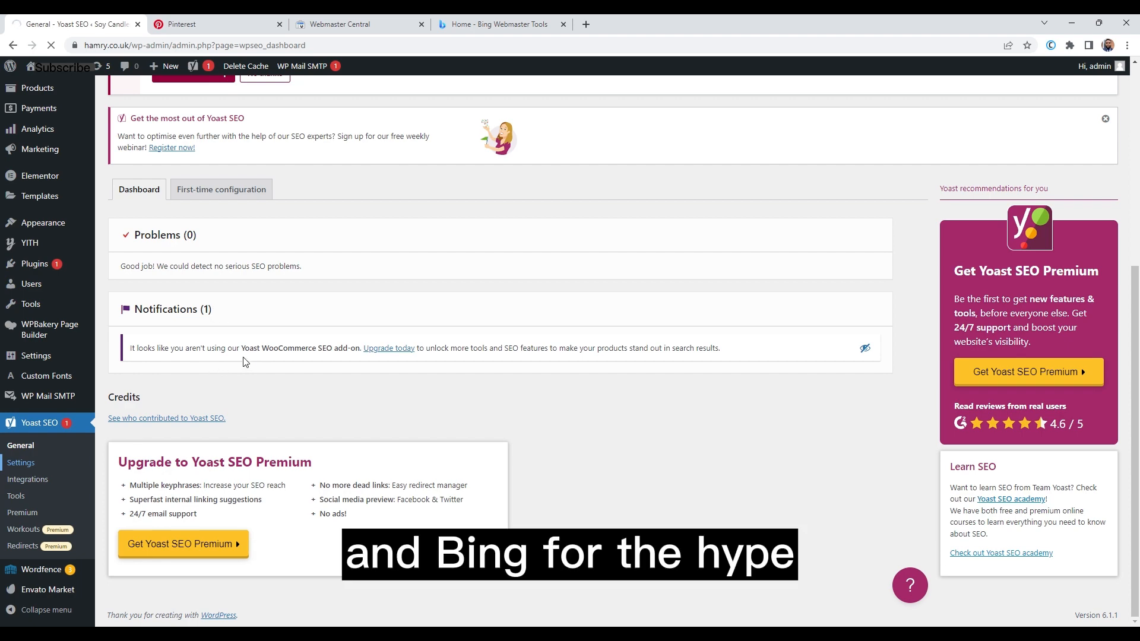
left_click(20, 462)
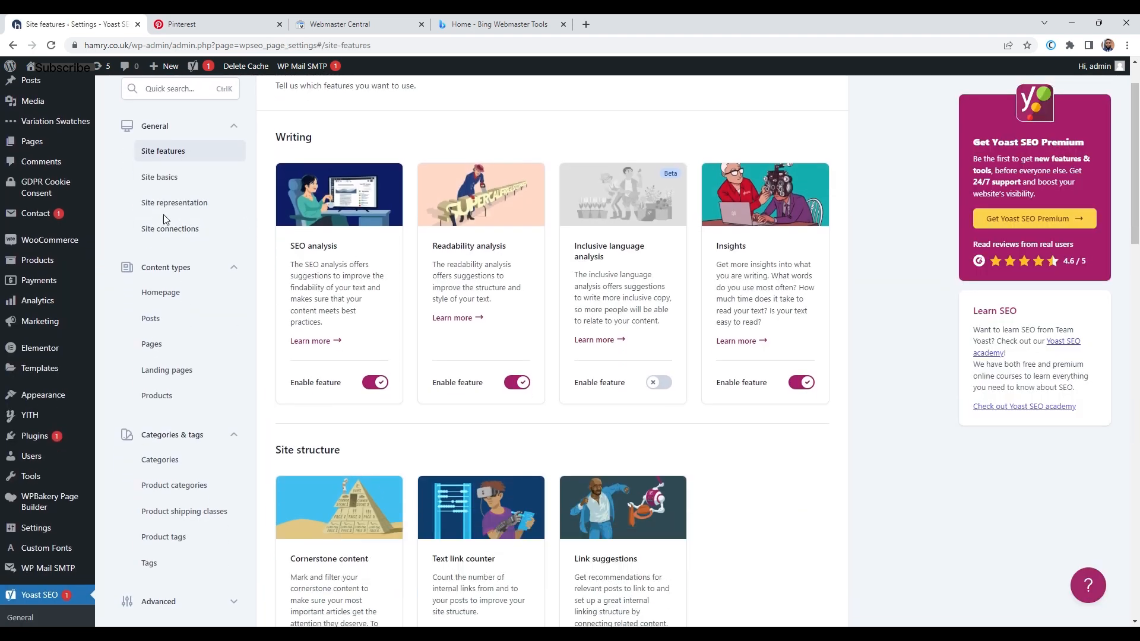
left_click(169, 228)
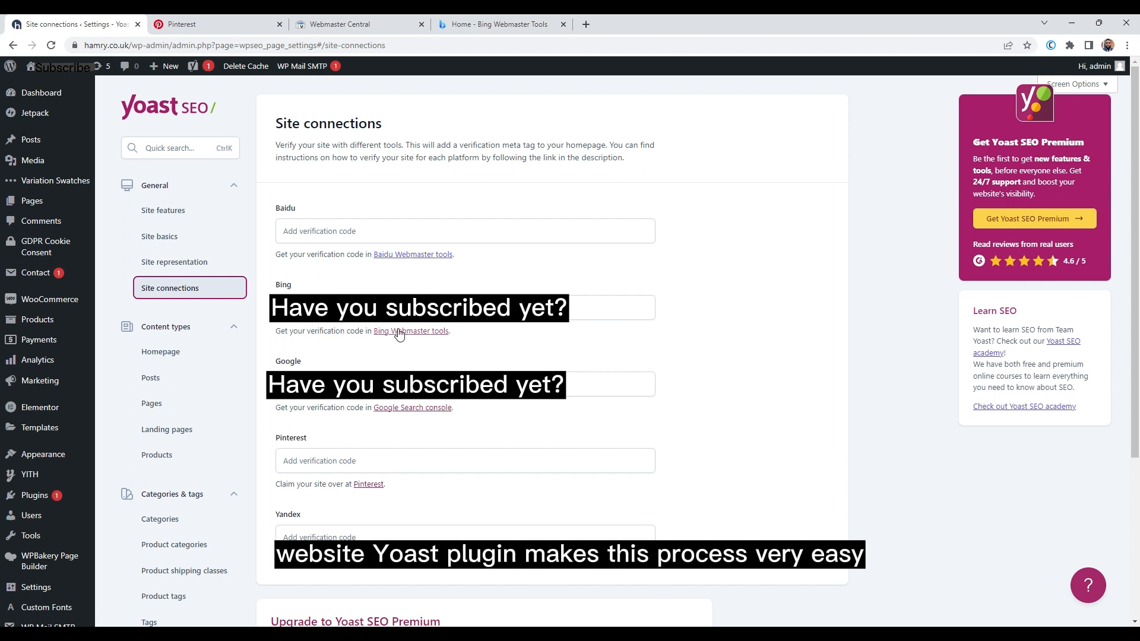
mouse_move(400, 526)
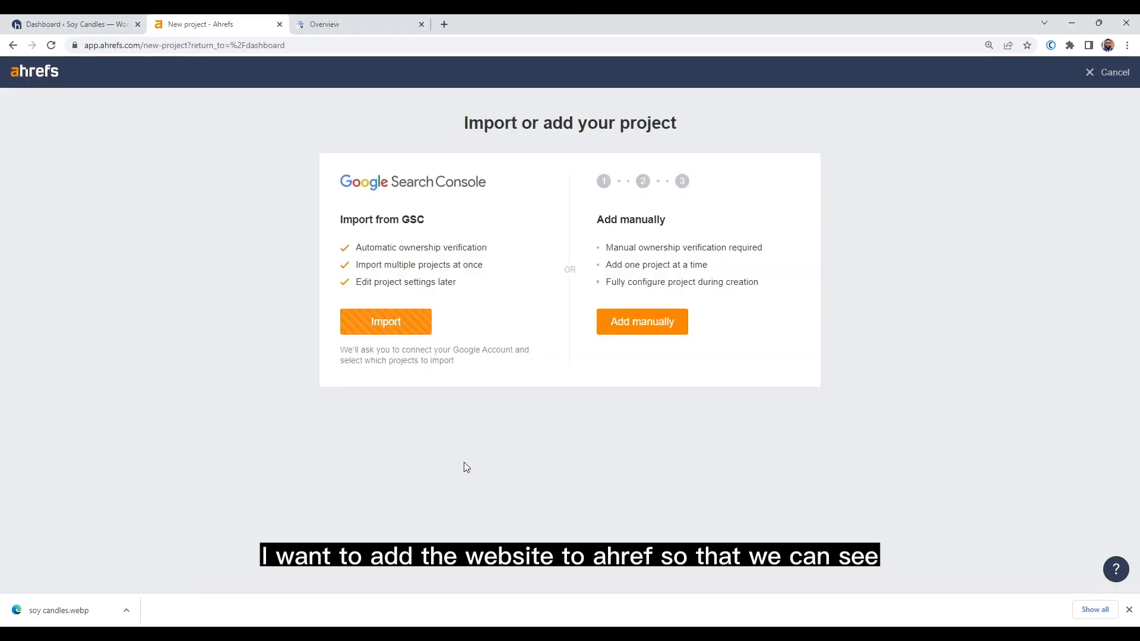
Import hamry.co.uk from Google Search Console and view its Site Explorer overview.
left_click(385, 322)
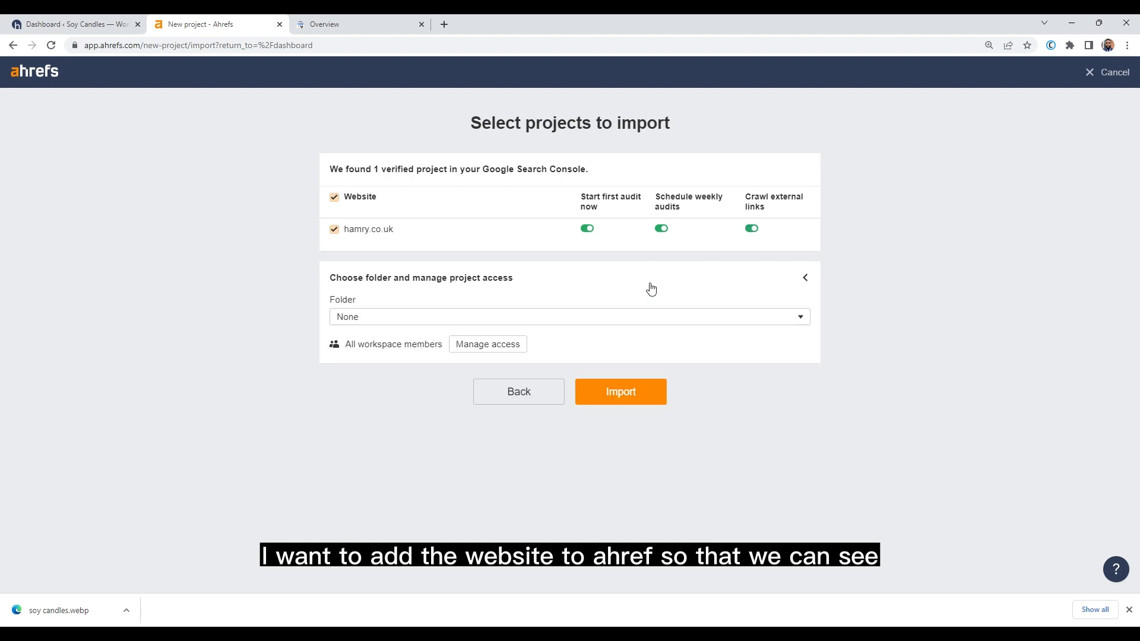
left_click(620, 392)
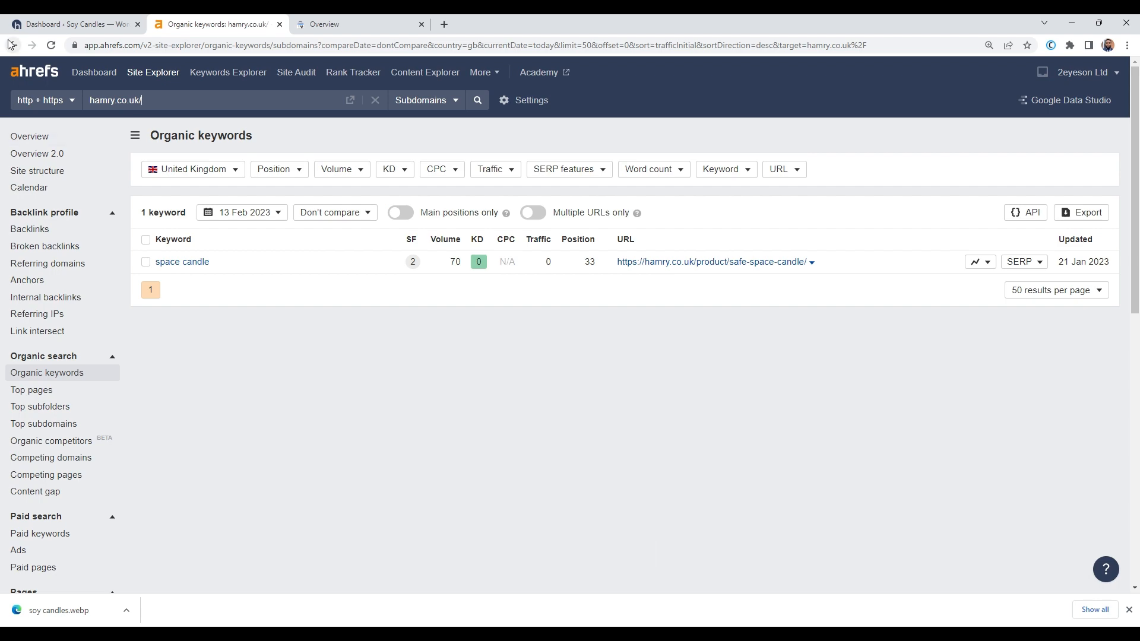
left_click(30, 137)
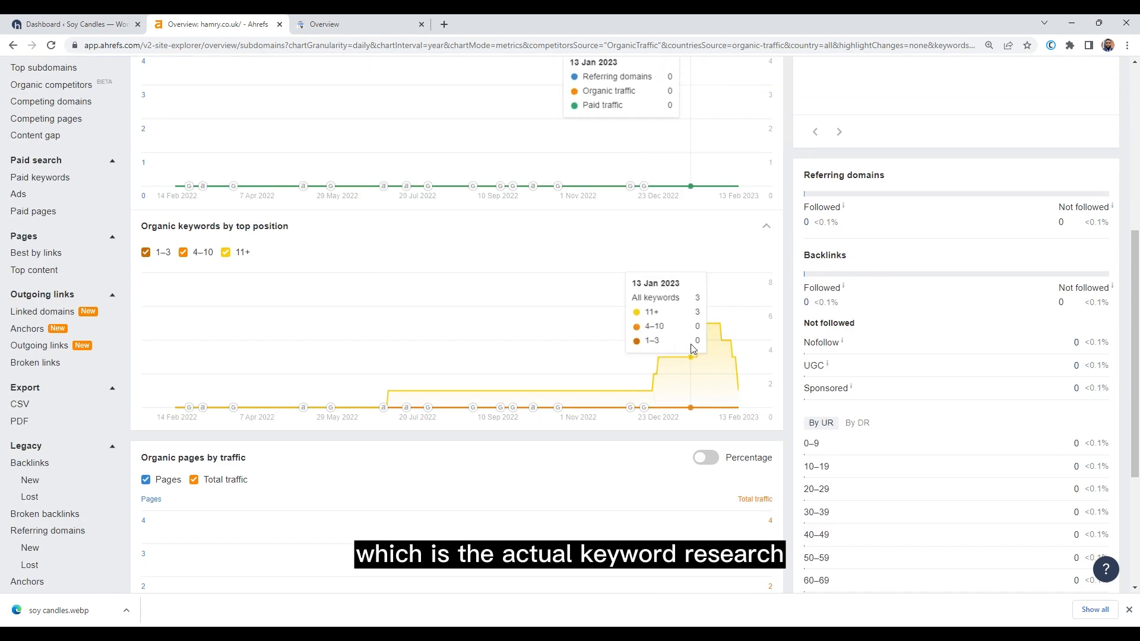
left_click(62, 23)
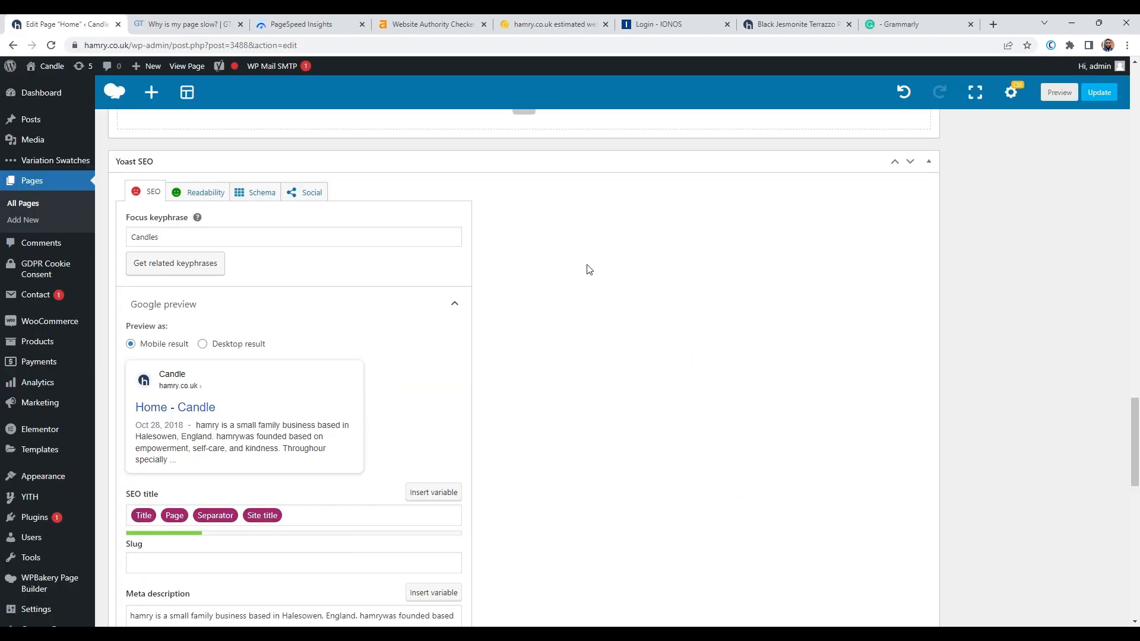
mouse_move(1023, 312)
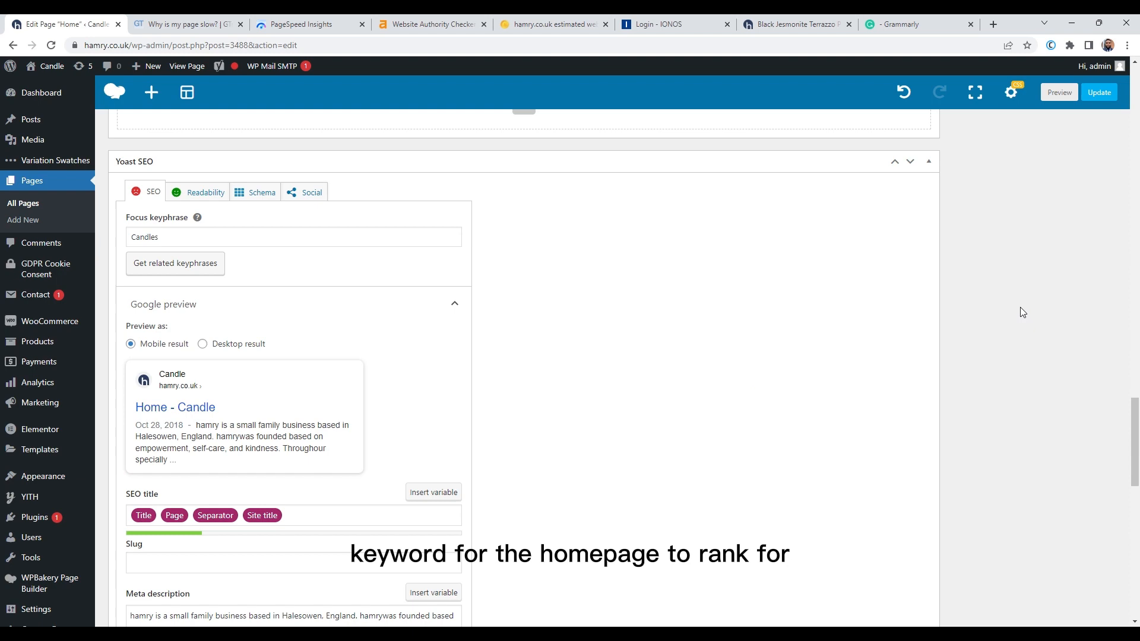
Scroll the Home page editor to read Yoast's SEO analysis results for Candles.
scroll("down", 3)
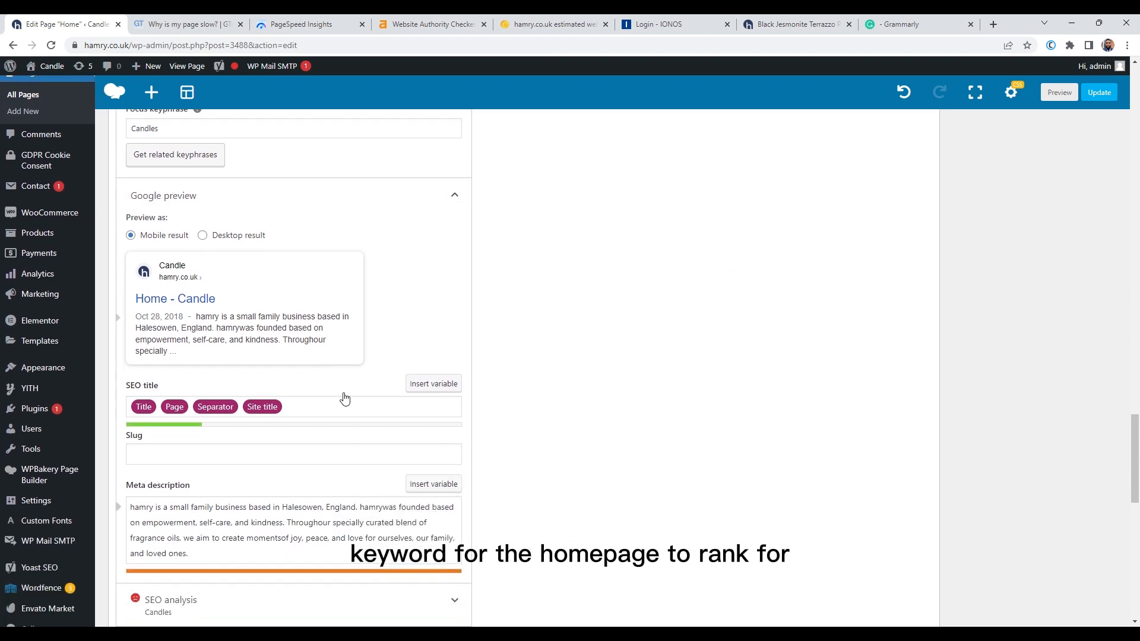
scroll("down", 3)
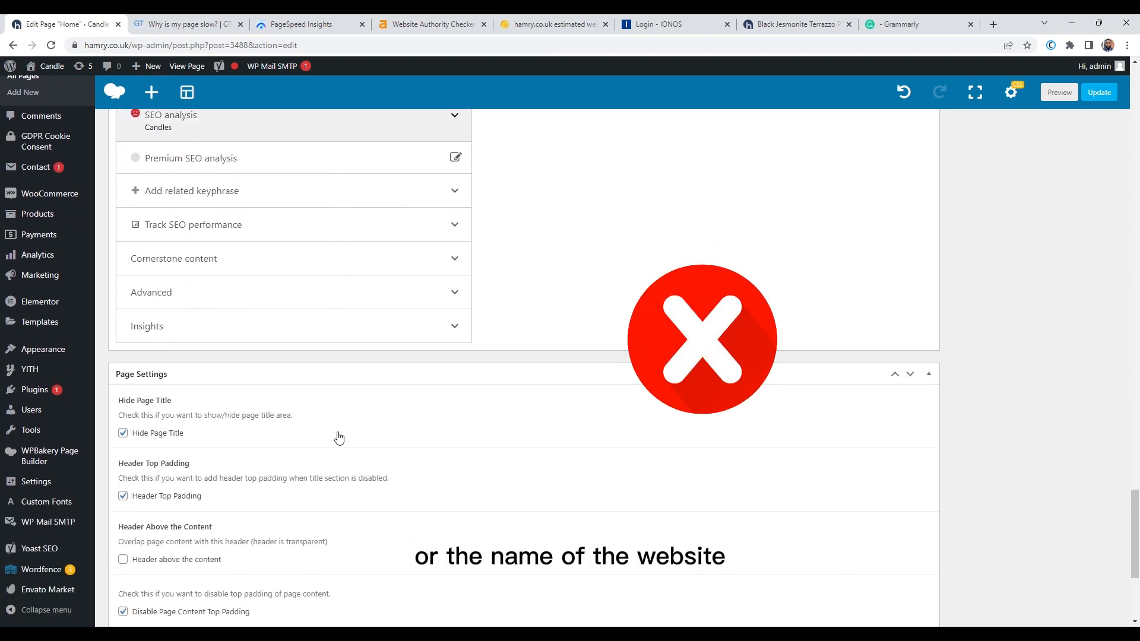
scroll("up", 3)
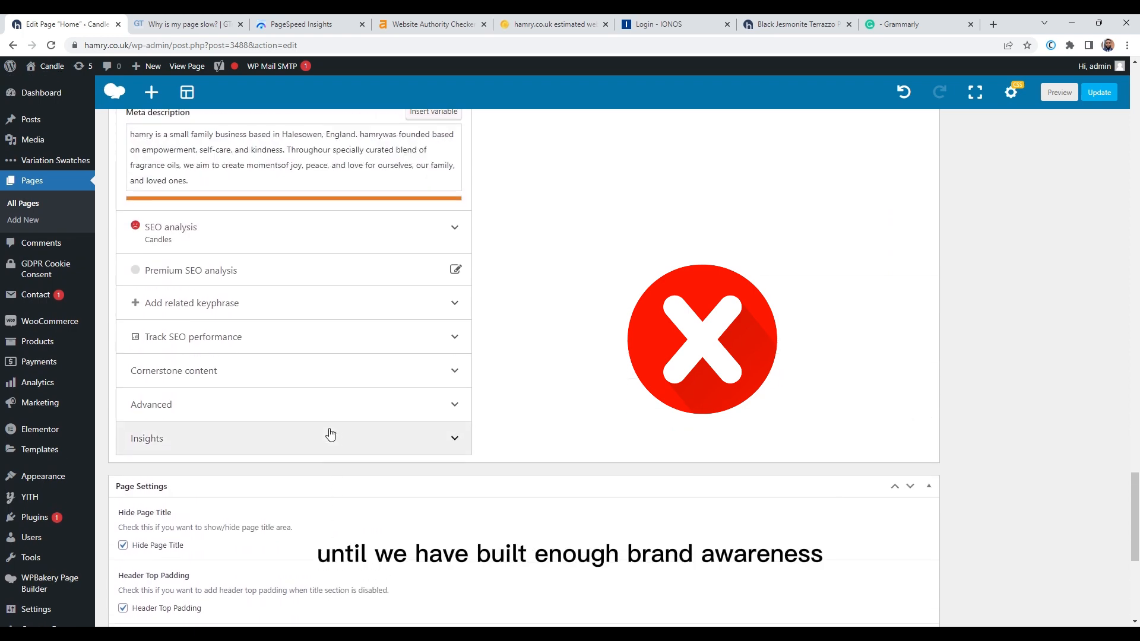
scroll("up", 3)
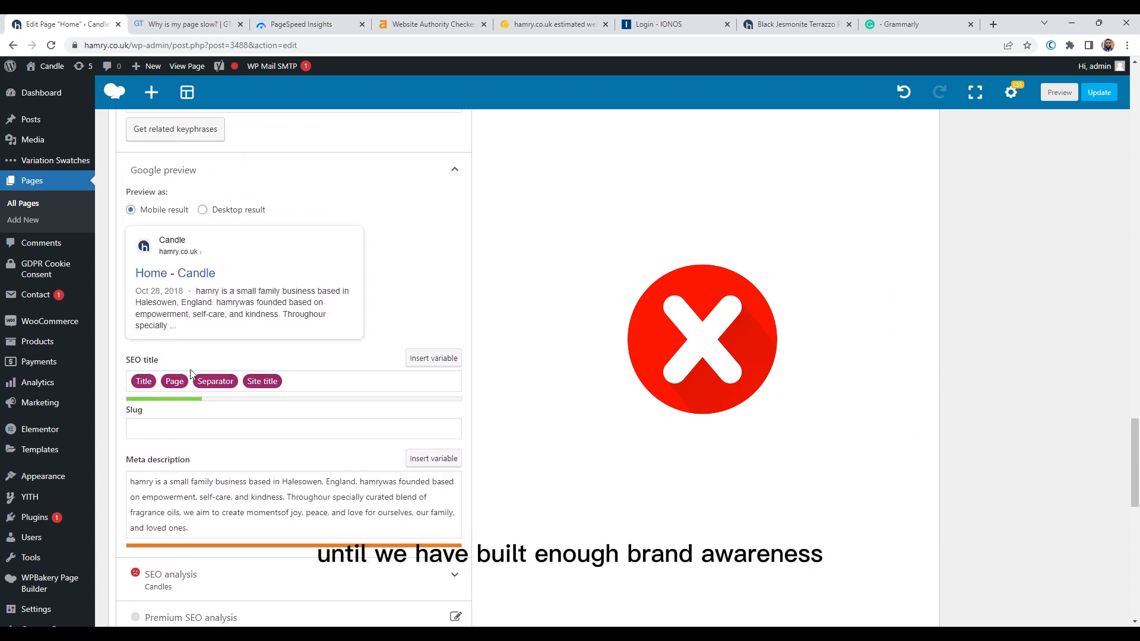
scroll("up", 3)
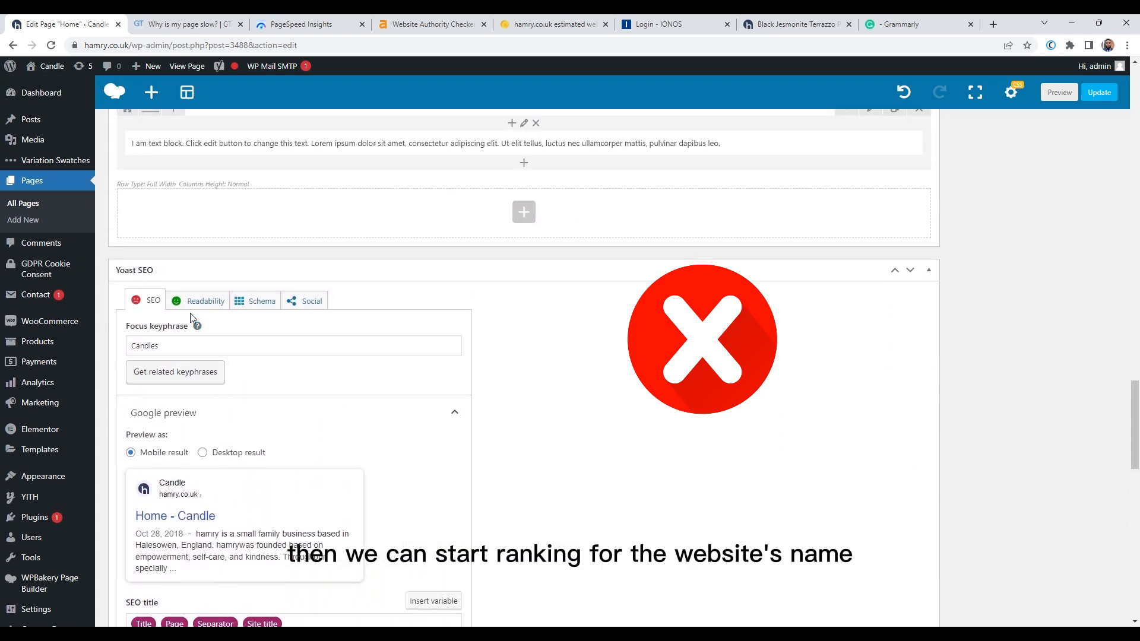
scroll("down", 3)
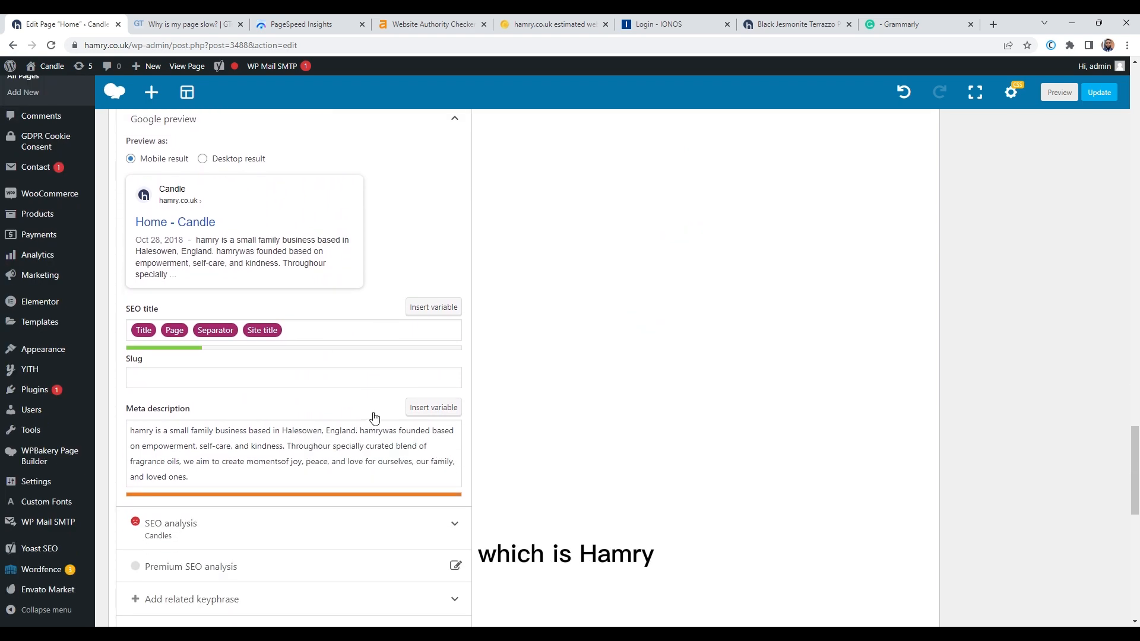
scroll("down", 3)
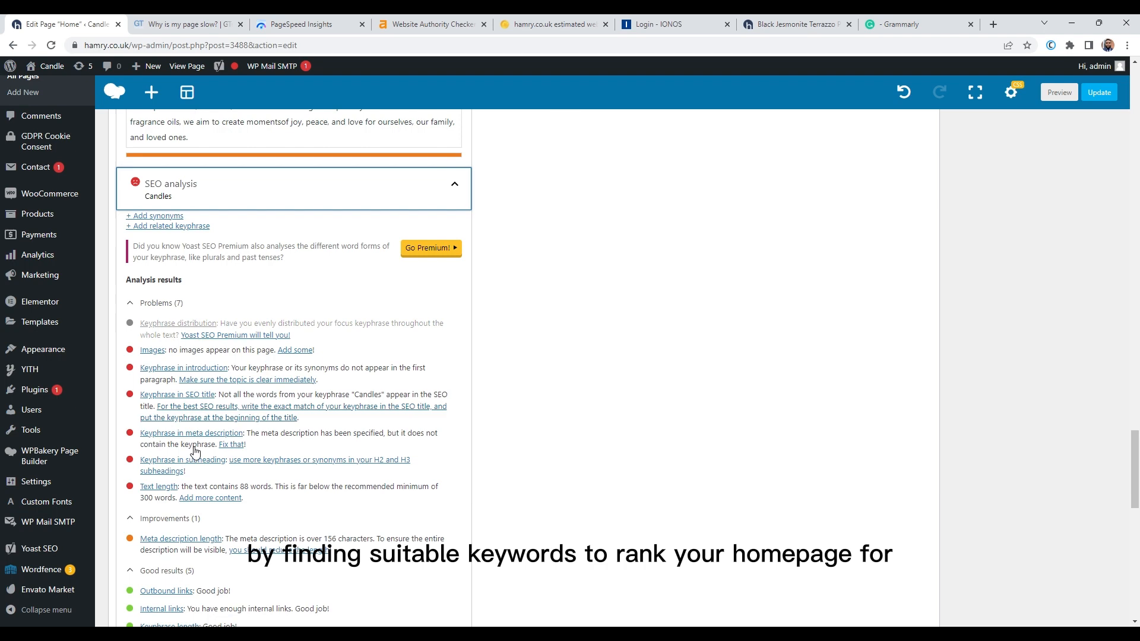
scroll("down", 3)
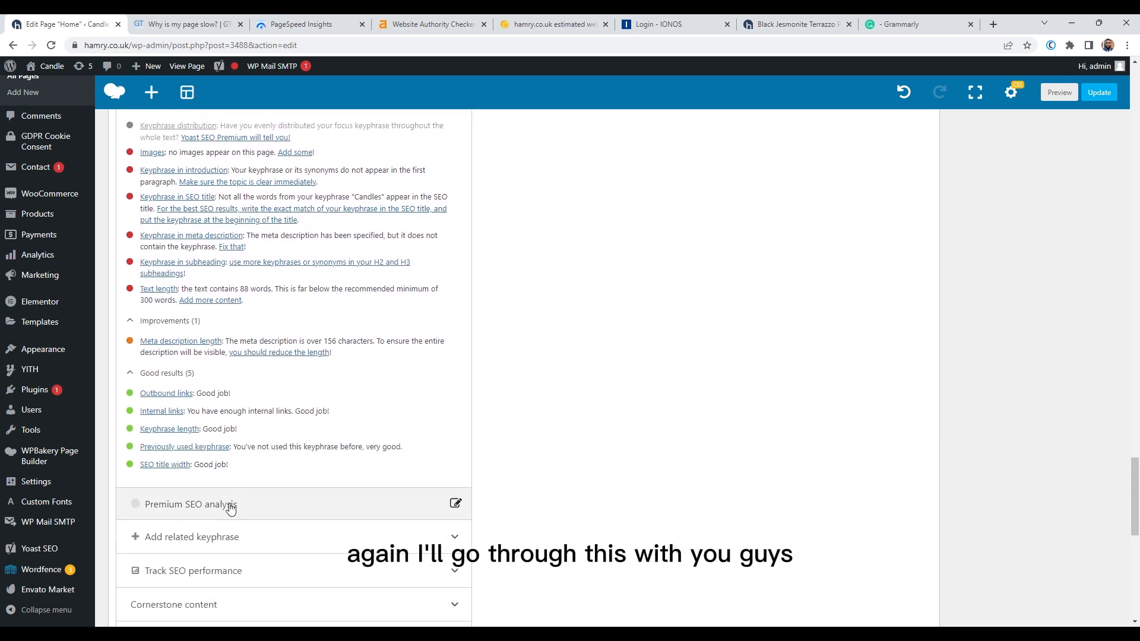
scroll("up", 3)
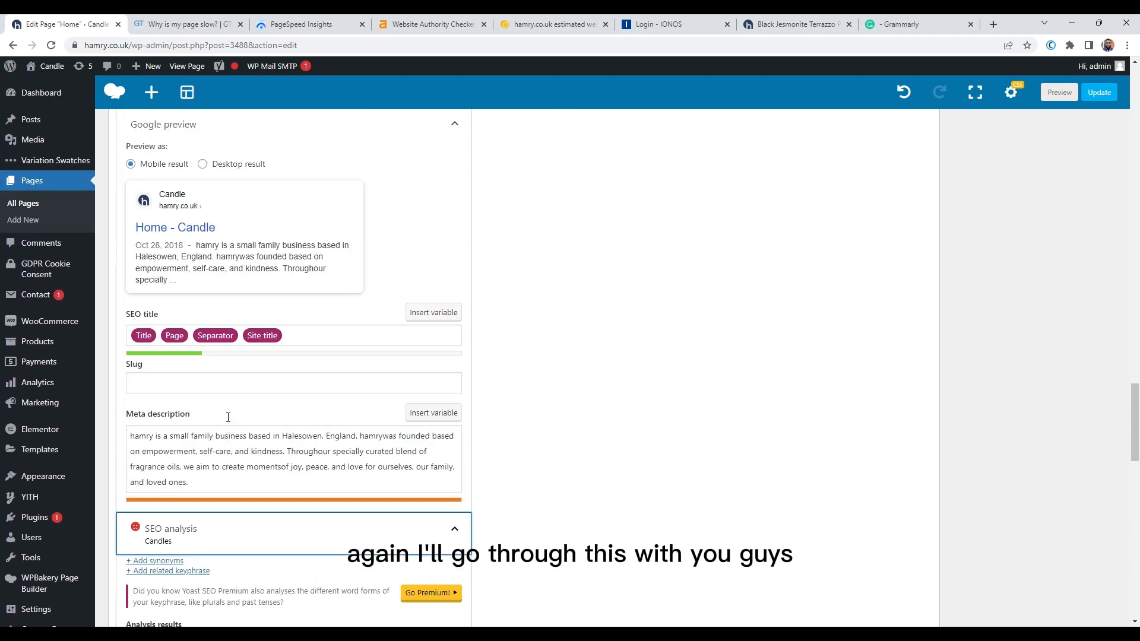
scroll("up", 3)
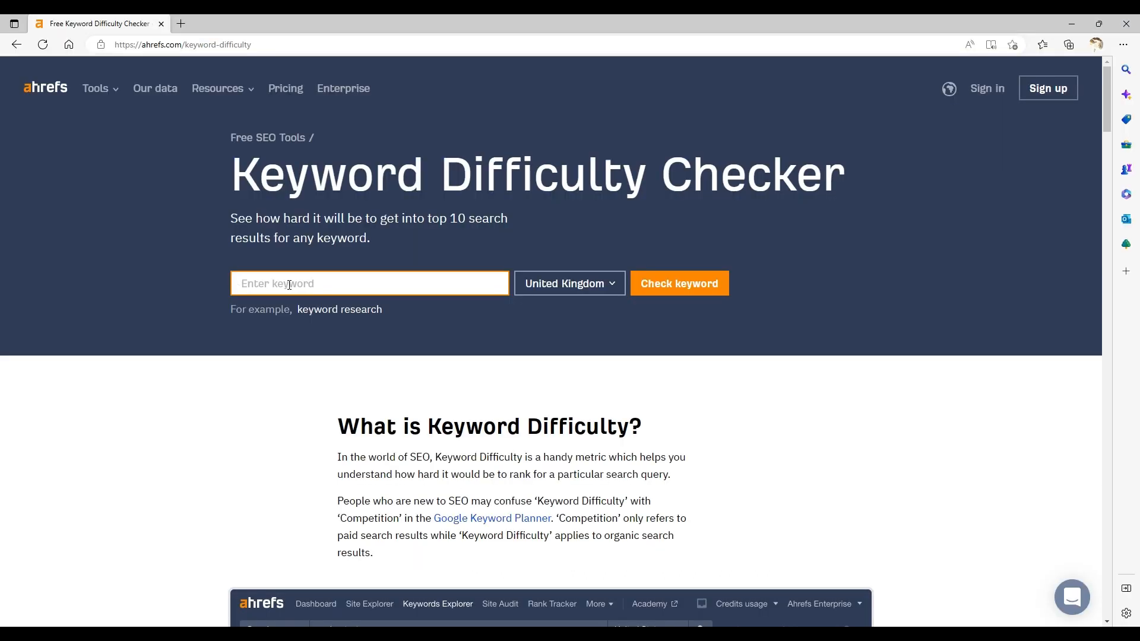
Check keyword difficulty for Candle in the UK and scroll the SERP overview.
type("Candle")
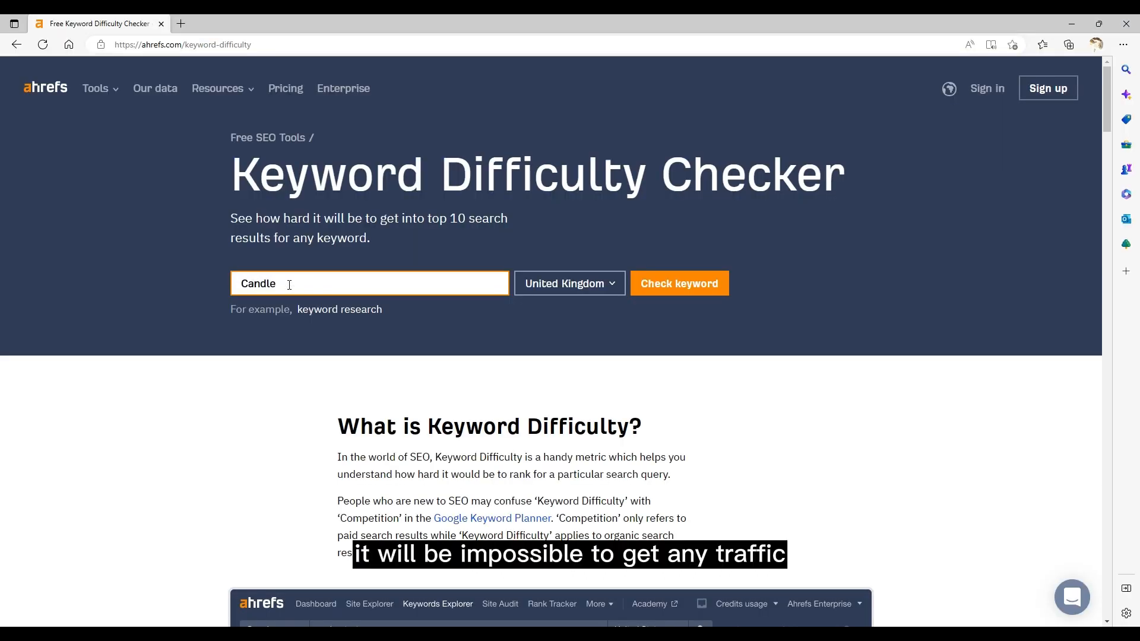
left_click(678, 282)
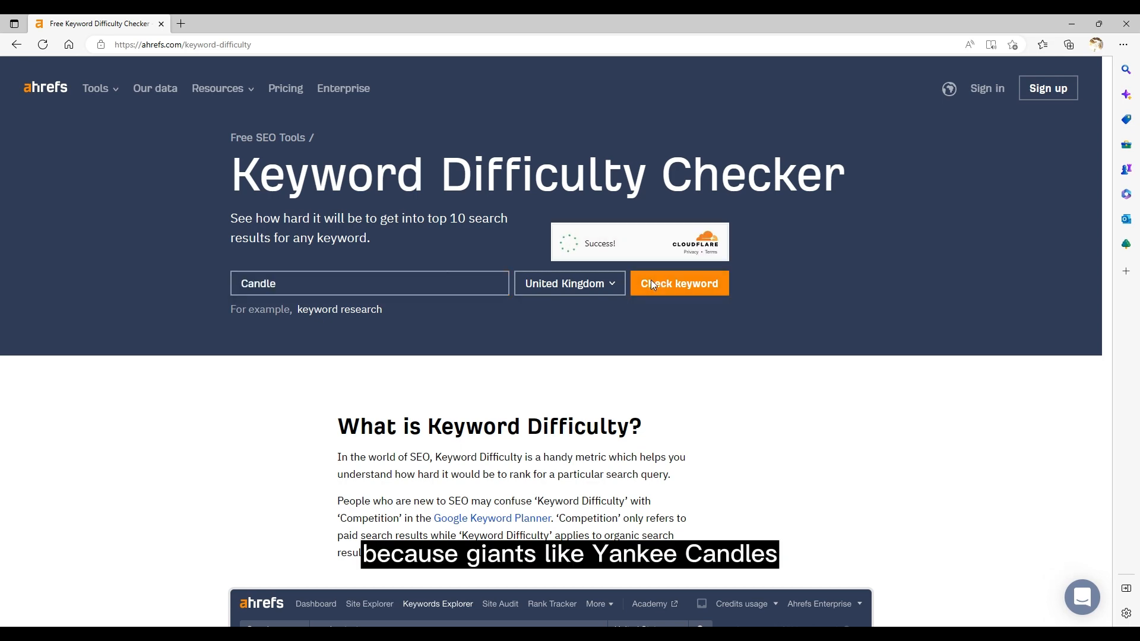
left_click(678, 282)
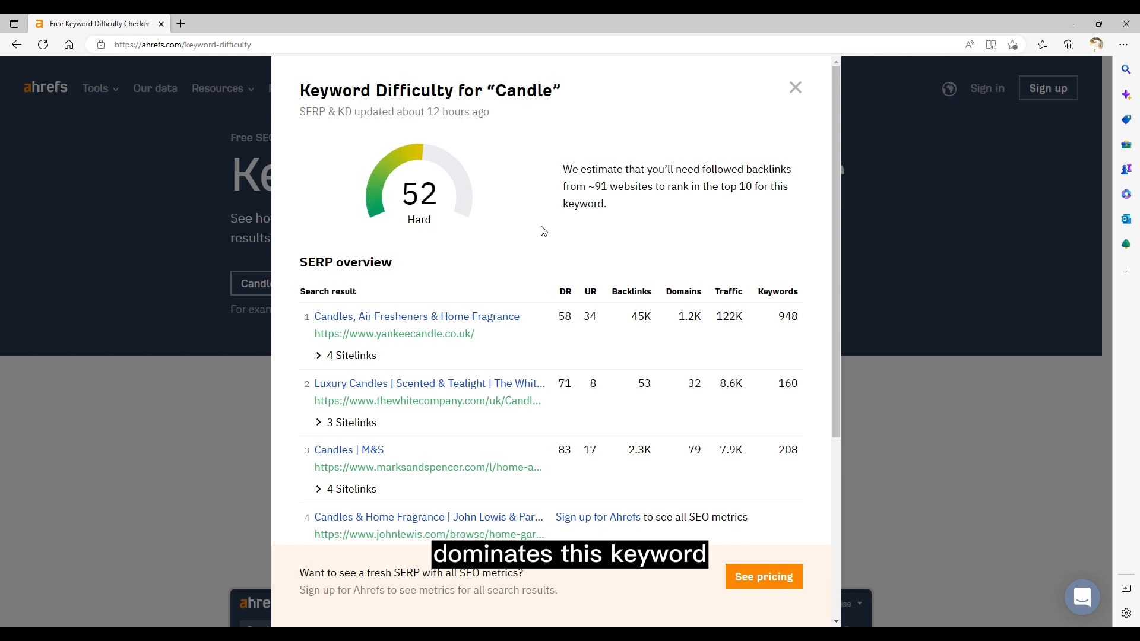
mouse_move(820, 222)
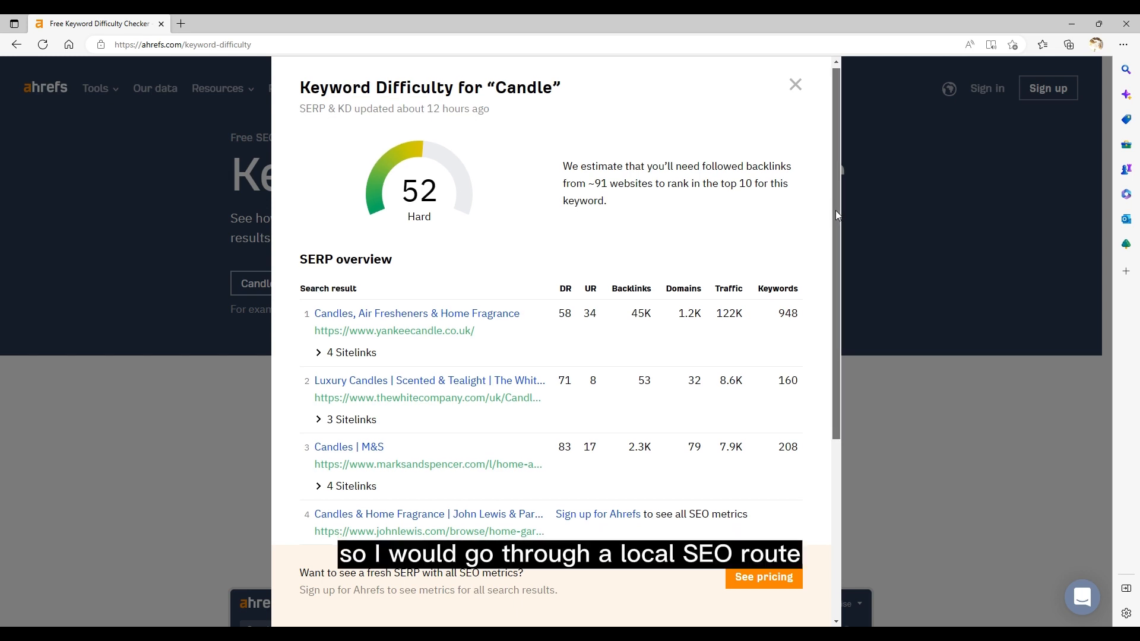
scroll("down", 3)
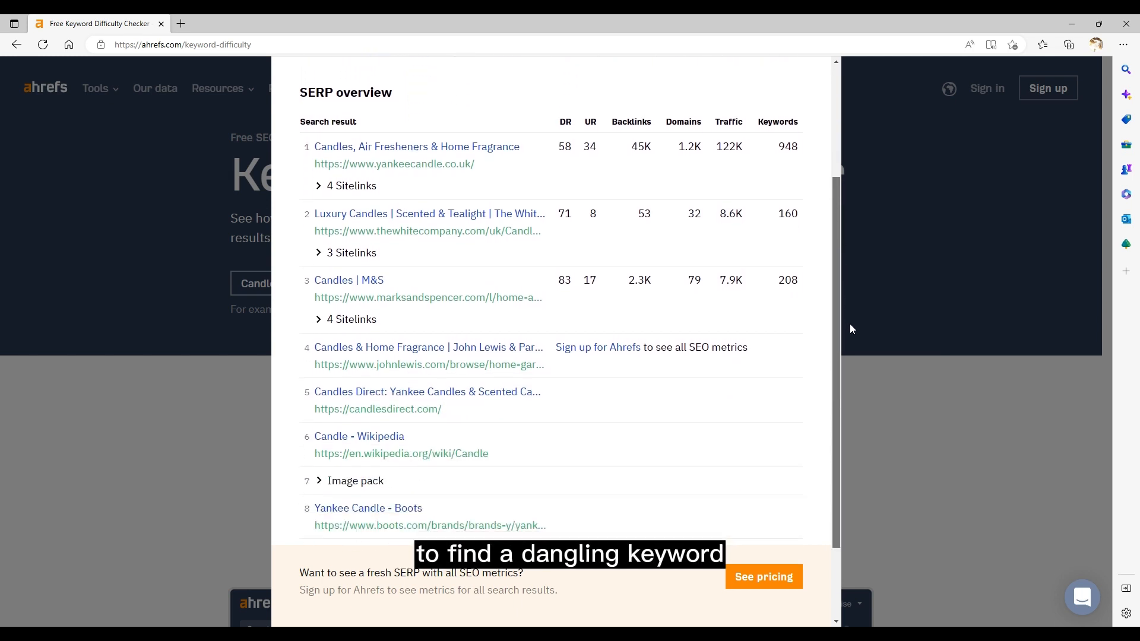
scroll("down", 3)
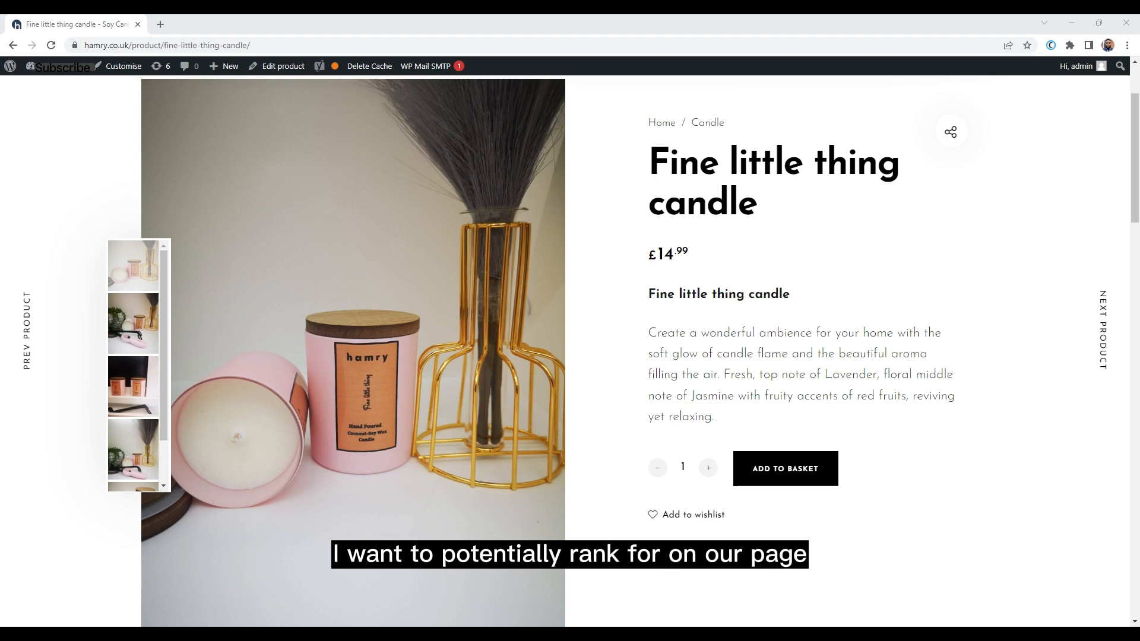
Scroll through the Fine little thing candle description, scent details and highlights.
scroll("down", 3)
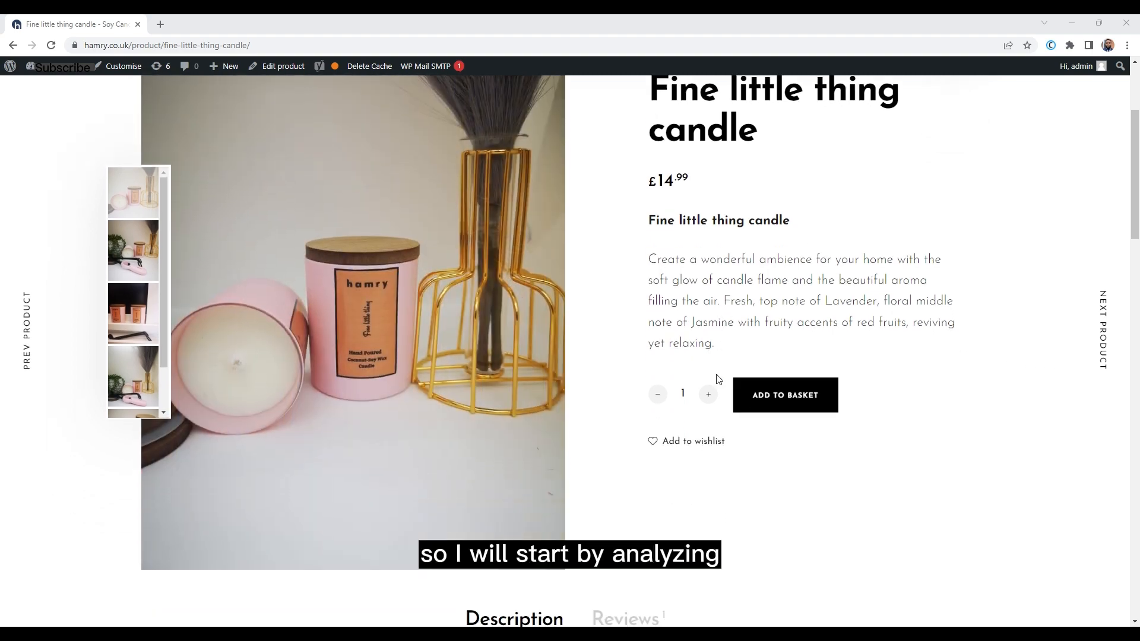
scroll("down", 3)
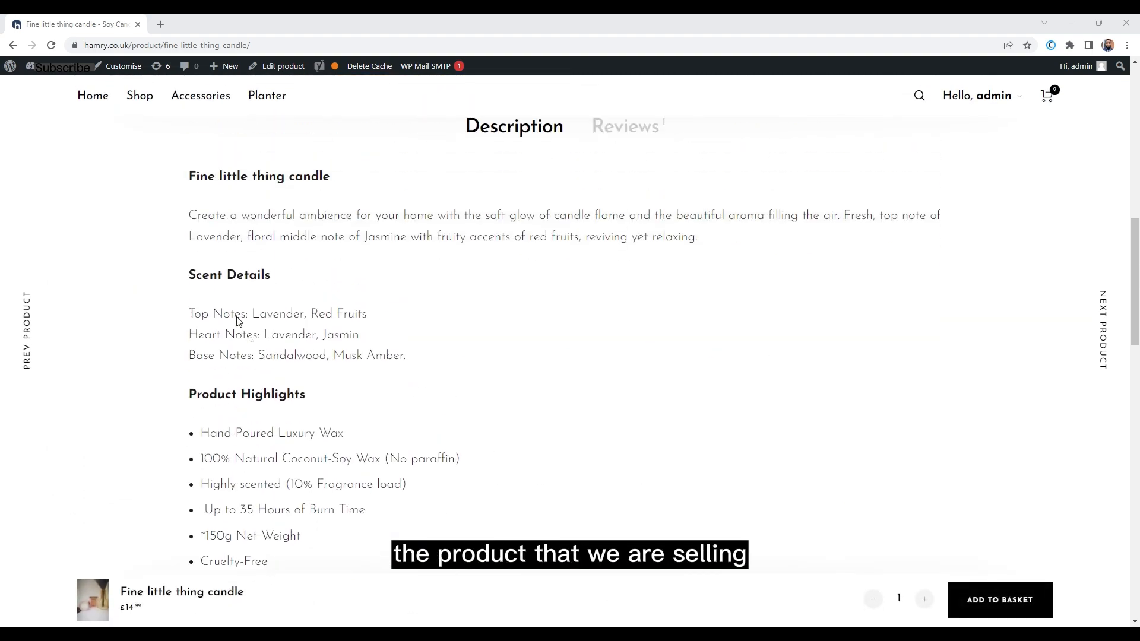
scroll("down", 3)
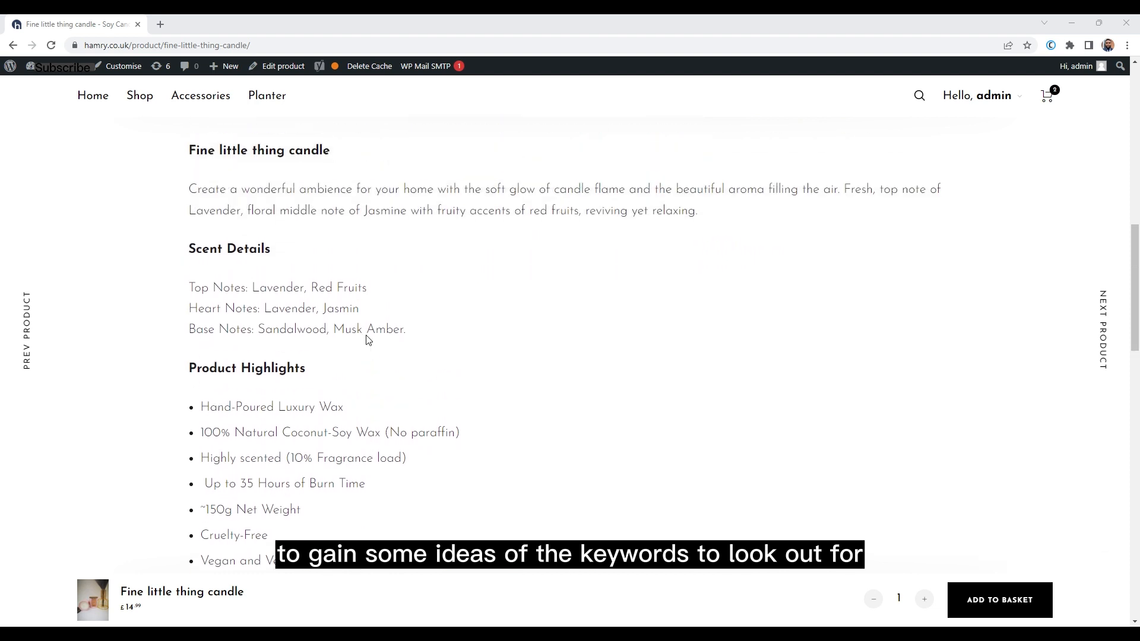
scroll("down", 3)
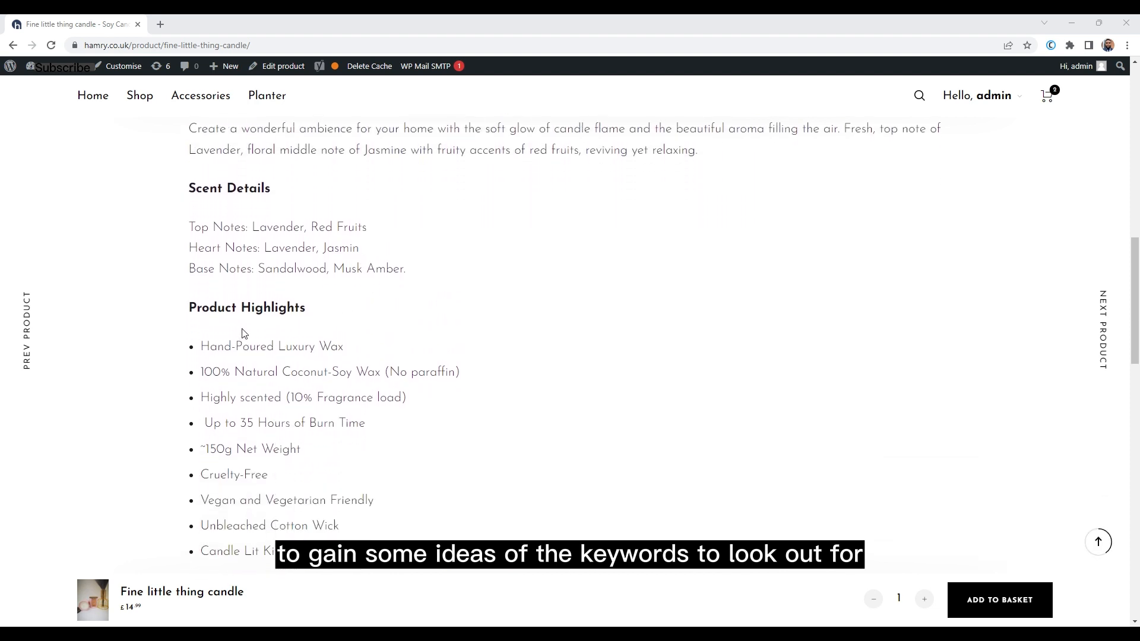
scroll("up", 3)
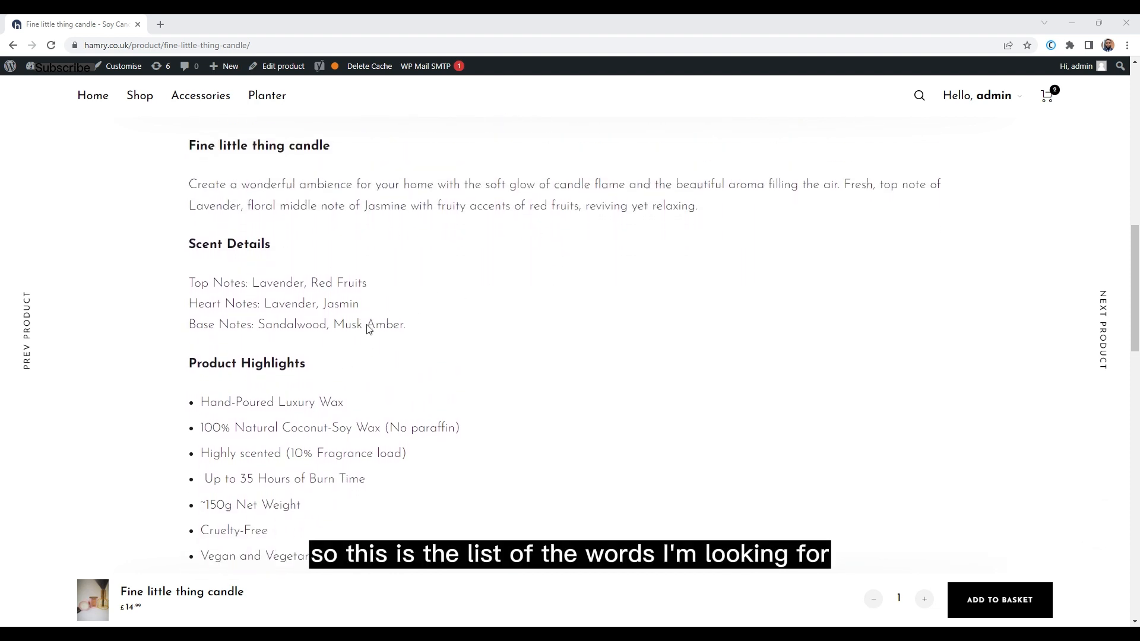
scroll("down", 3)
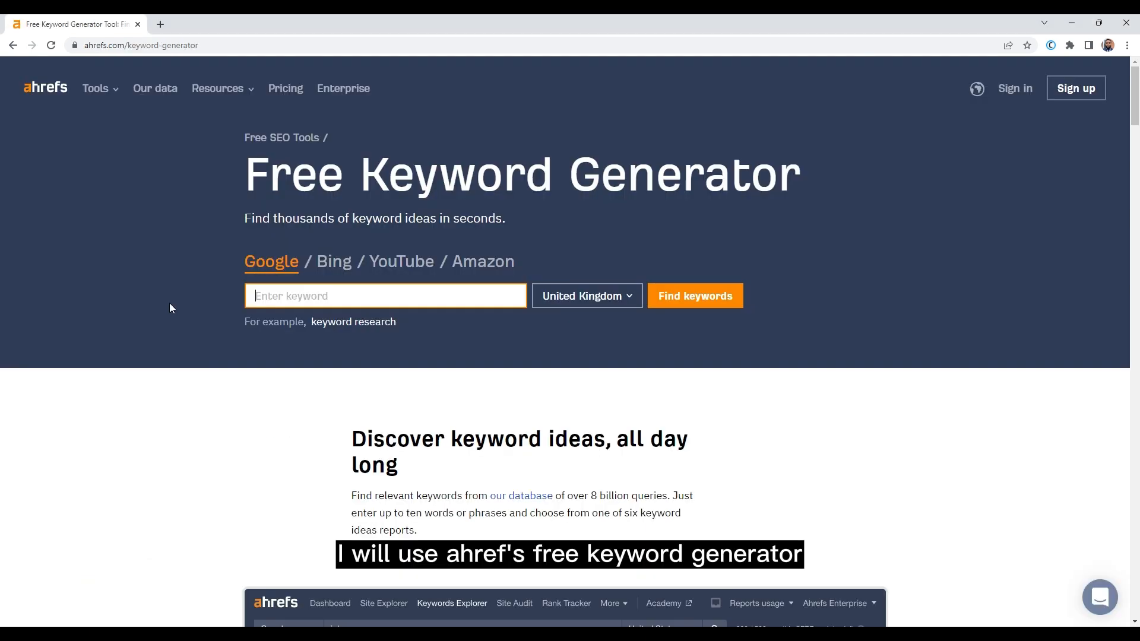
Generate United Kingdom keyword ideas for Candle and review their difficulty and volume.
left_click(585, 296)
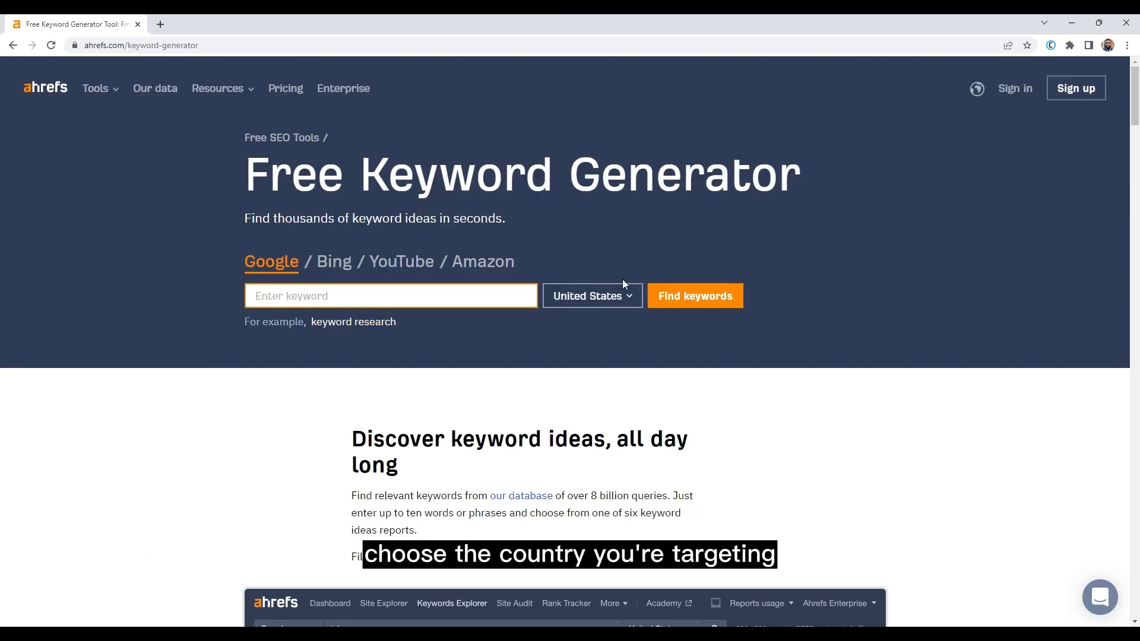
left_click(591, 295)
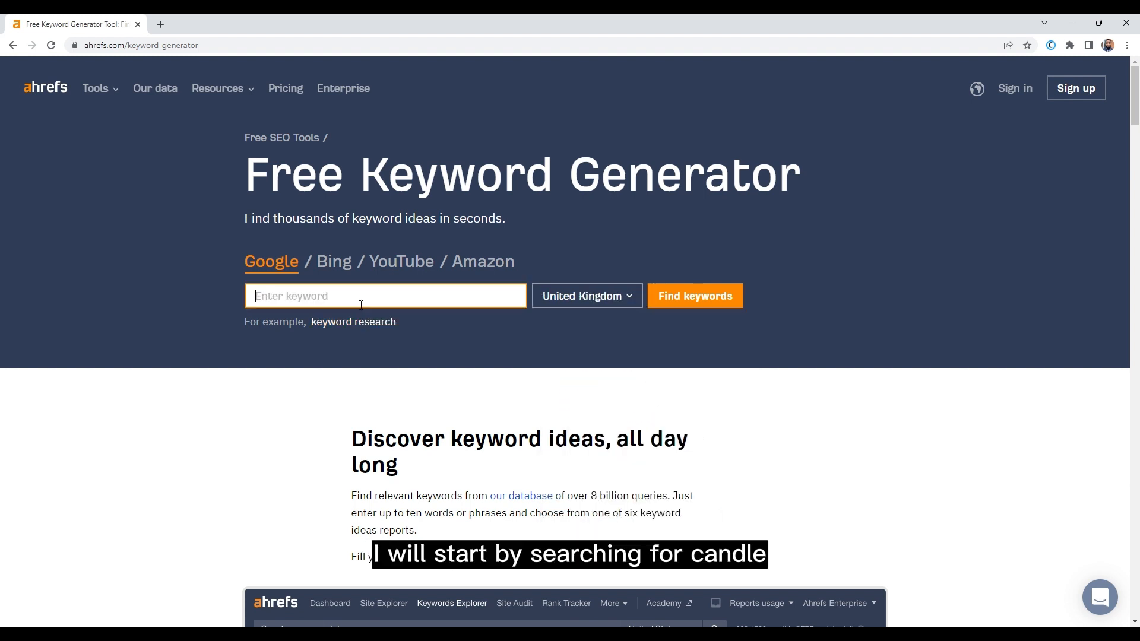
type("Ca")
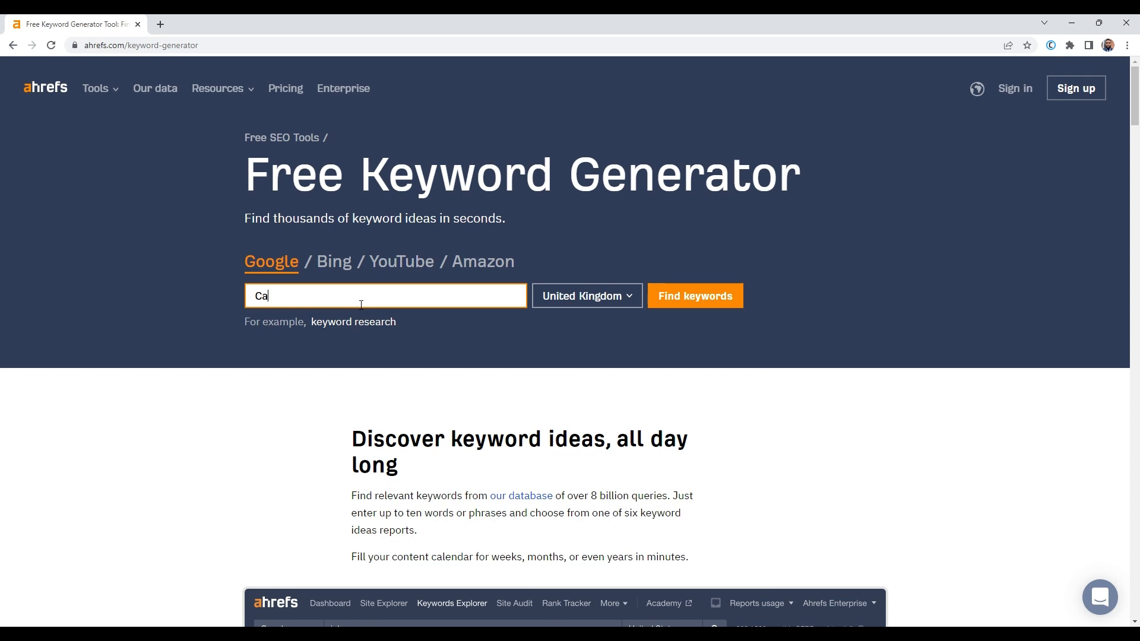
type("ndle")
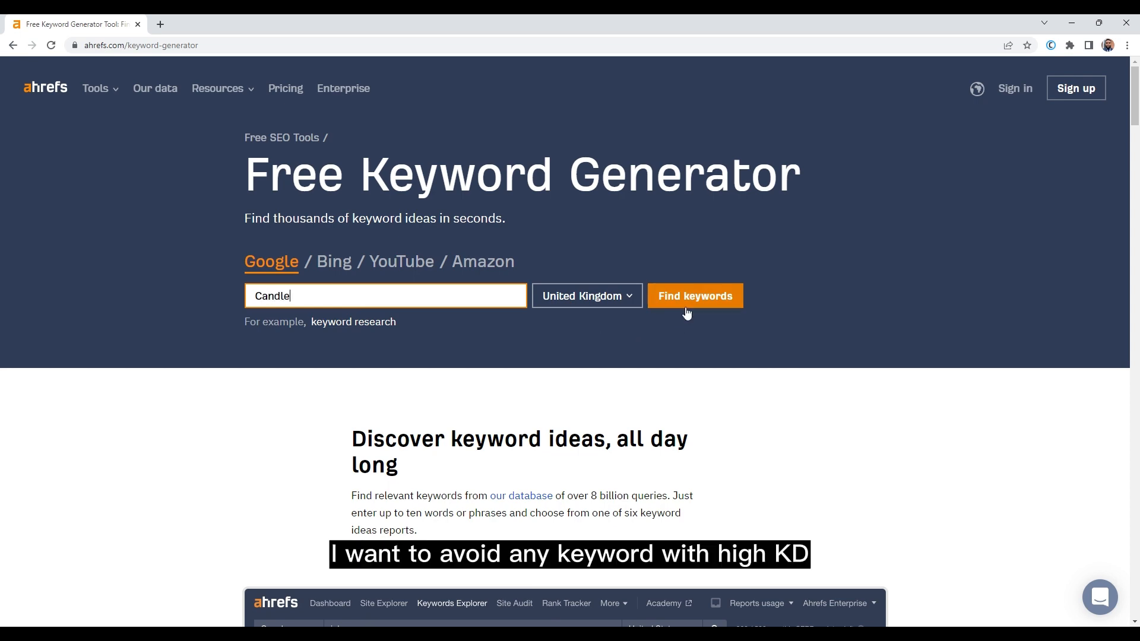
left_click(693, 296)
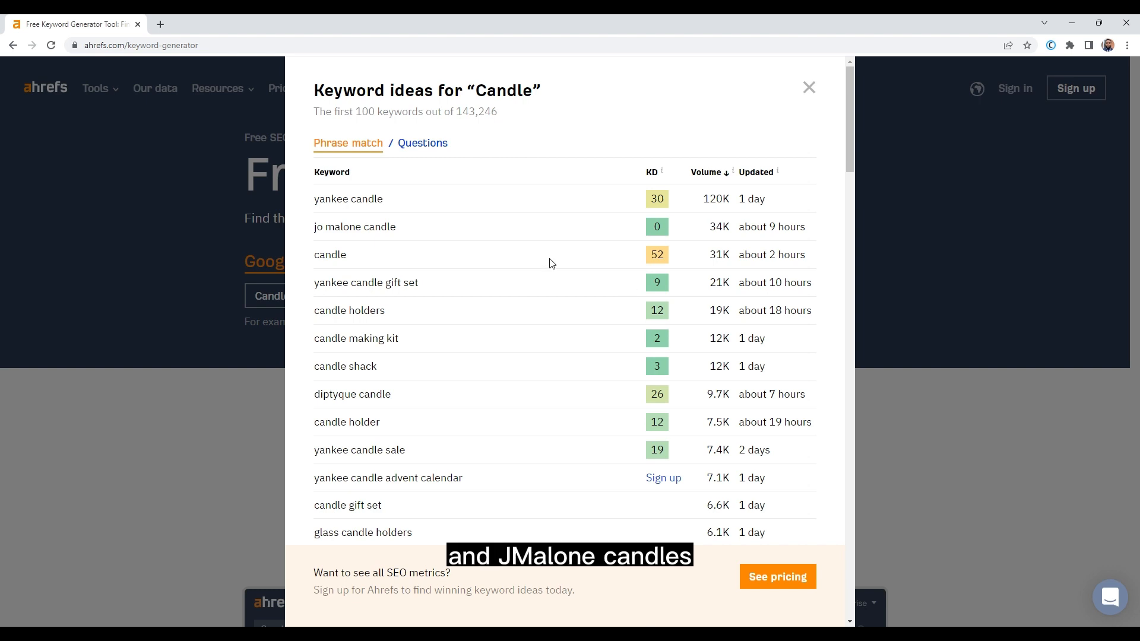
mouse_move(308, 231)
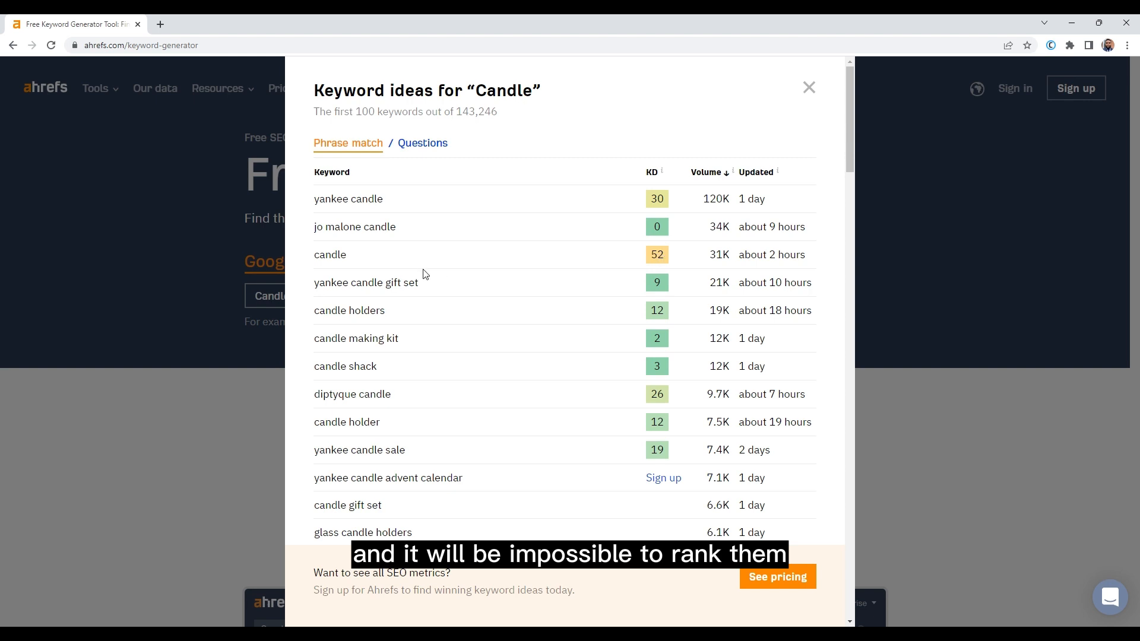
scroll("down", 3)
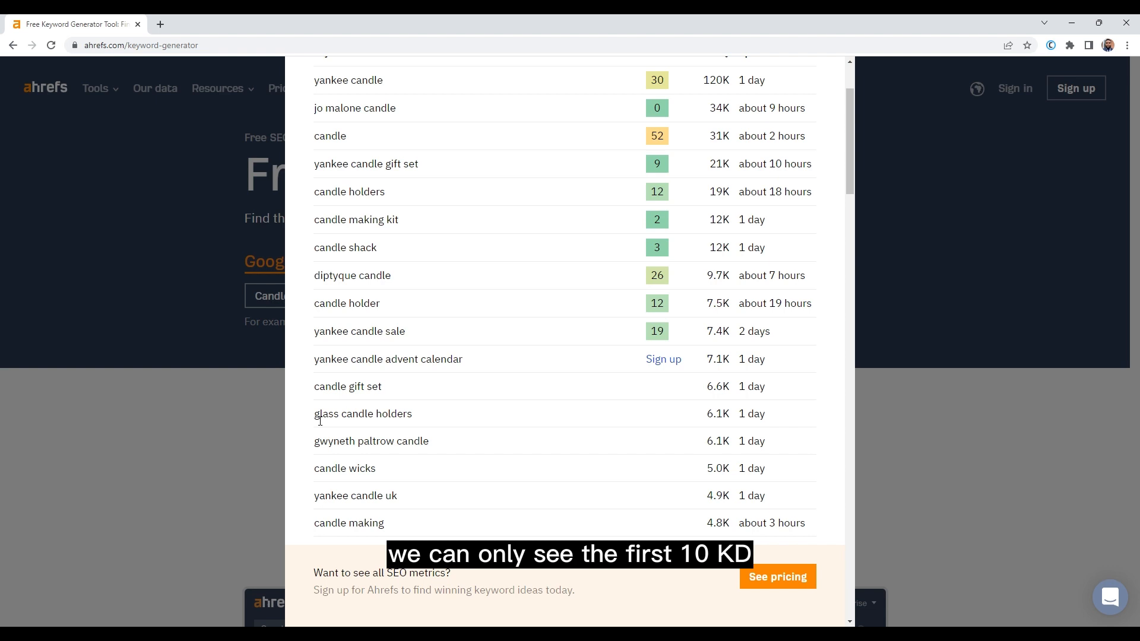
double_click(364, 413)
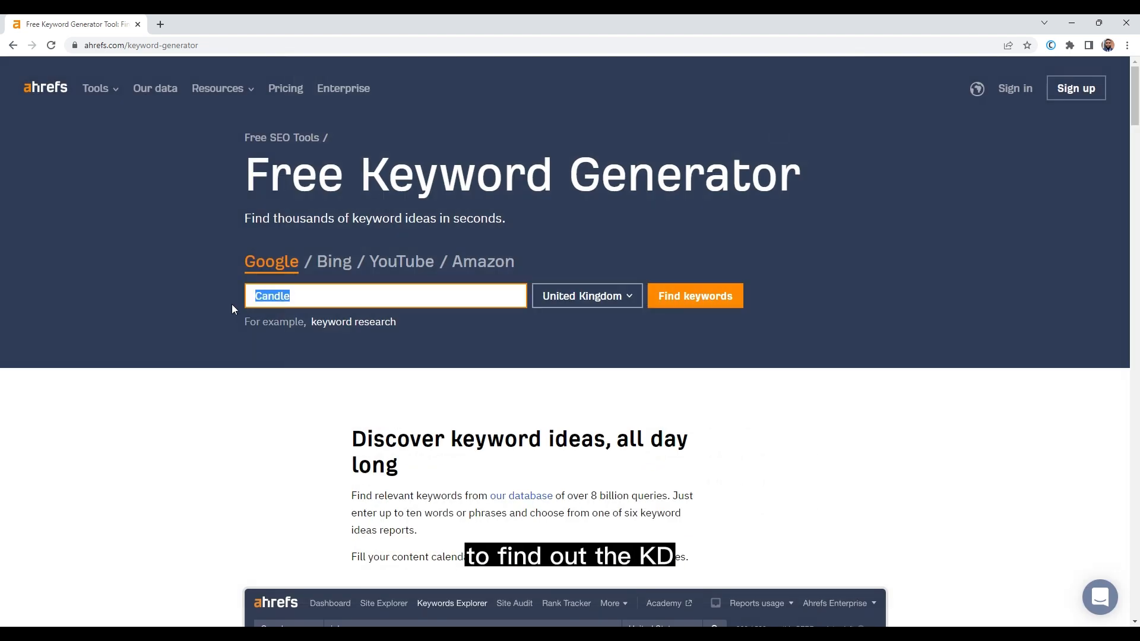
Generate keyword ideas for Handmade Candles and select the top keyword text.
left_click(692, 296)
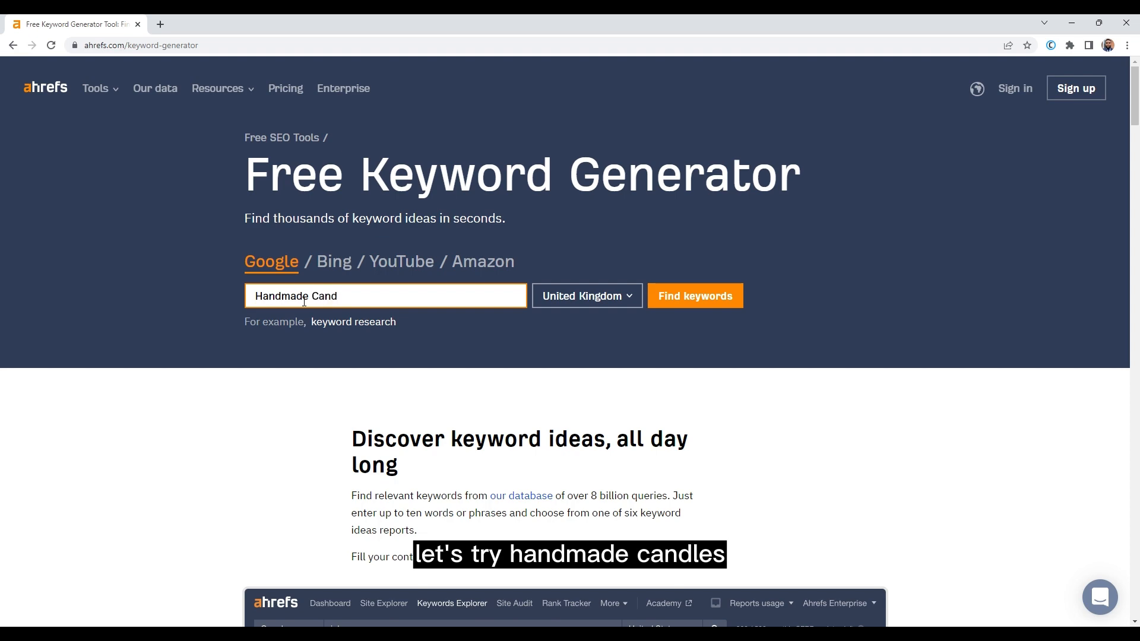
left_click(694, 295)
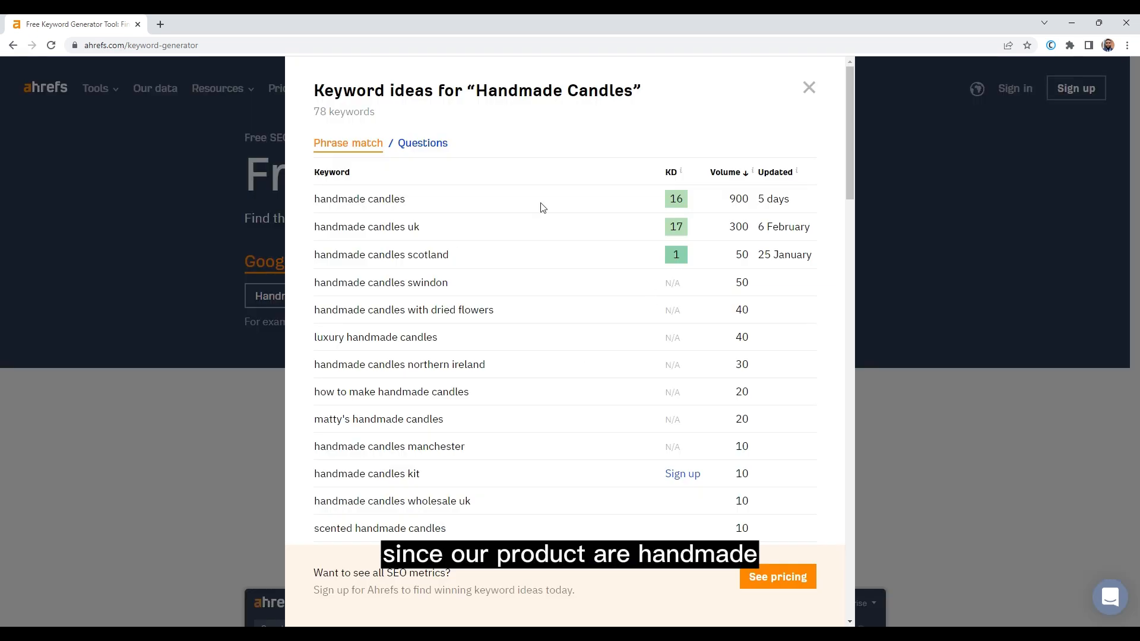
double_click(359, 198)
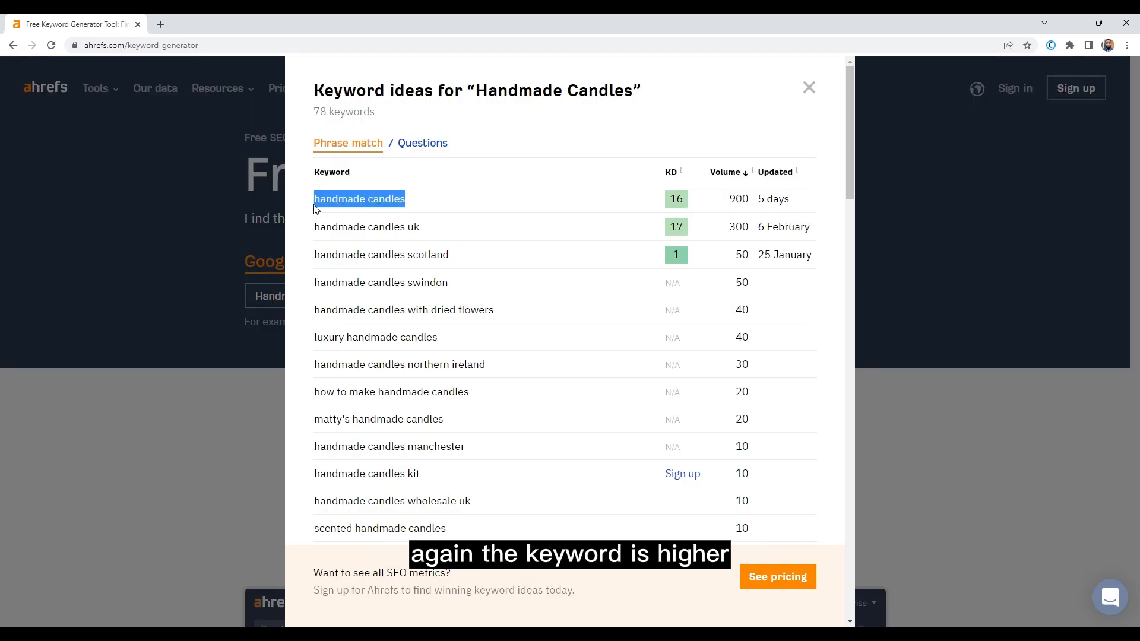
left_click(808, 87)
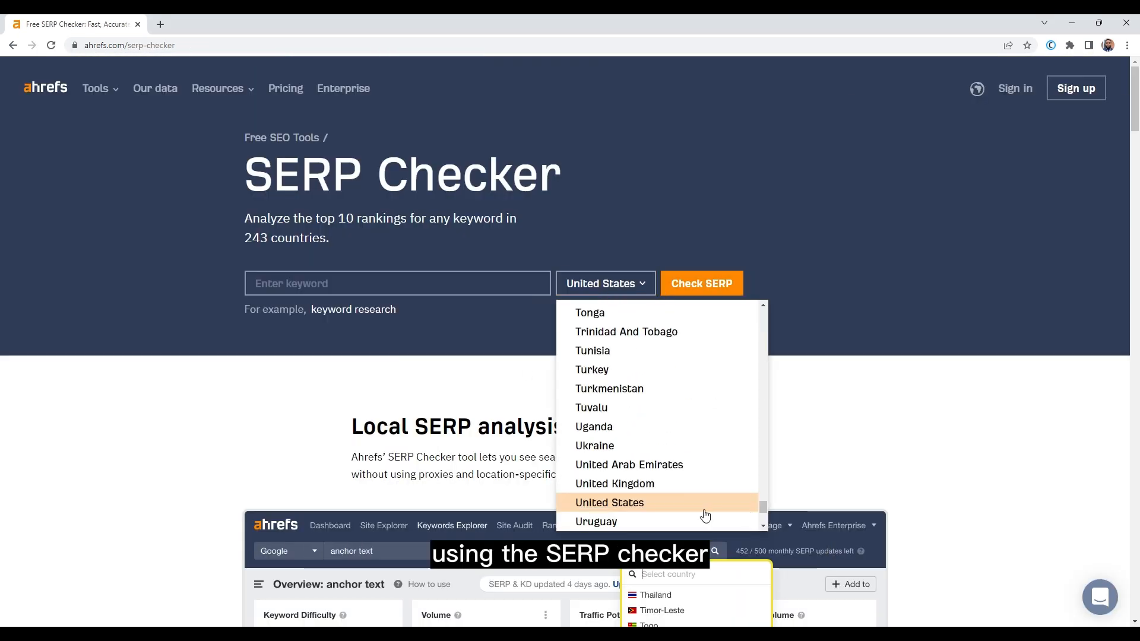
Check the SERP for handmade candle and visit the top result, Handmade Candle Co.
left_click(701, 283)
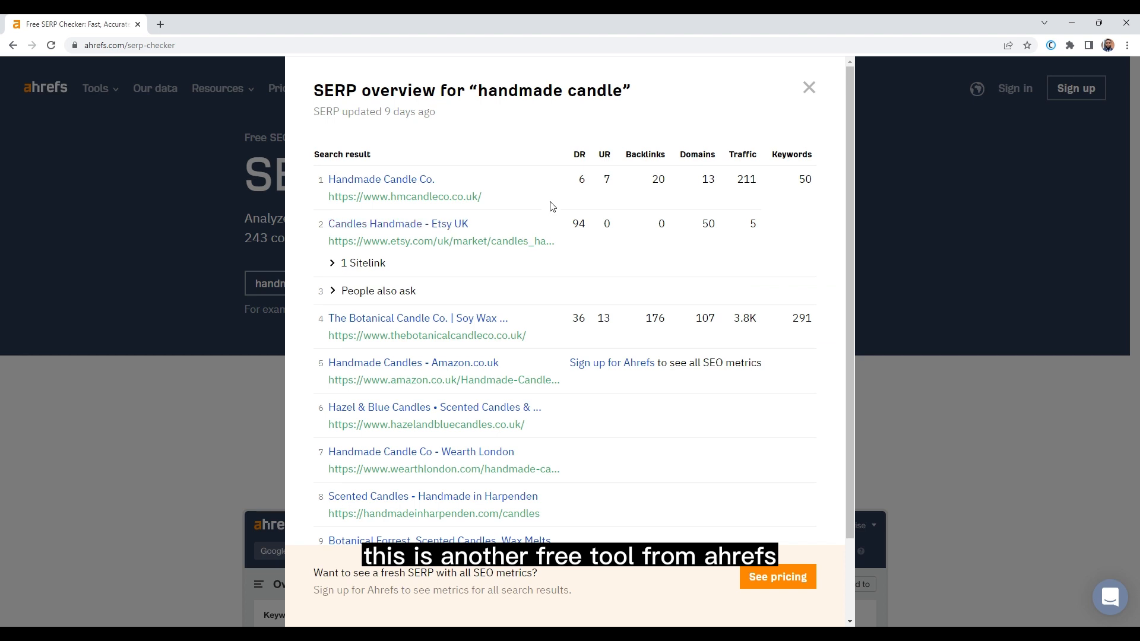
mouse_move(610, 271)
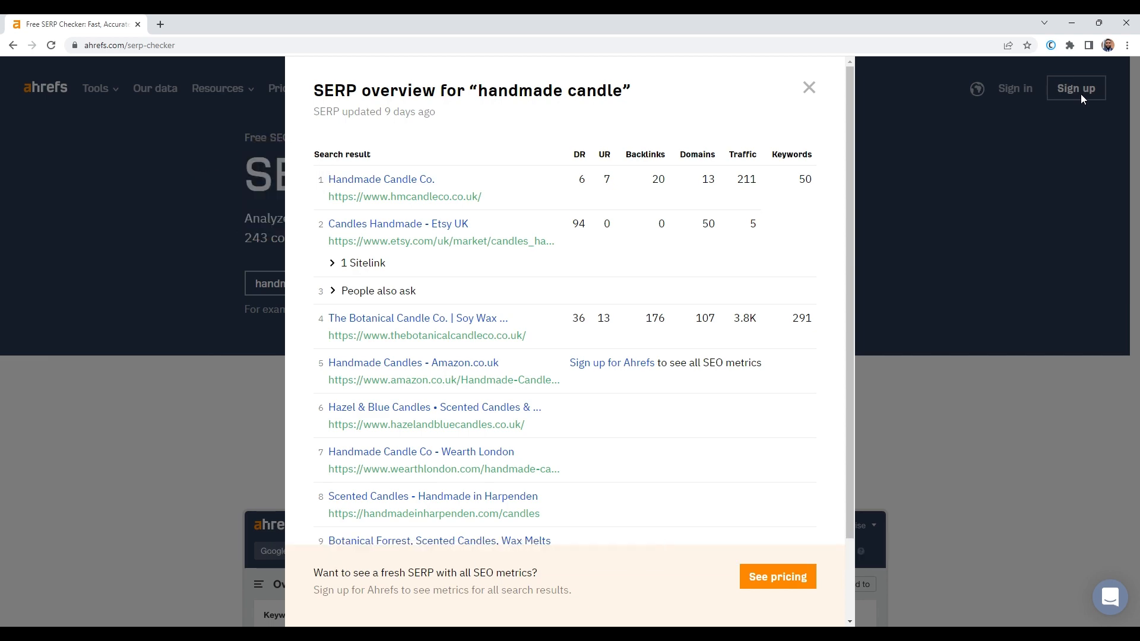
left_click(381, 179)
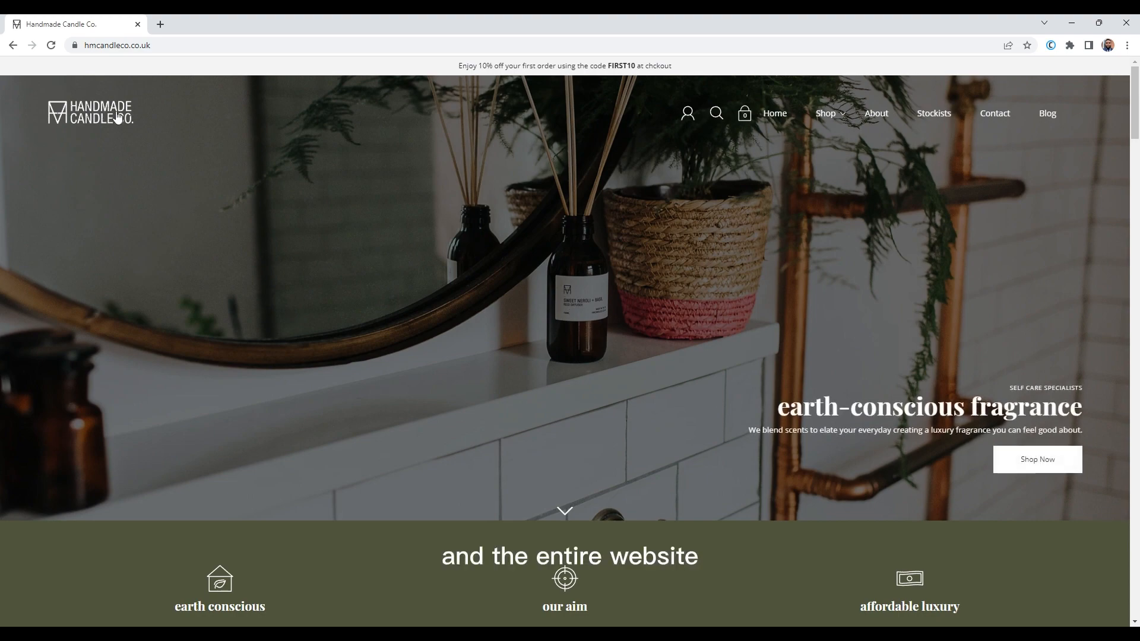
Browse the SERP results and visit The Botanical Candle Co. competitor site.
scroll("down", 3)
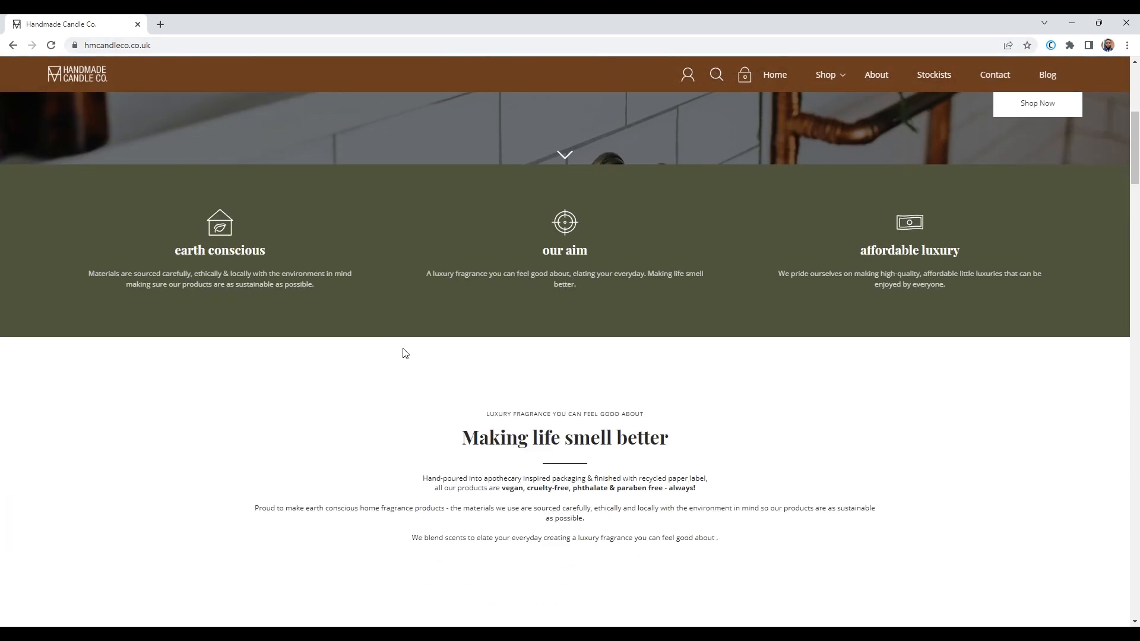
scroll("down", 3)
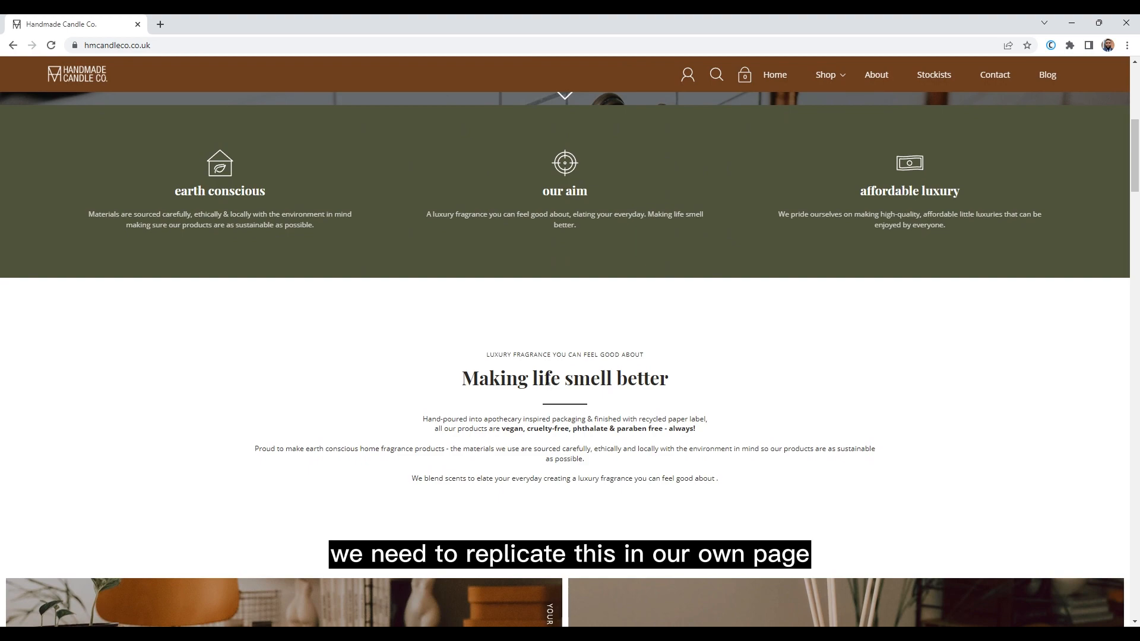
scroll("down", 3)
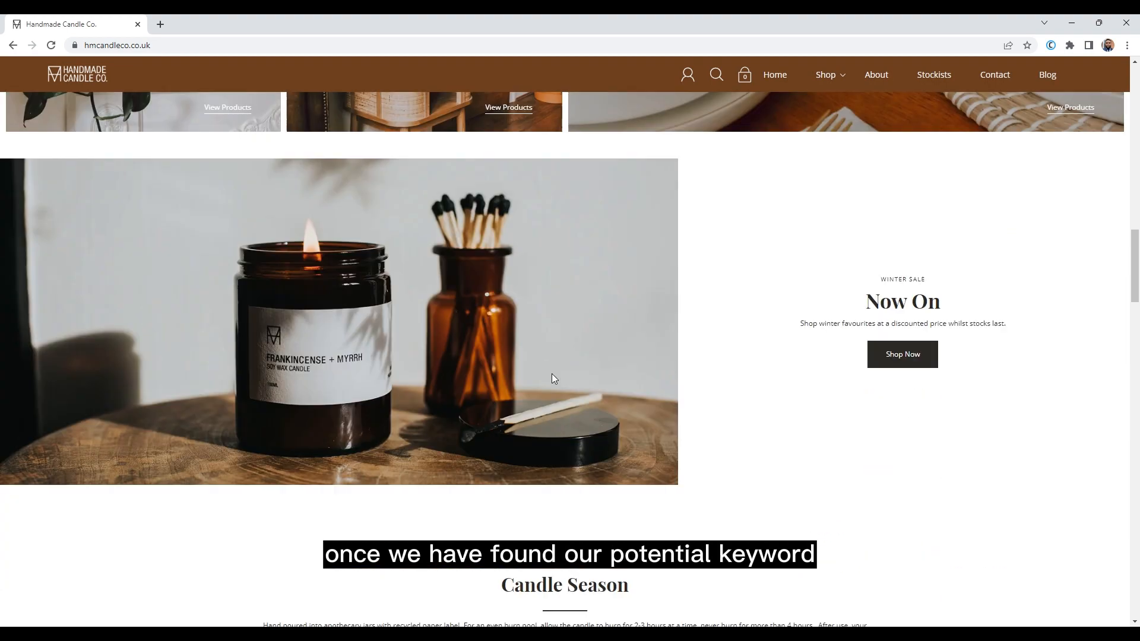
scroll("down", 3)
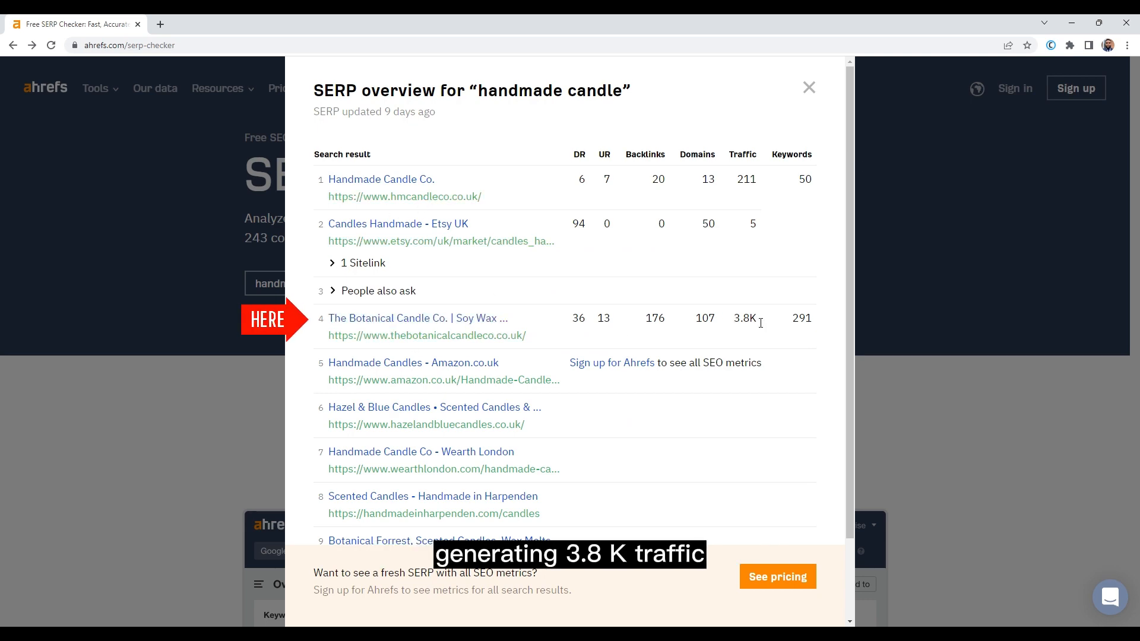
left_click(418, 318)
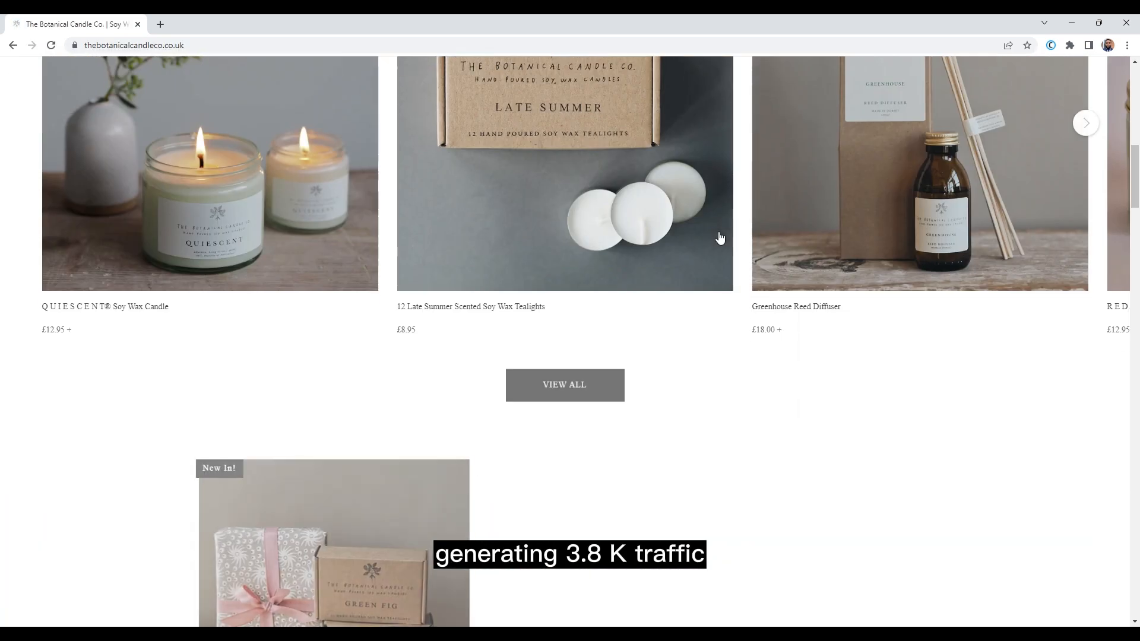
scroll("up", 3)
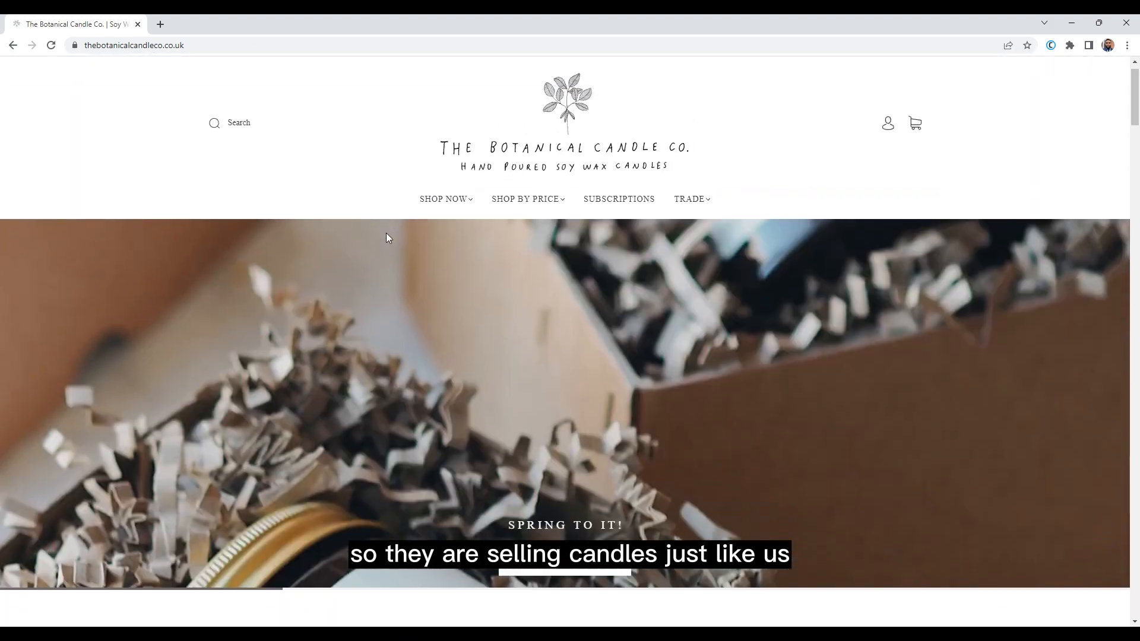
left_click(133, 46)
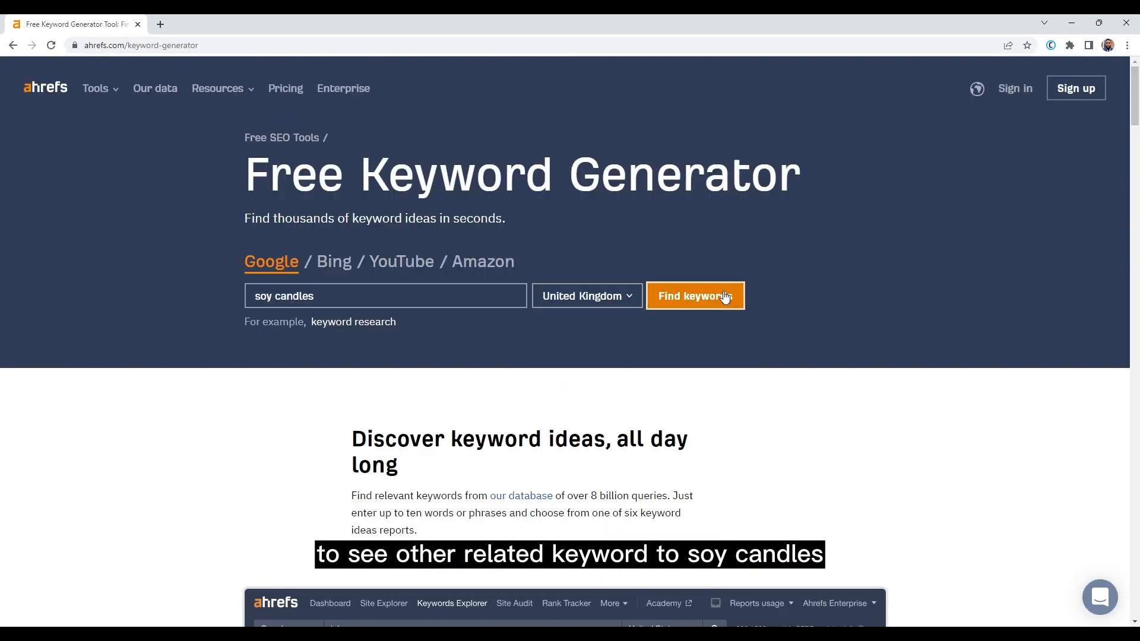
Run the Keyword Generator search for 'soy candles' ideas.
left_click(694, 295)
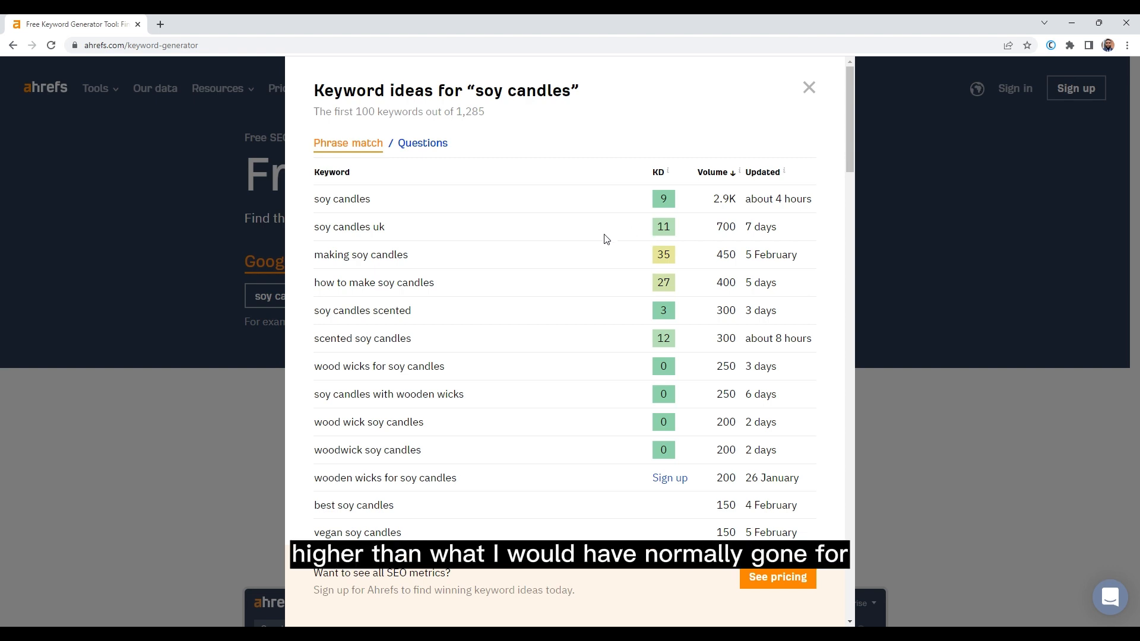
mouse_move(634, 215)
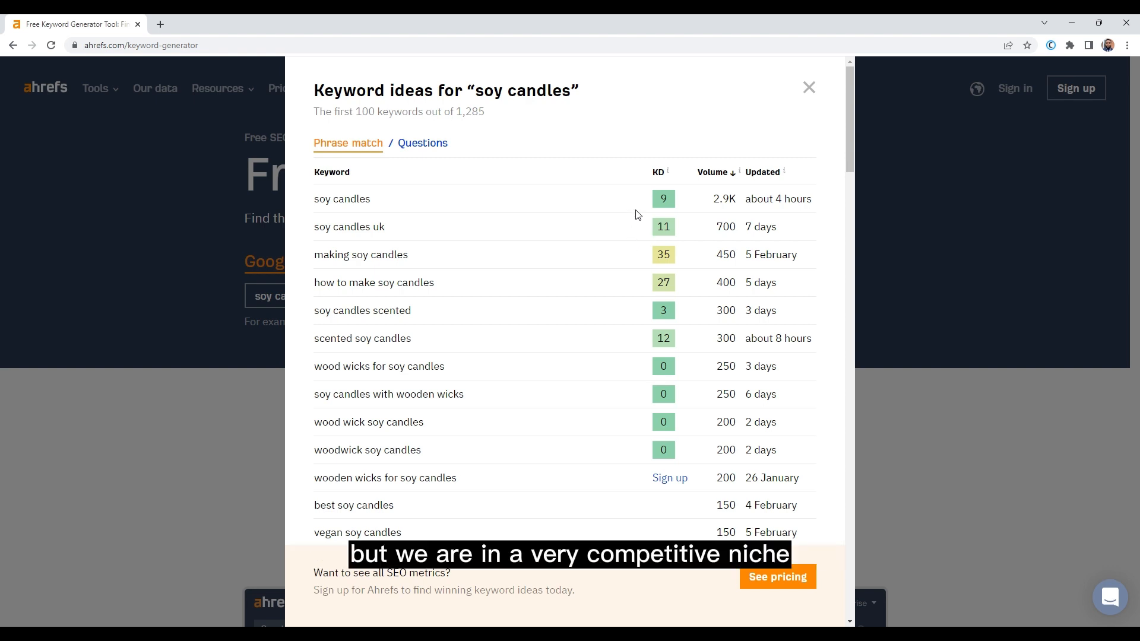
mouse_move(663, 257)
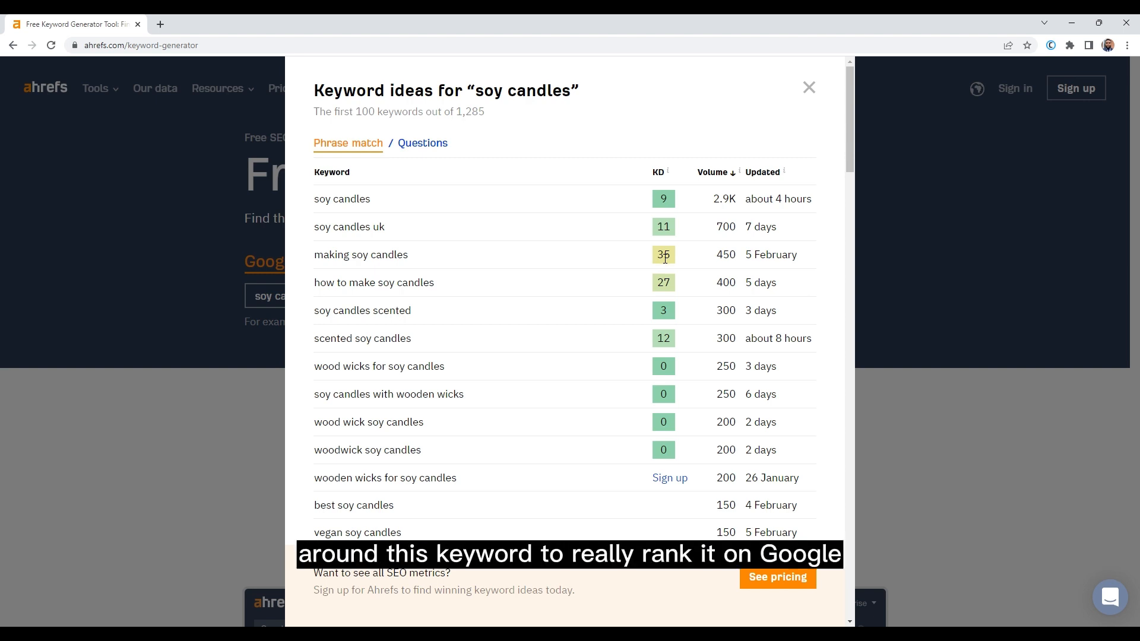
mouse_move(642, 287)
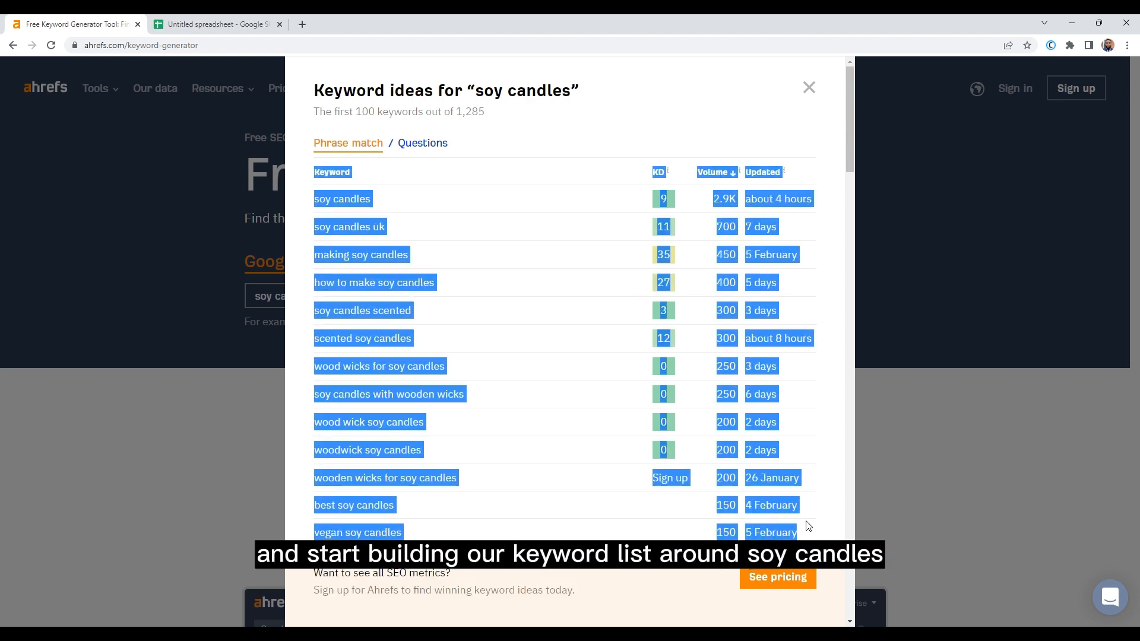
Paste the soy candle keyword table into the untitled spreadsheet and widen its columns.
left_click(219, 24)
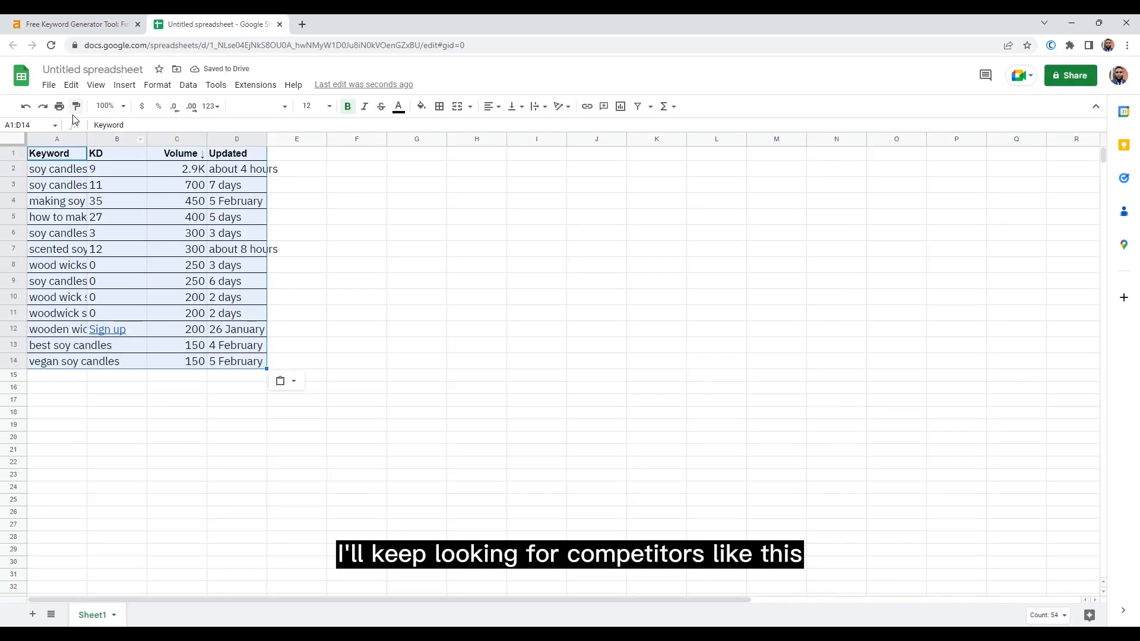
left_click_drag(85, 139, 124, 139)
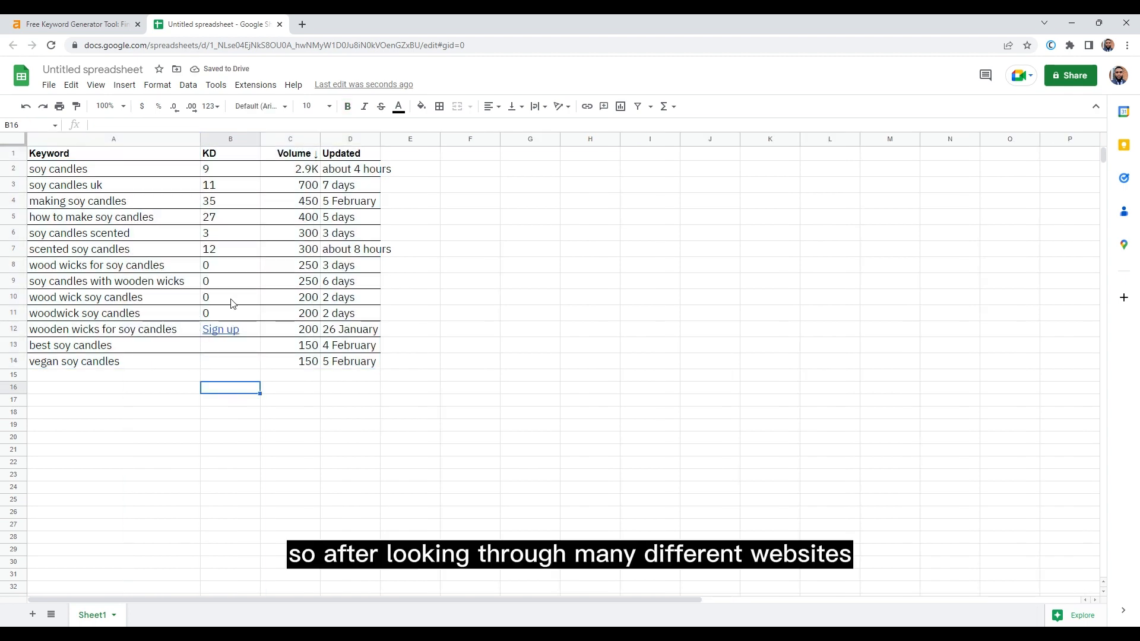
mouse_move(1083, 99)
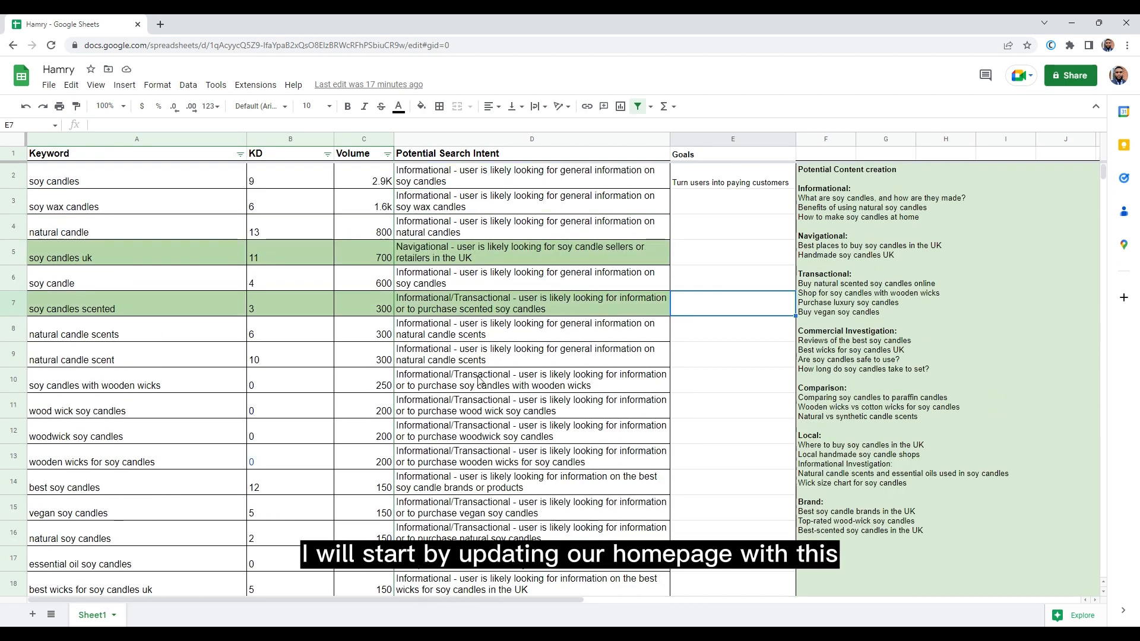
left_click(11, 153)
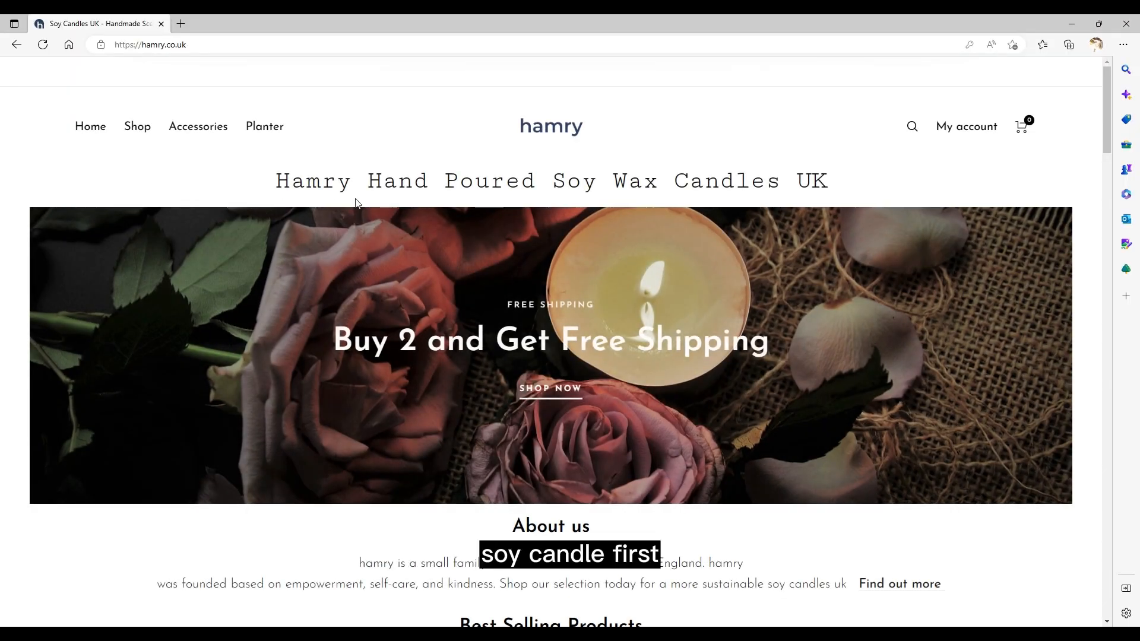
scroll("down", 3)
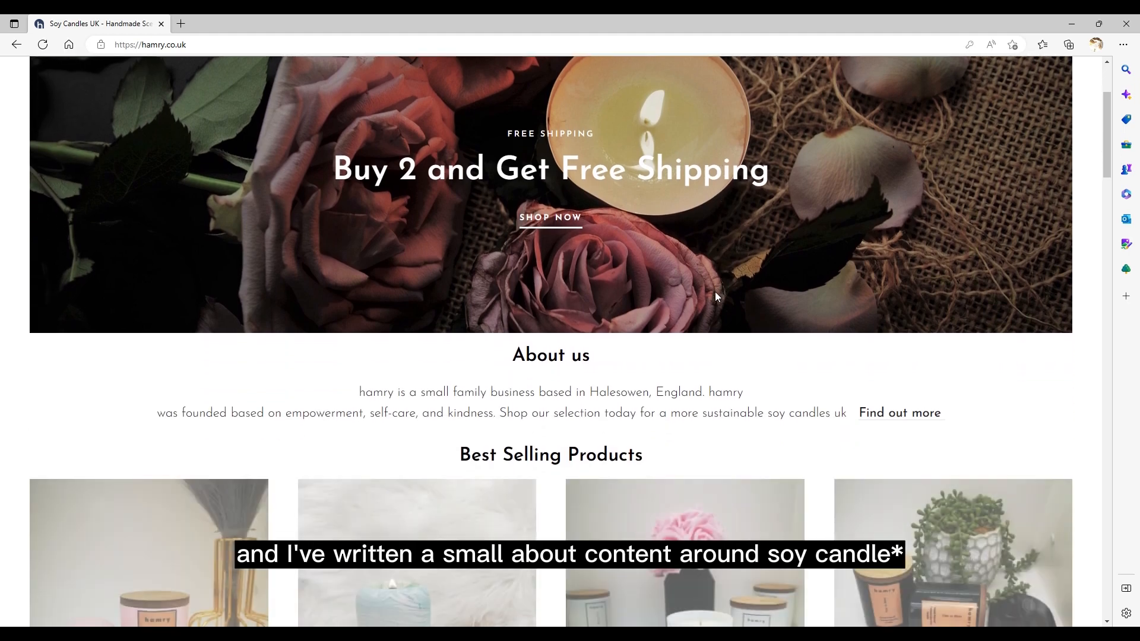
scroll("down", 3)
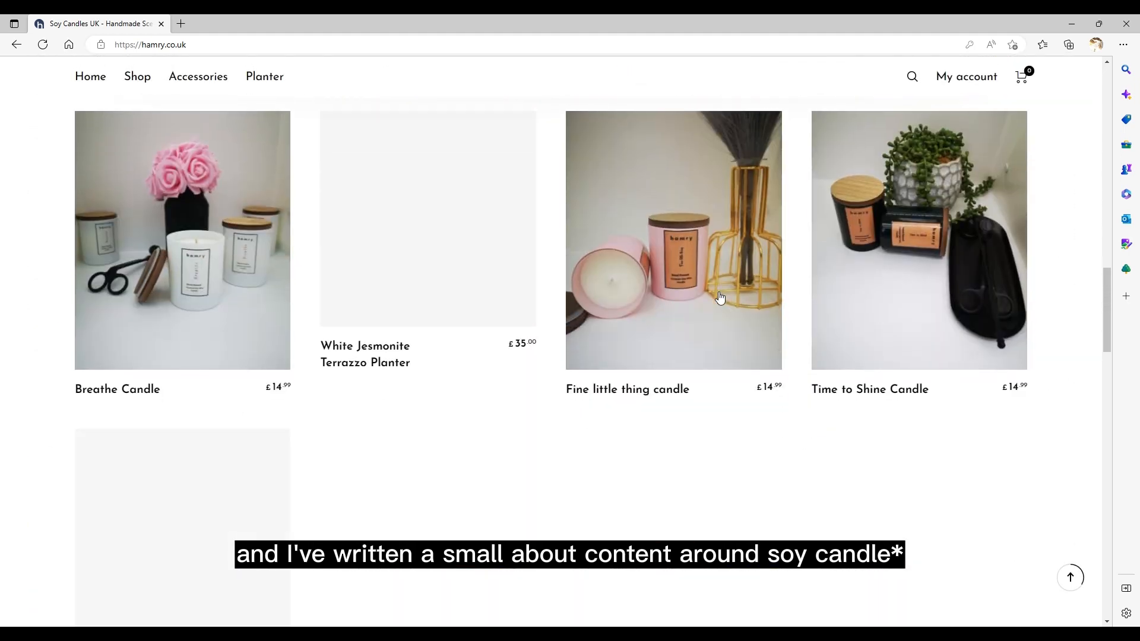
scroll("down", 3)
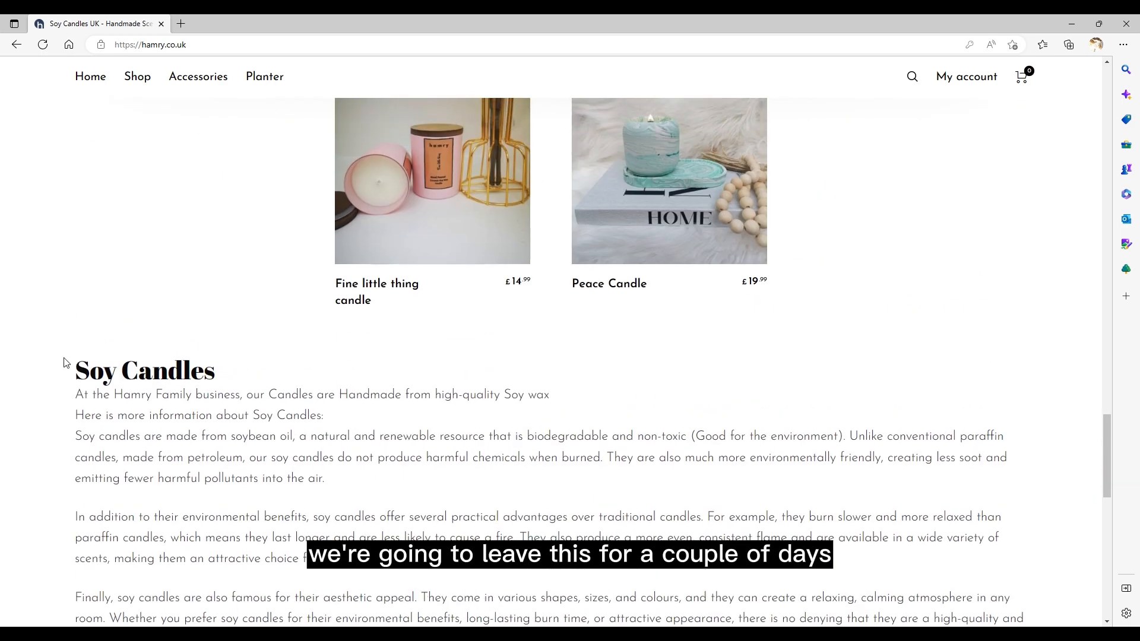
scroll("down", 3)
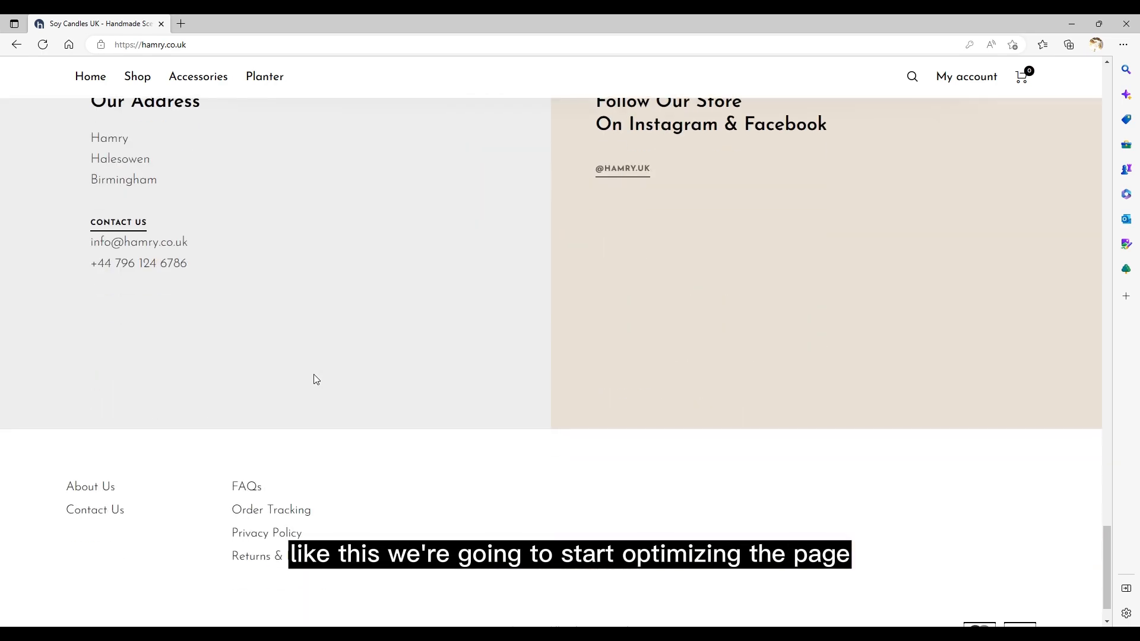
scroll("up", 3)
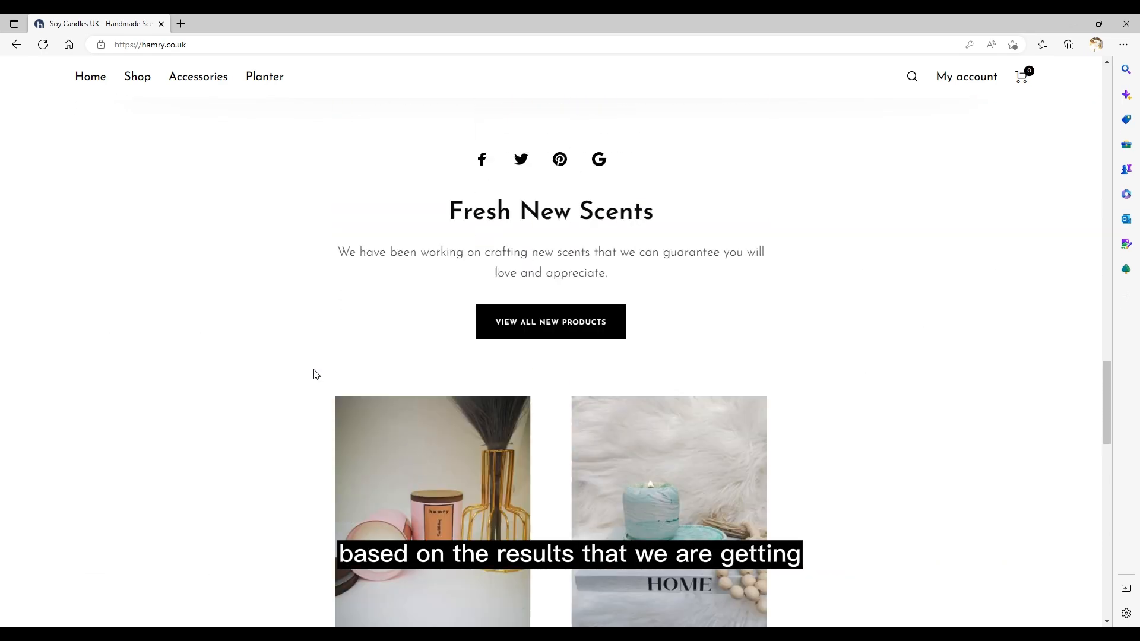
scroll("down", 3)
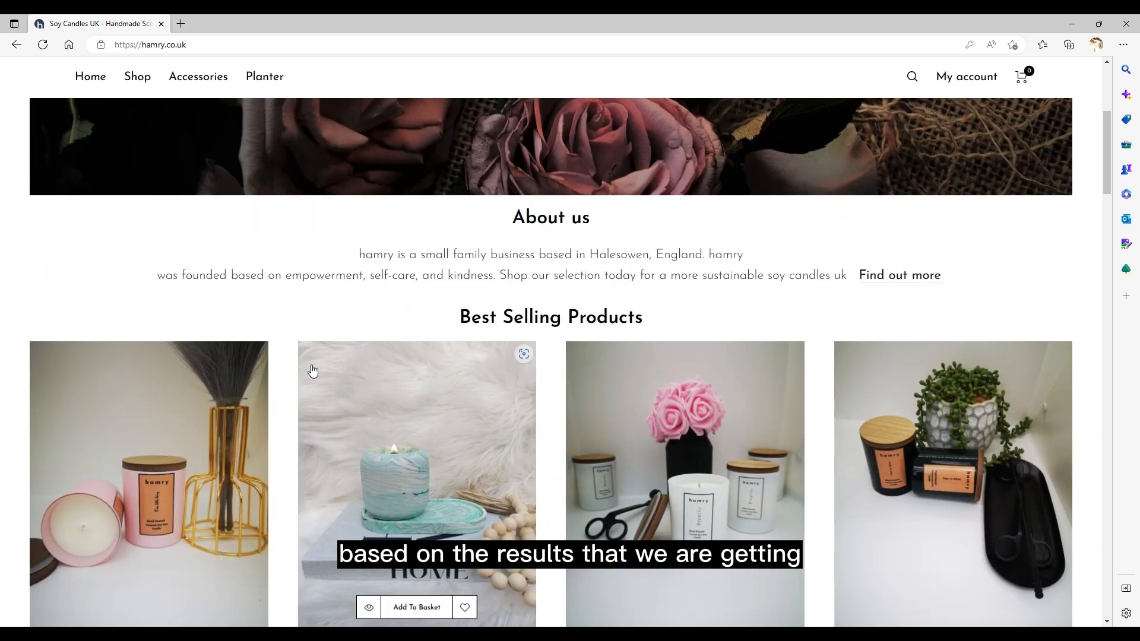
scroll("down", 3)
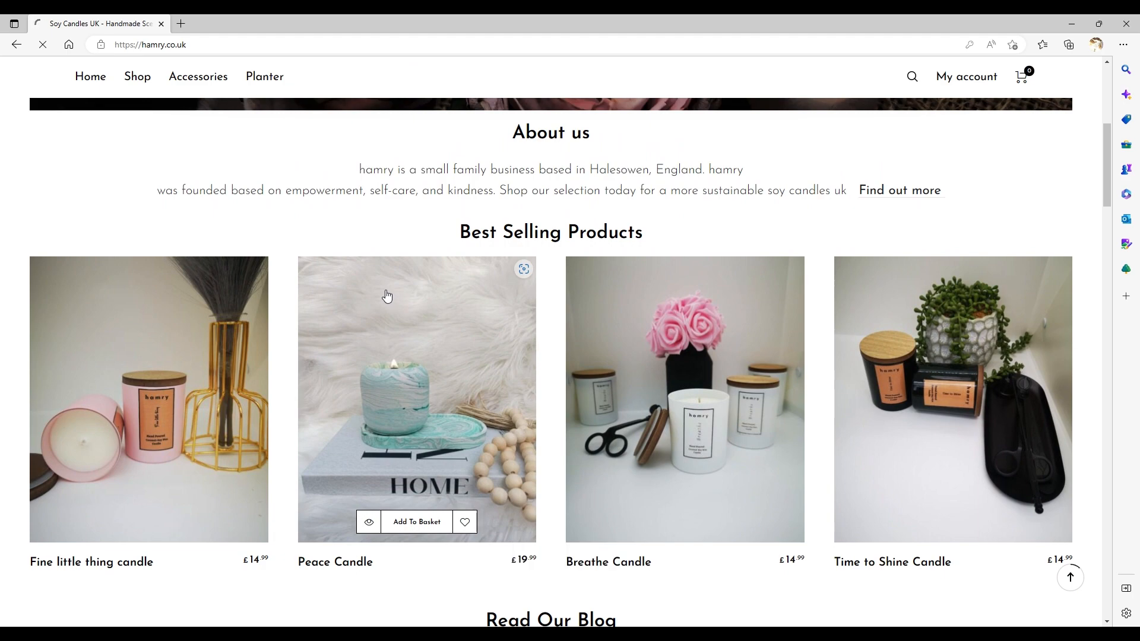
left_click(148, 399)
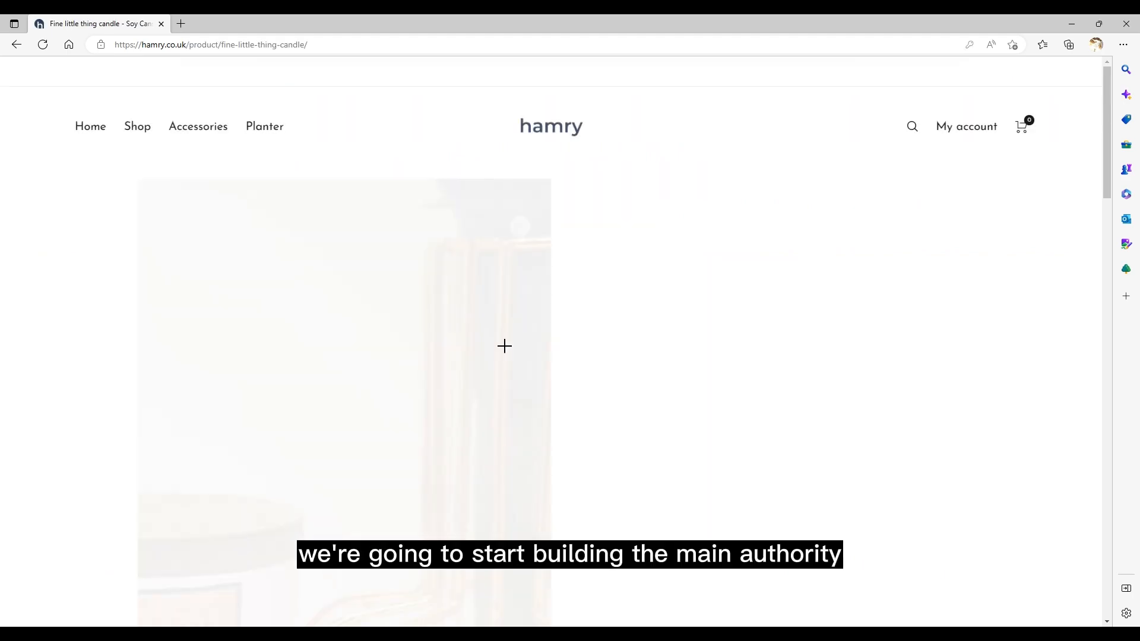
scroll("down", 3)
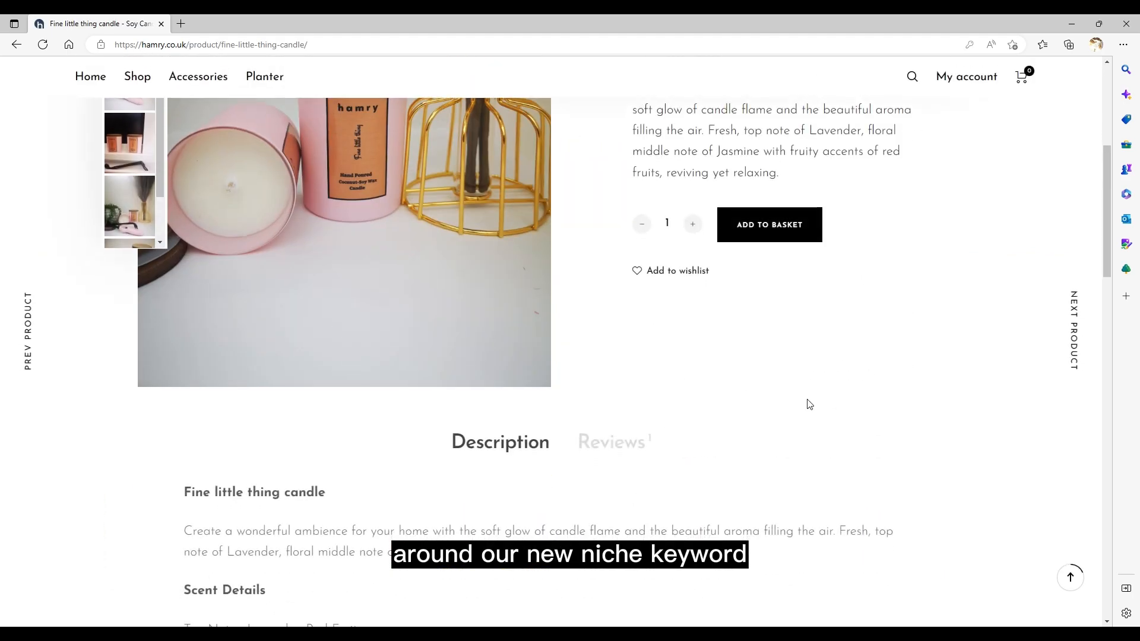
scroll("down", 3)
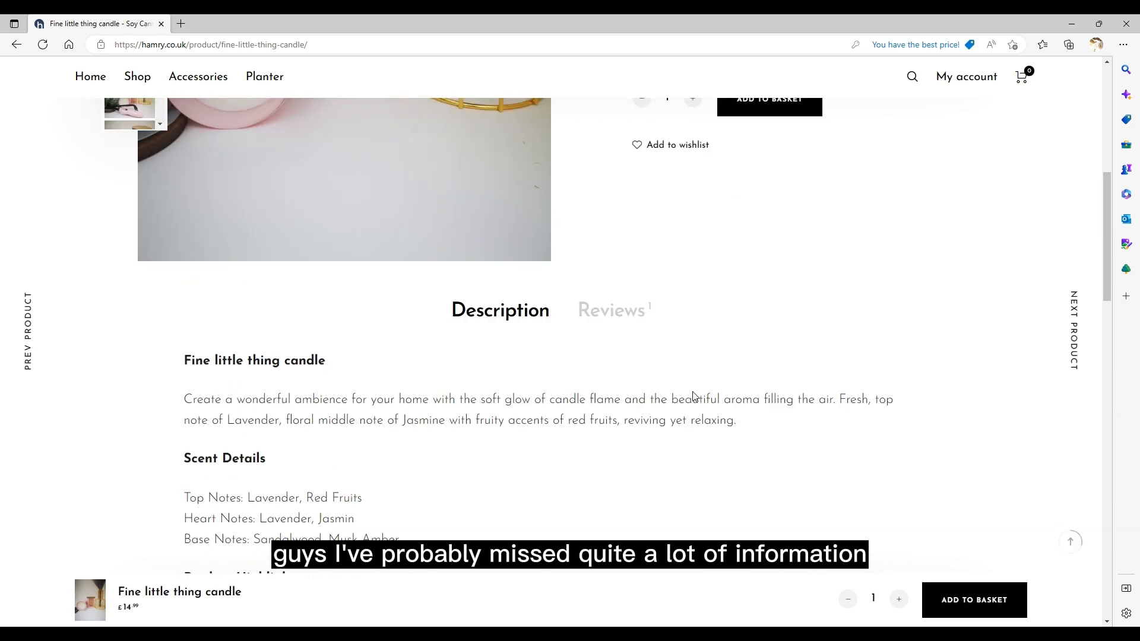
scroll("up", 3)
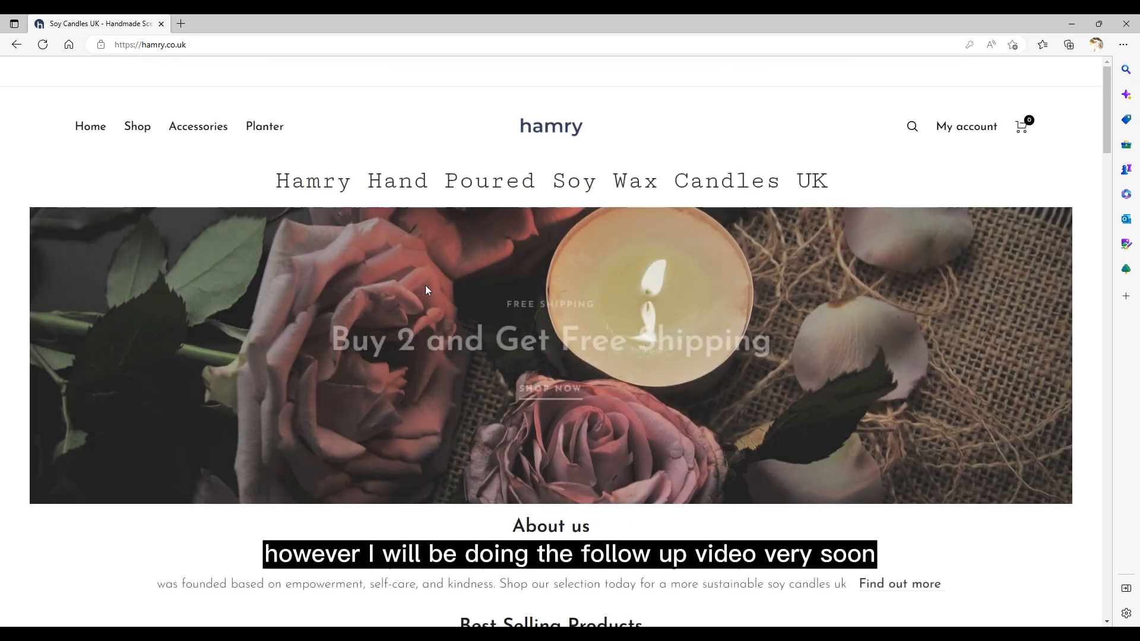
scroll("down", 3)
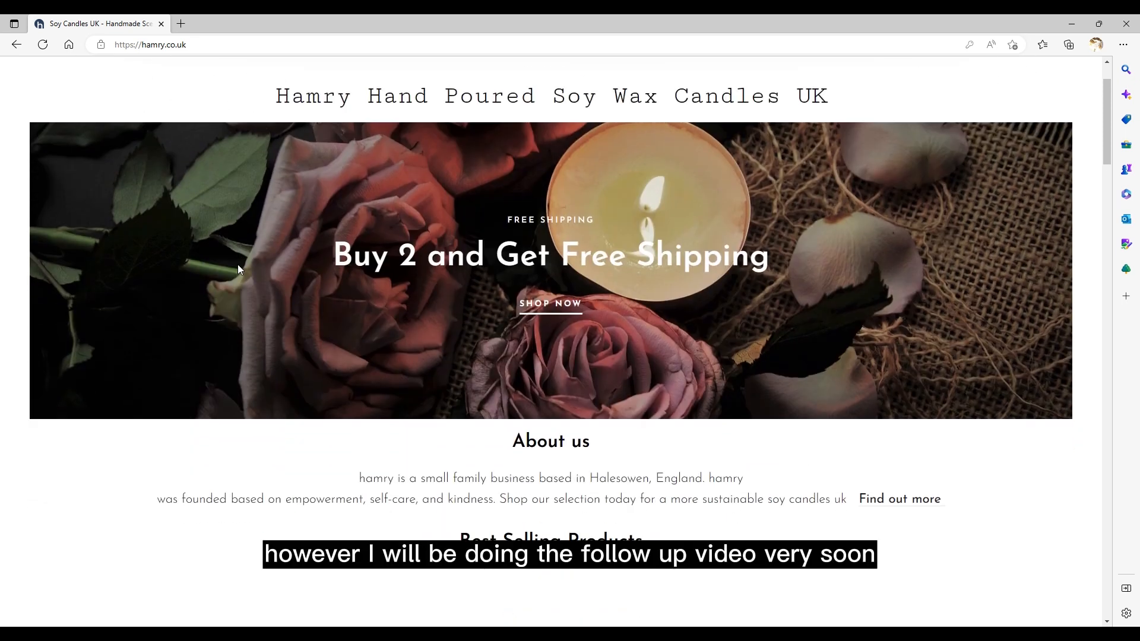
scroll("up", 3)
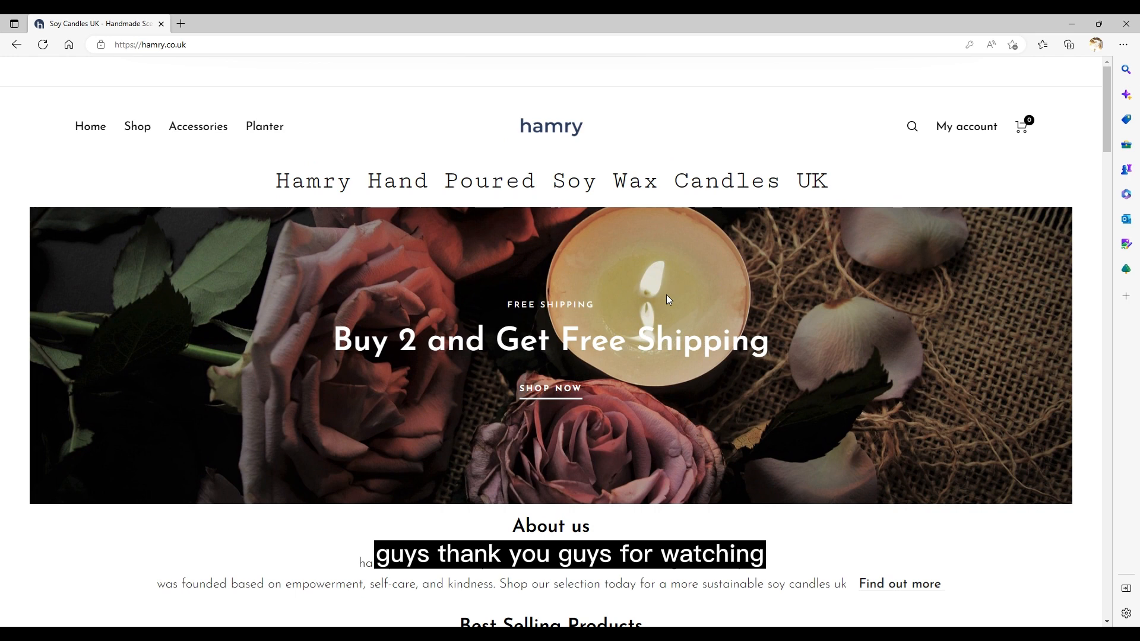